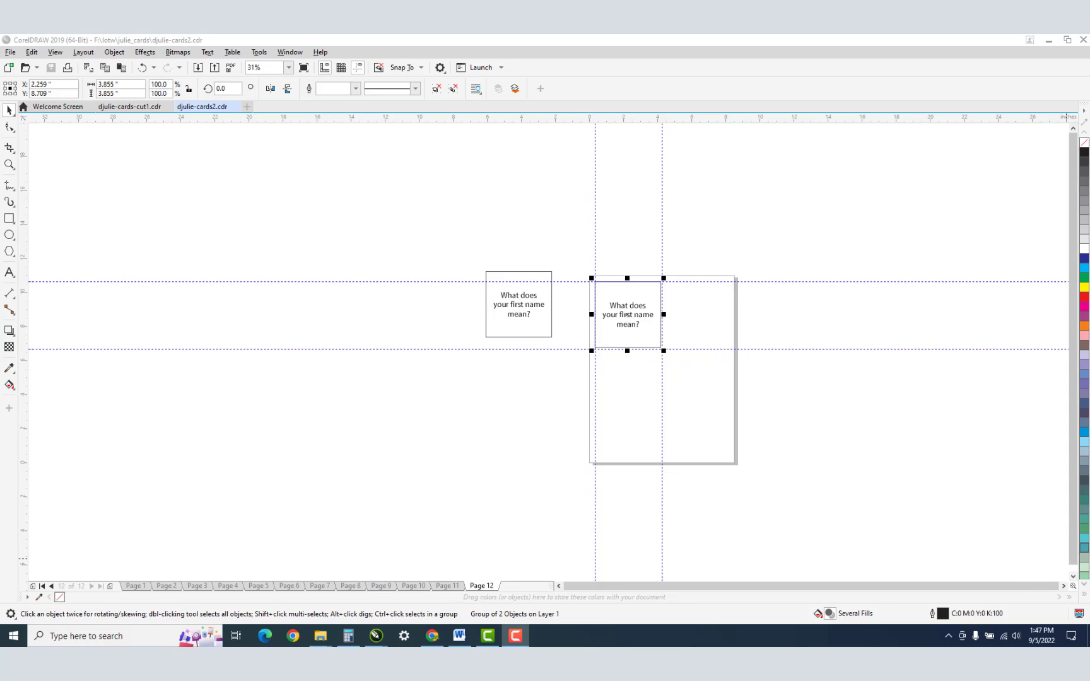
mouse_move(748, 405)
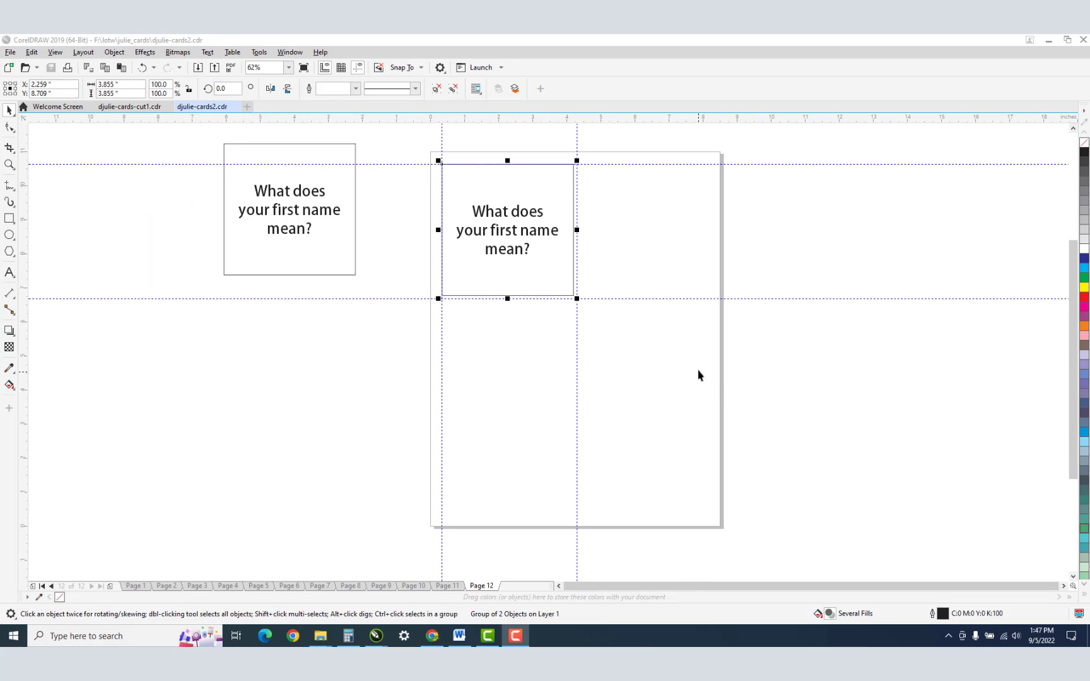
mouse_move(392, 522)
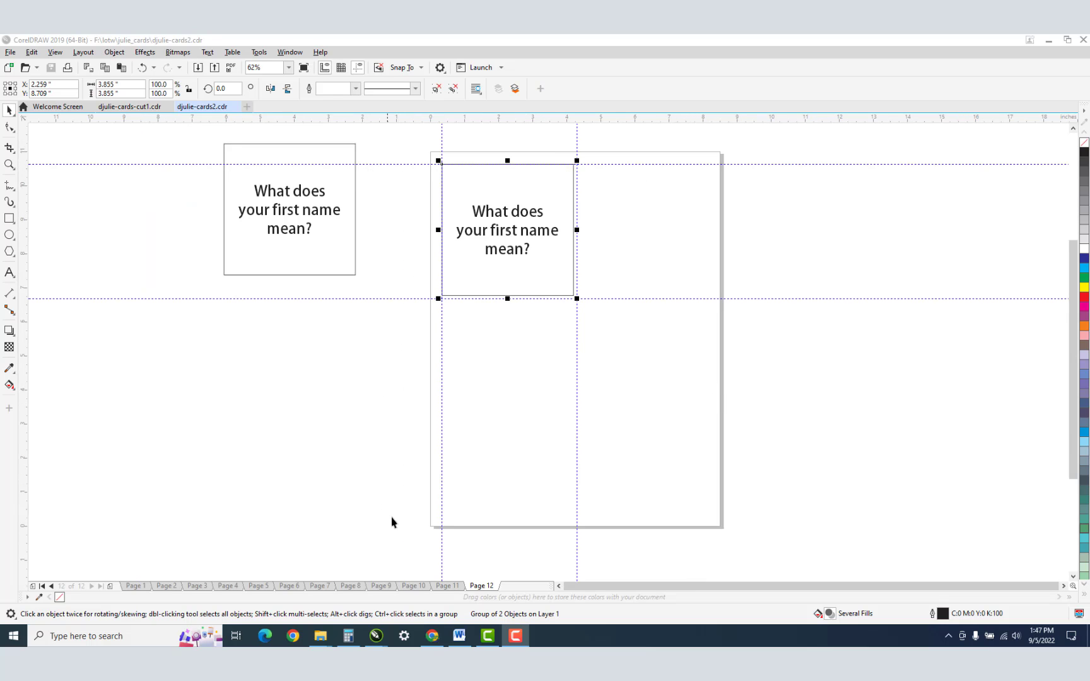
mouse_move(395, 531)
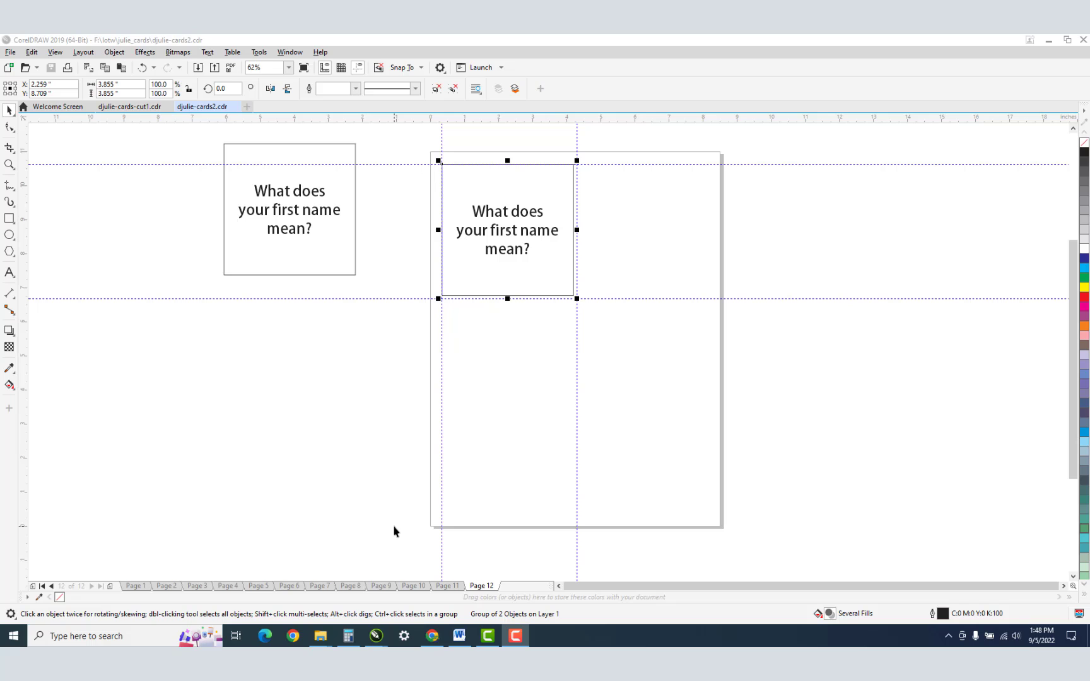
mouse_move(273, 158)
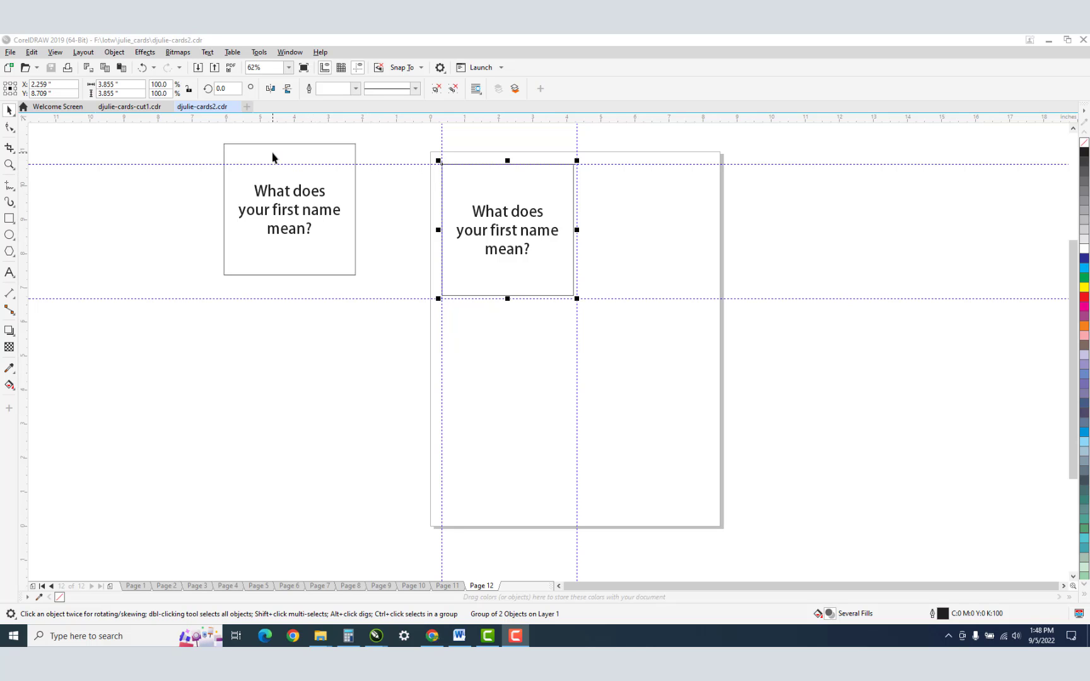
mouse_move(276, 182)
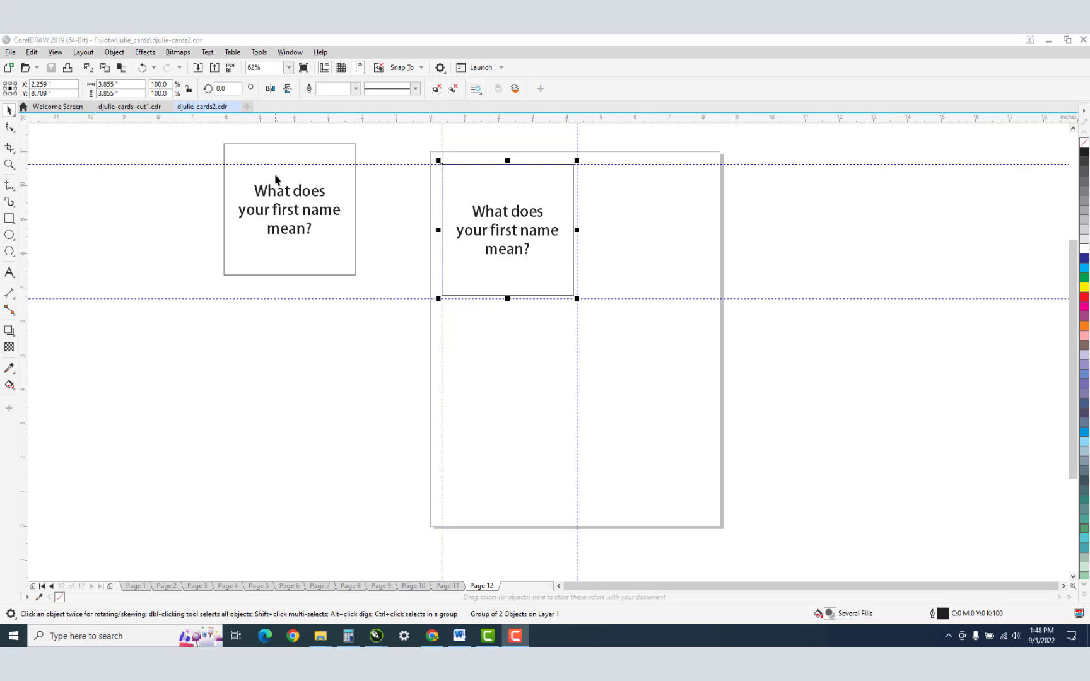
mouse_move(278, 210)
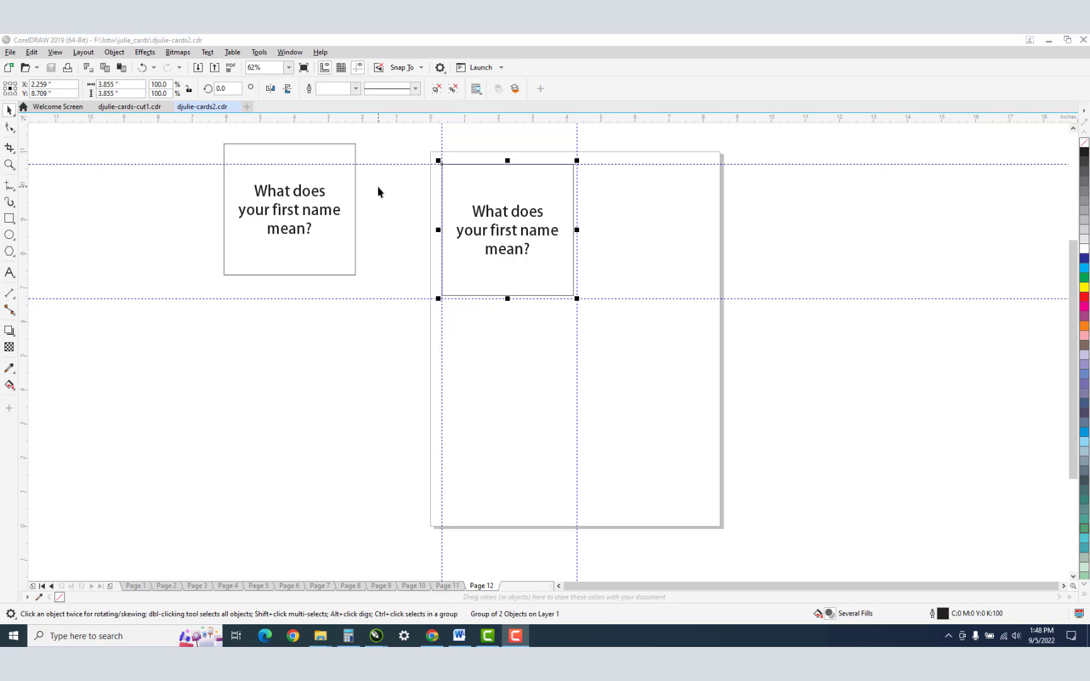
mouse_move(159, 206)
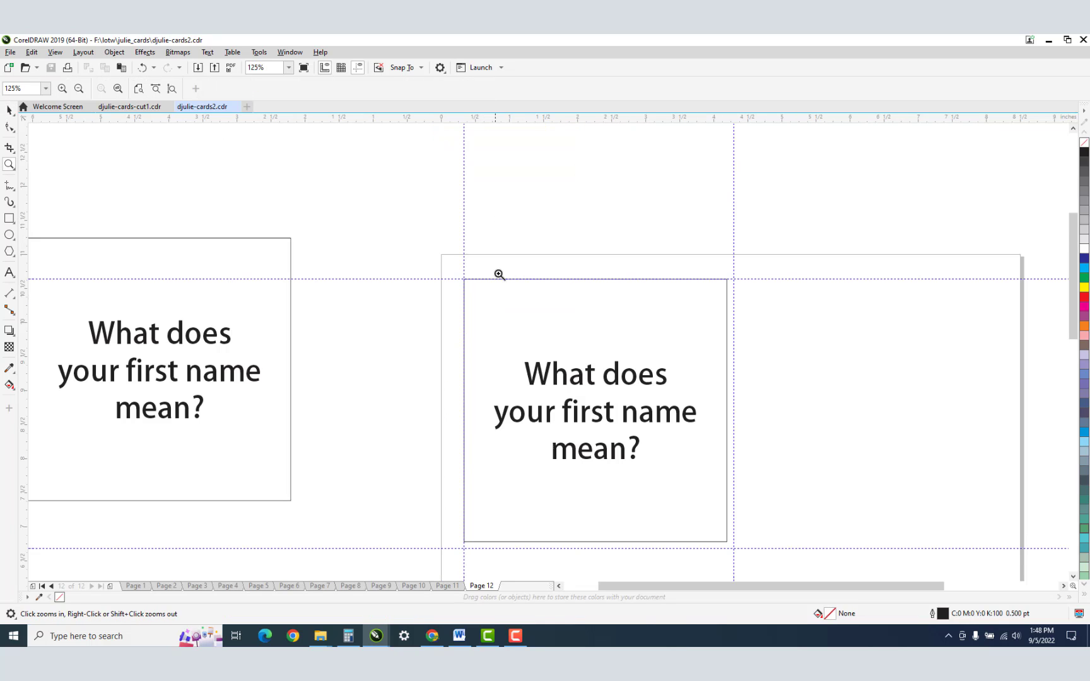
Step: Inspect the card corner against the guidelines and review the View menu snapping options
click(500, 275)
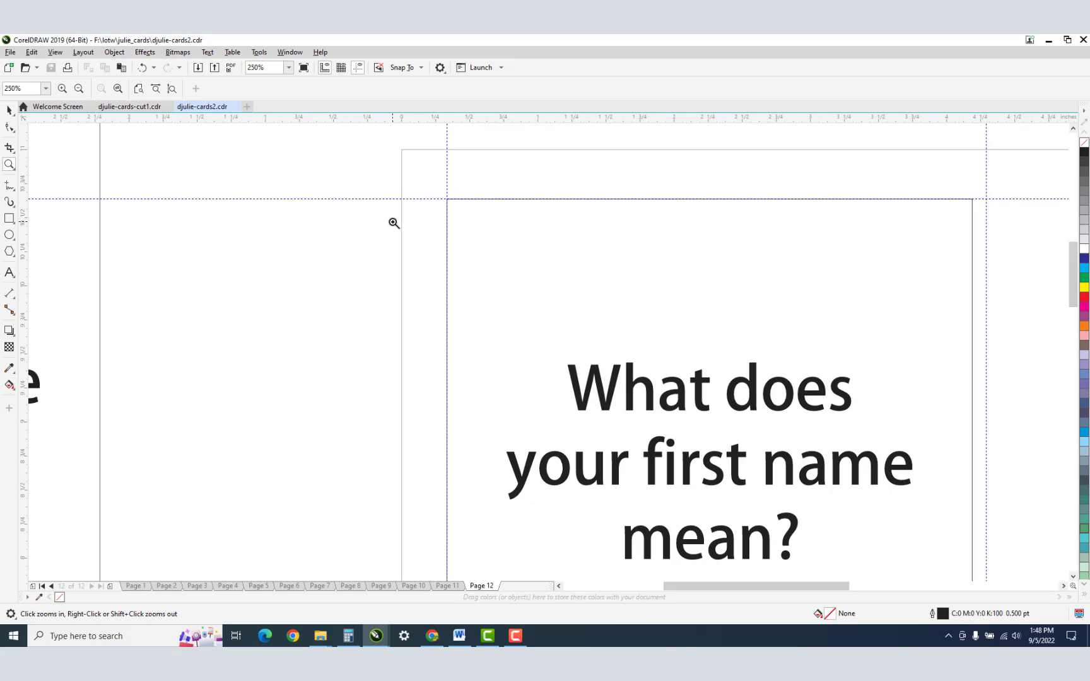
mouse_move(370, 197)
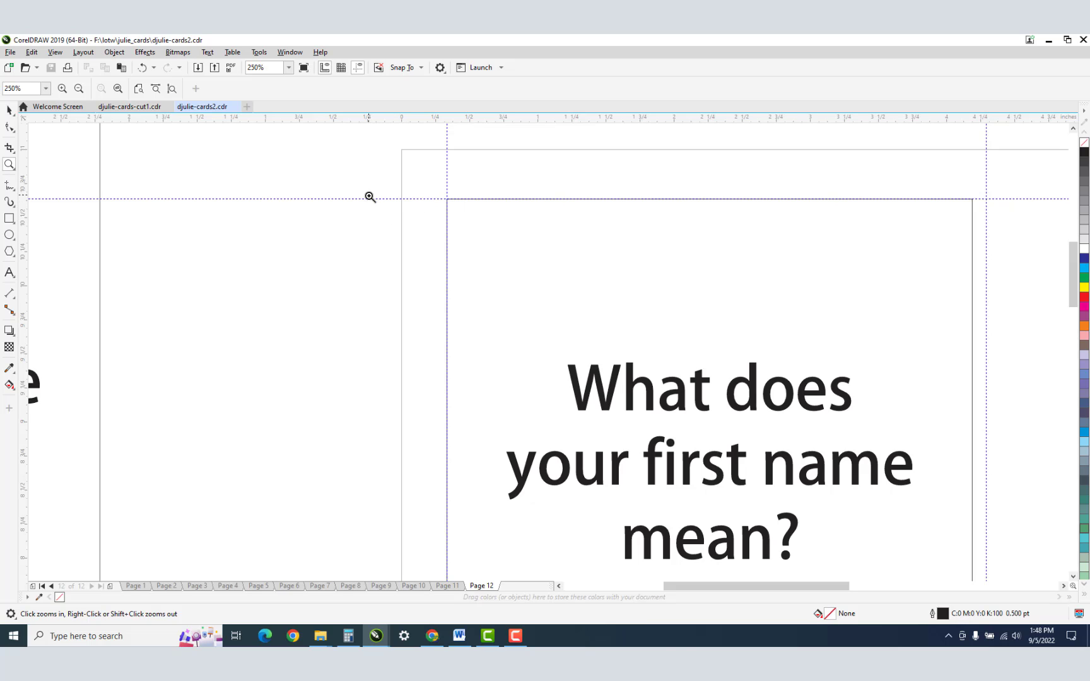
click(370, 197)
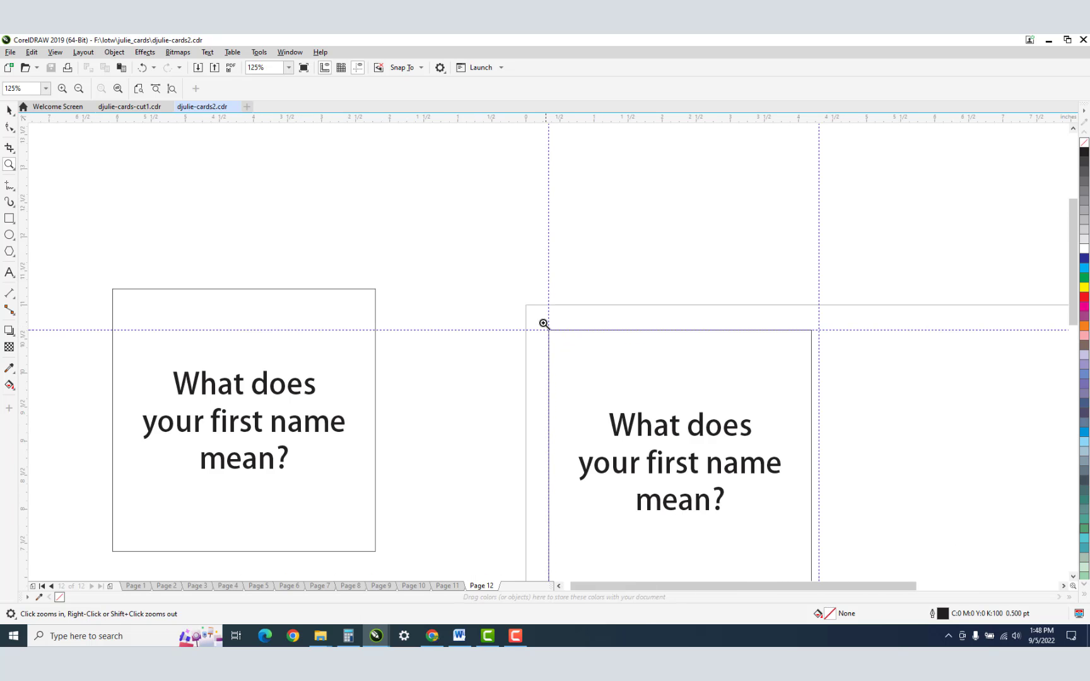
mouse_move(50, 67)
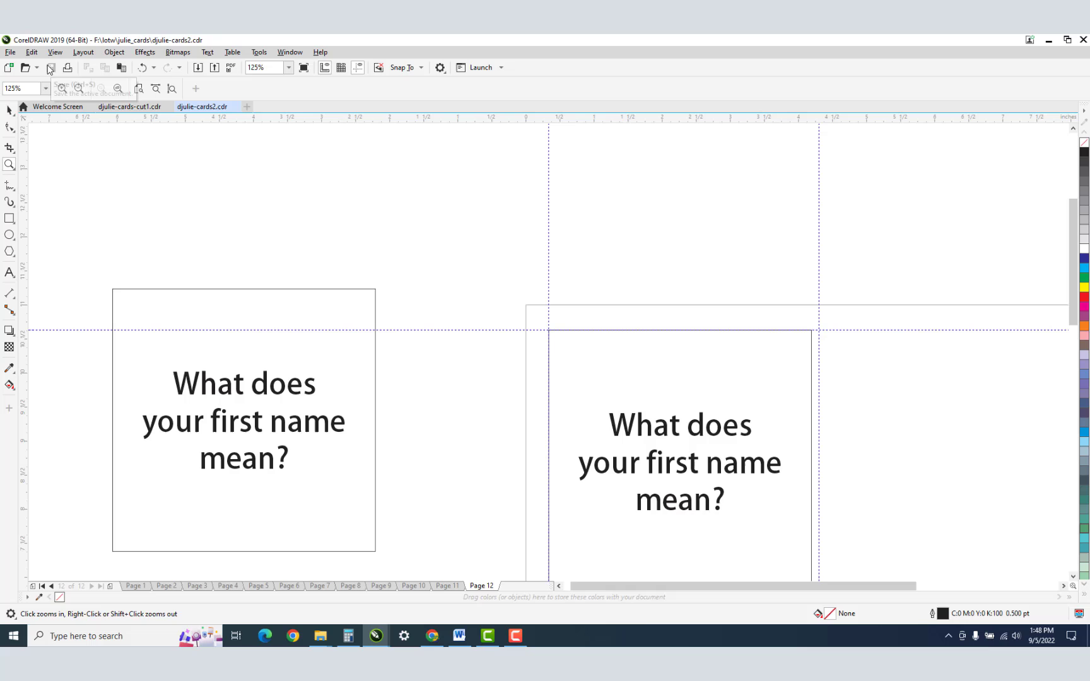
click(32, 51)
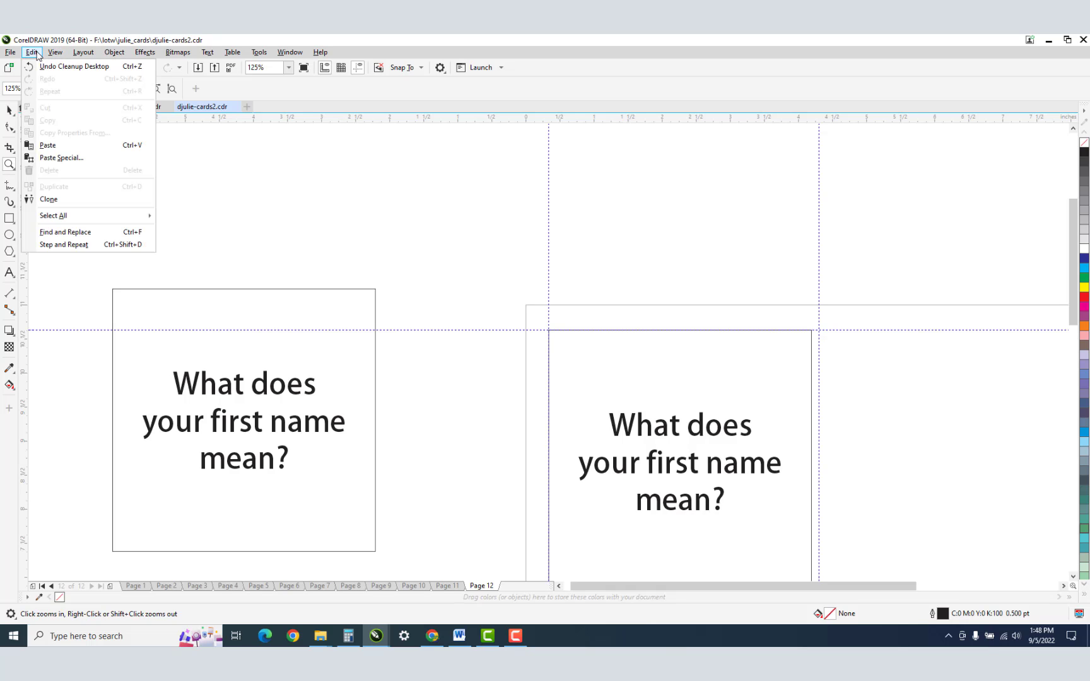
click(54, 52)
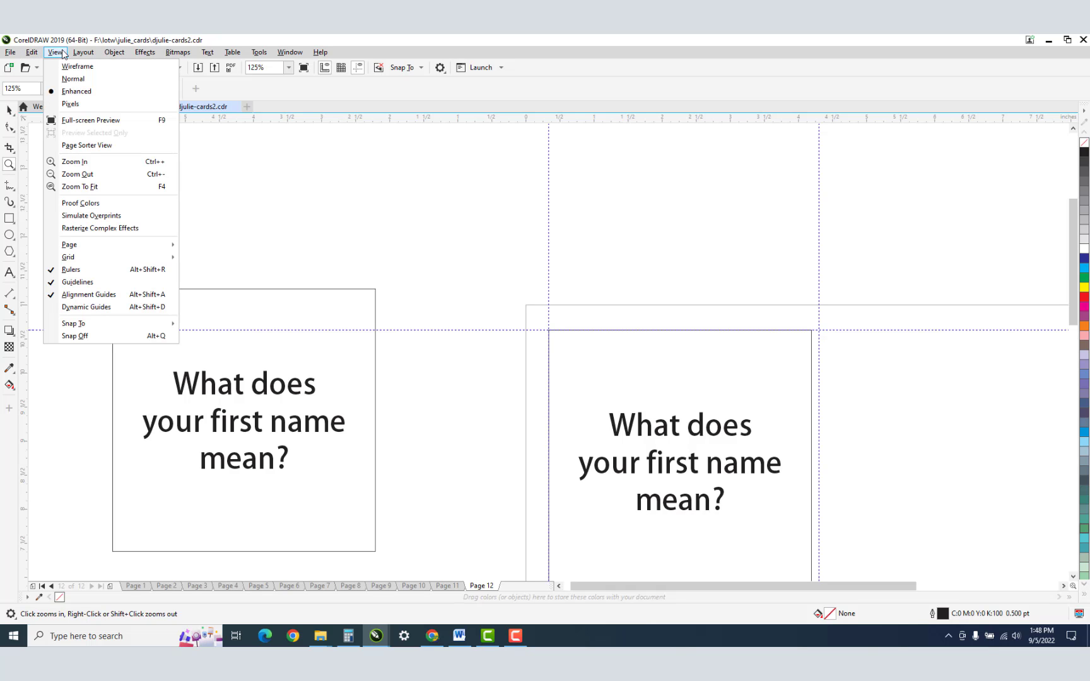
mouse_move(64, 203)
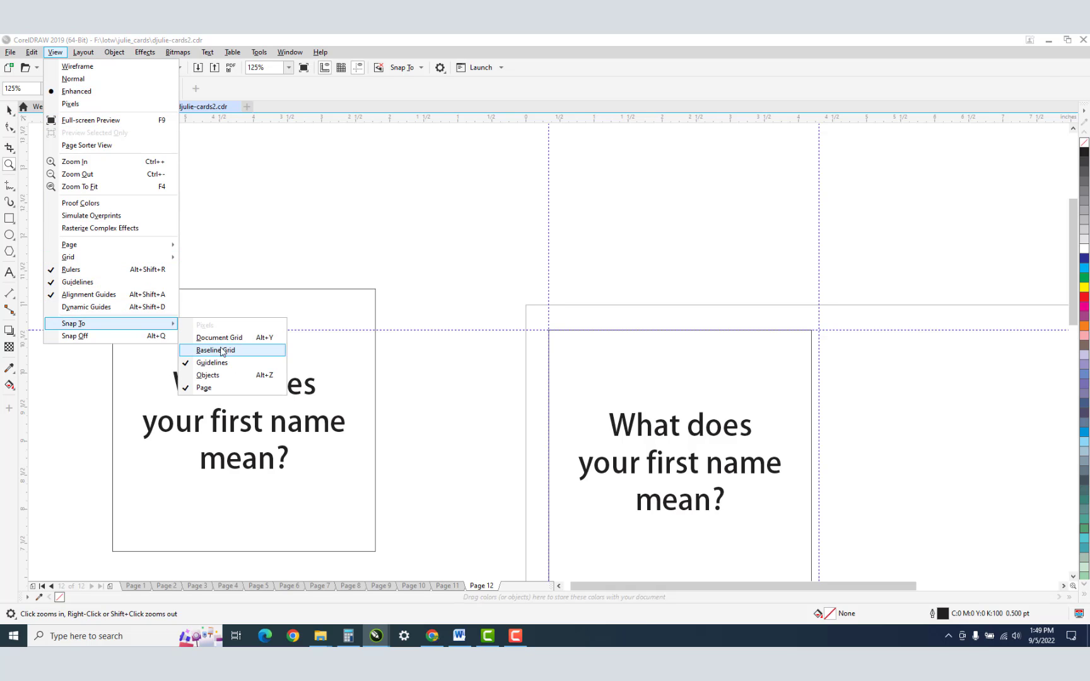
mouse_move(236, 368)
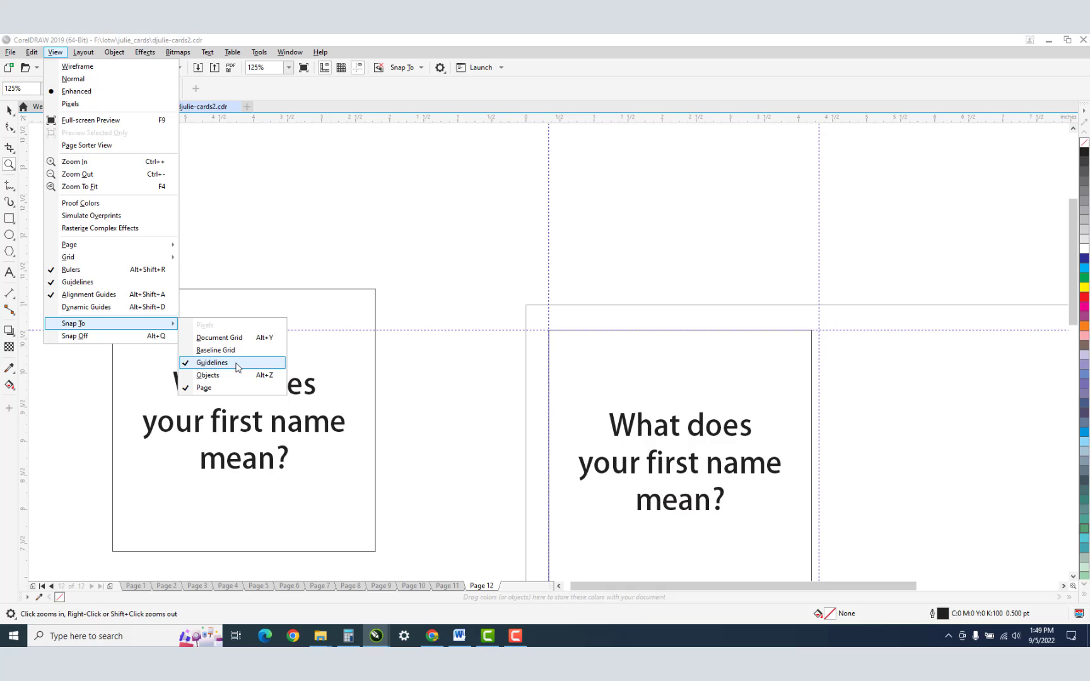
mouse_move(694, 127)
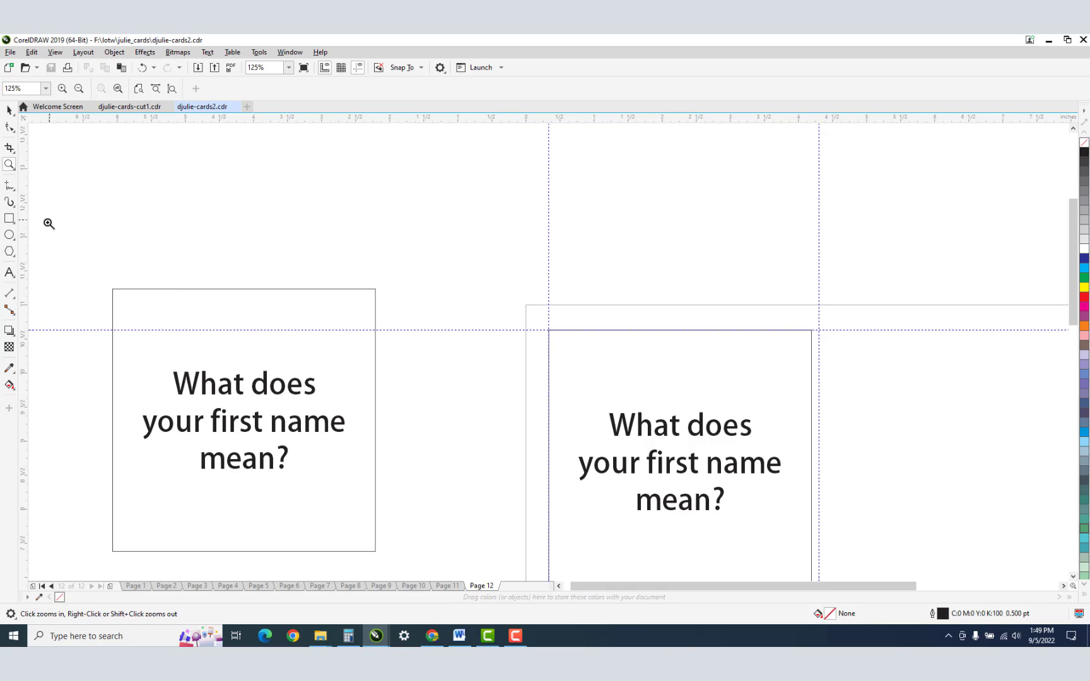
click(10, 111)
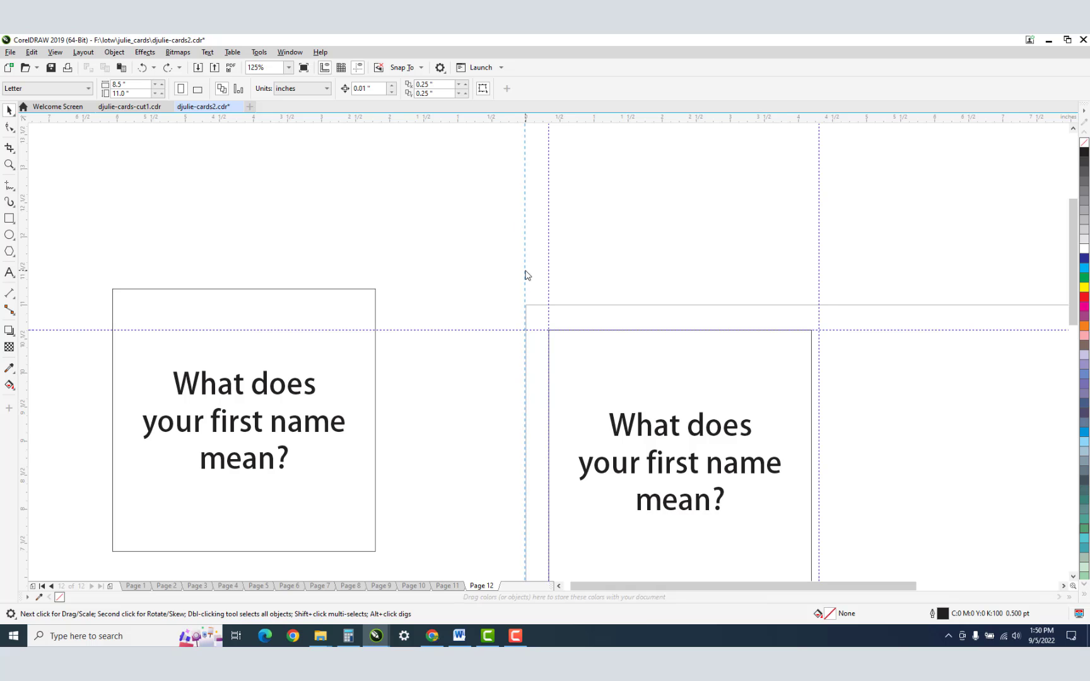
mouse_move(179, 253)
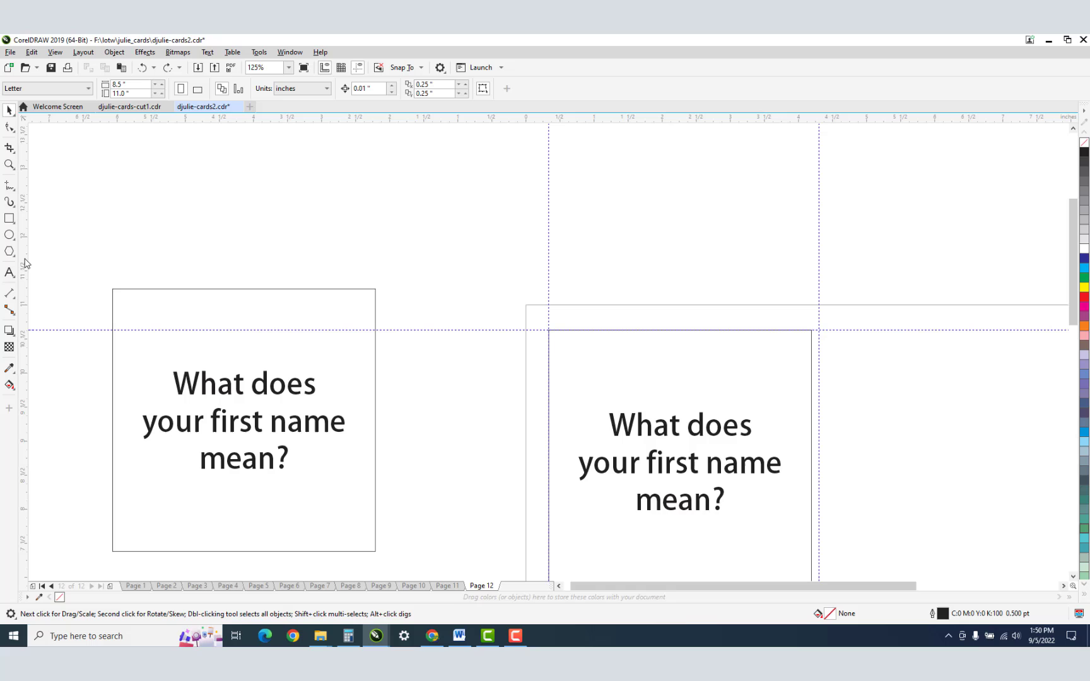
mouse_move(711, 249)
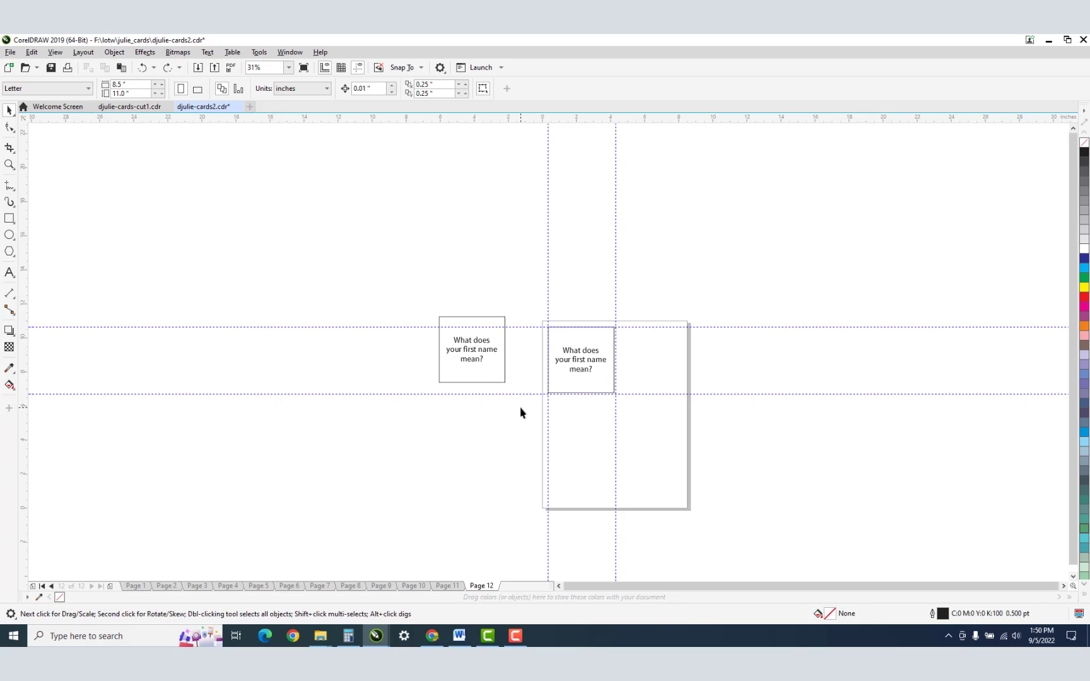
click(10, 165)
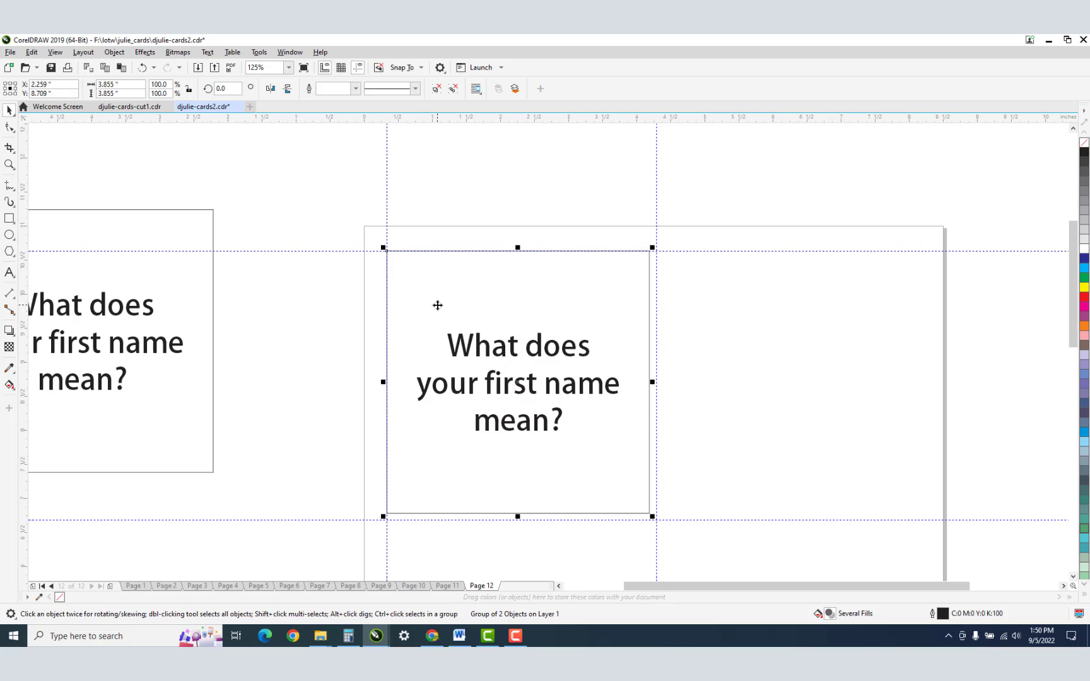
mouse_move(737, 285)
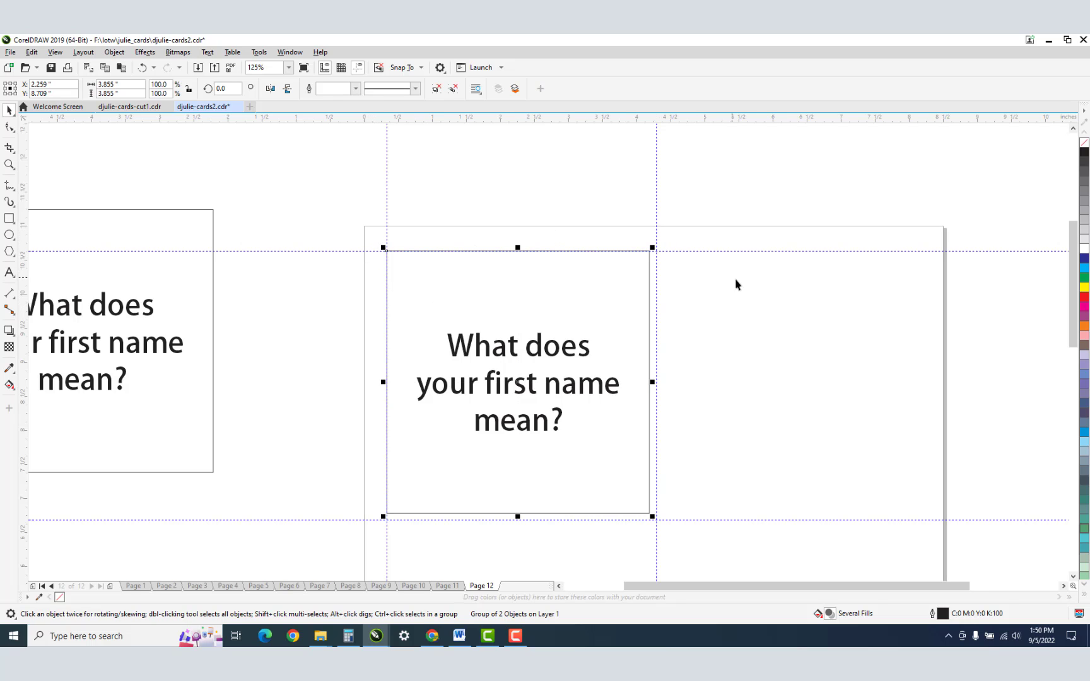
mouse_move(651, 382)
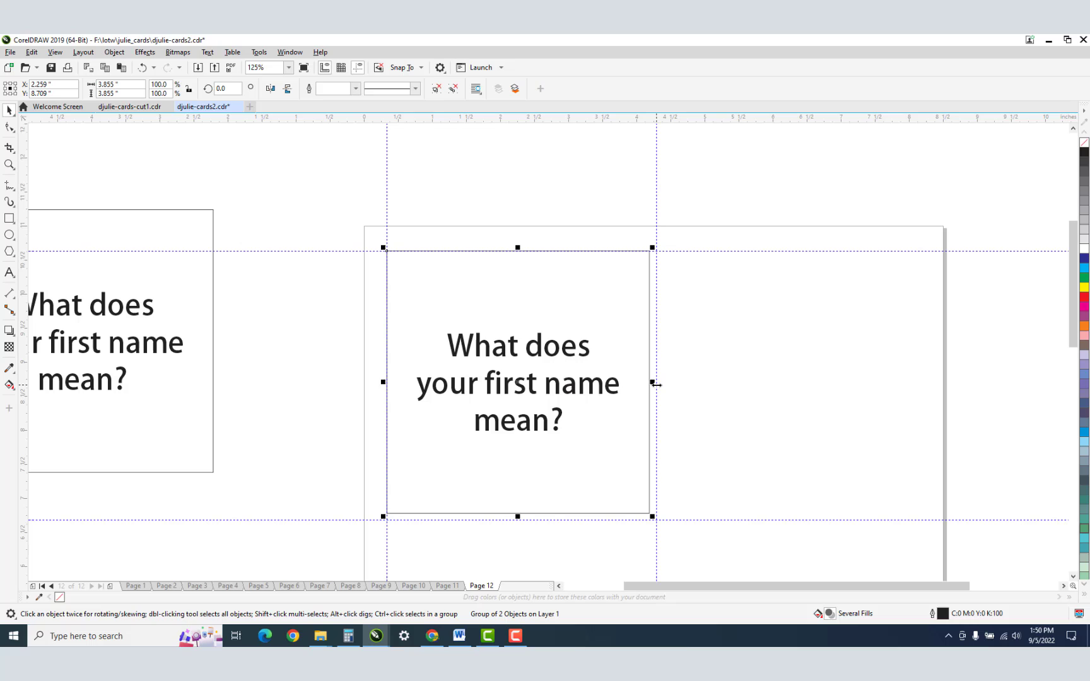
mouse_move(506, 208)
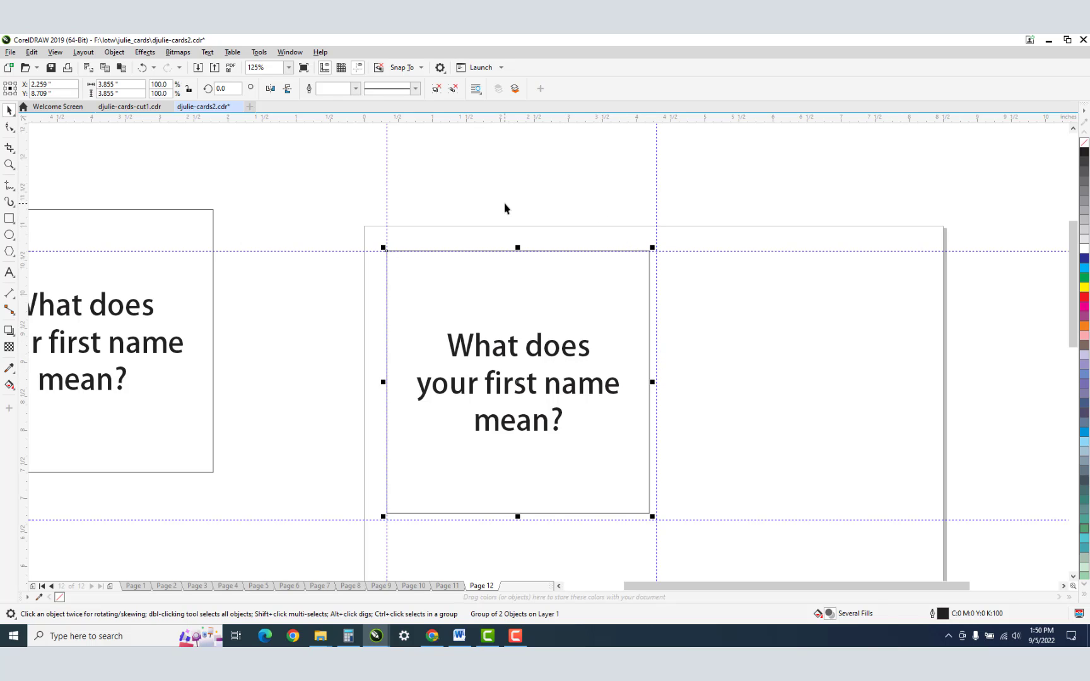
mouse_move(438, 320)
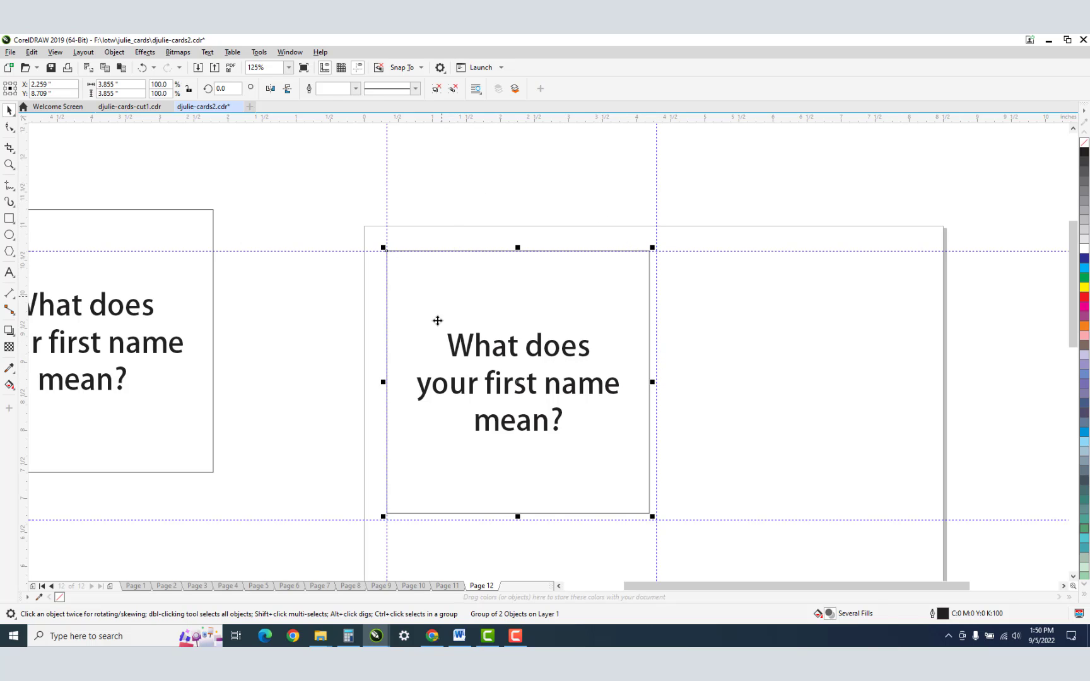
mouse_move(154, 333)
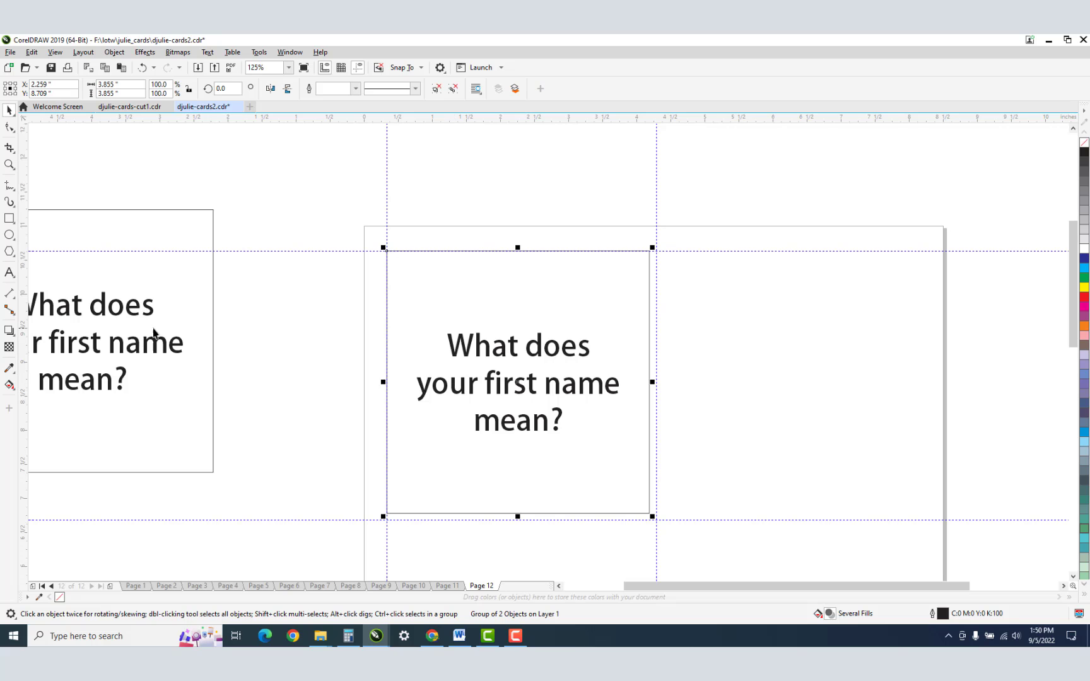
scroll(down, 3)
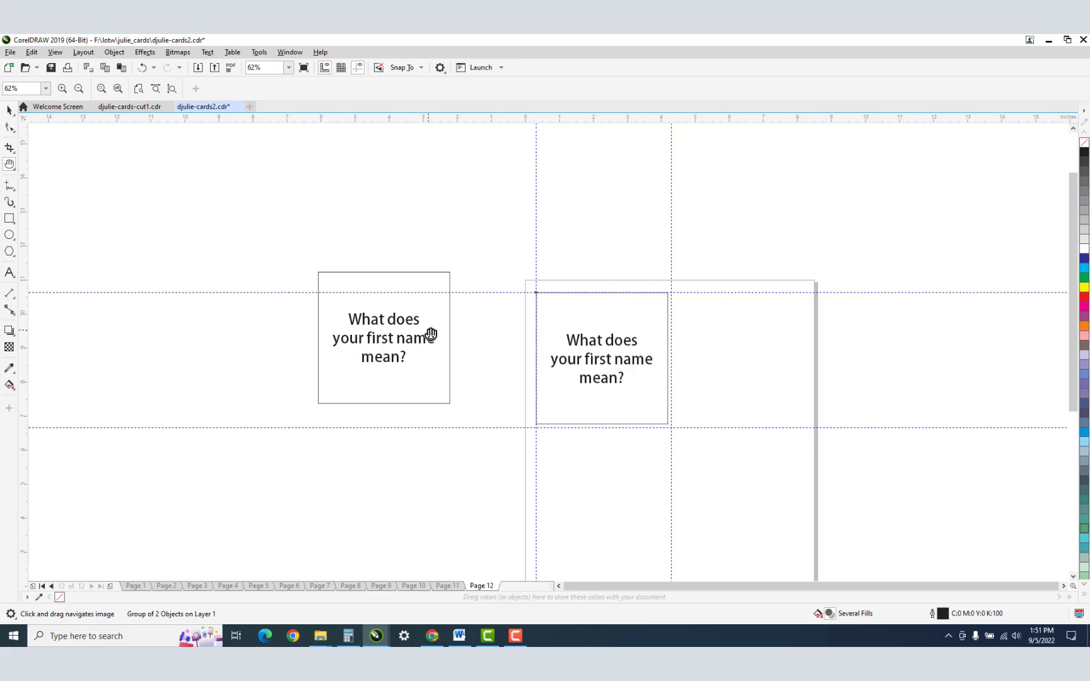
mouse_move(177, 222)
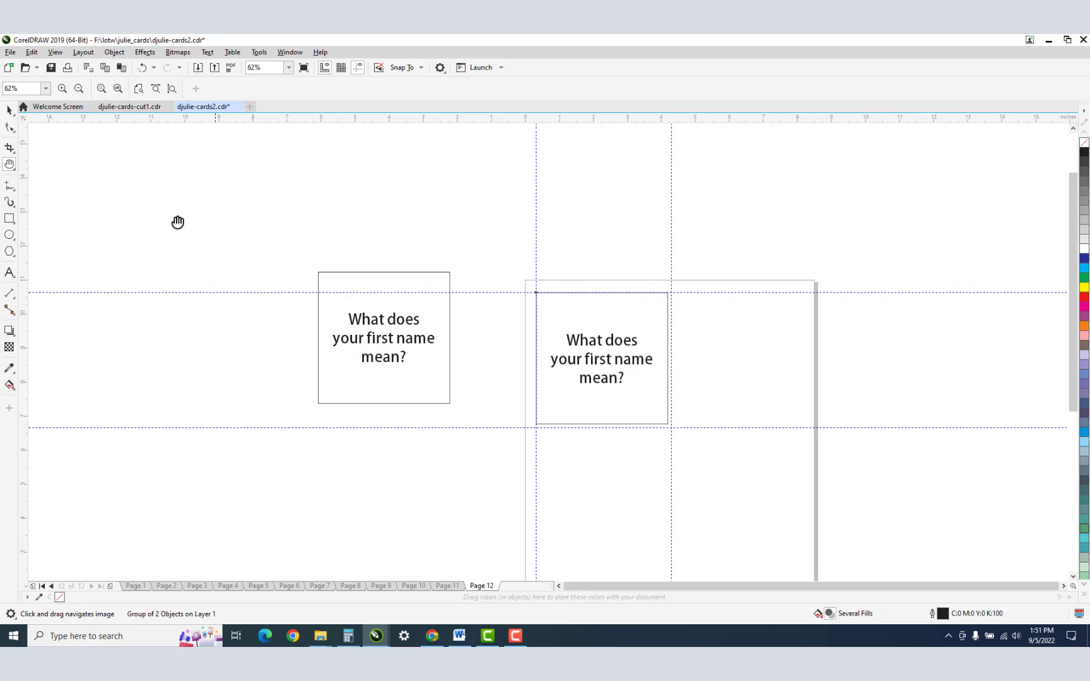
Step: Bring the grade-school question over from the Word list and paste it over the spare card's text
click(602, 359)
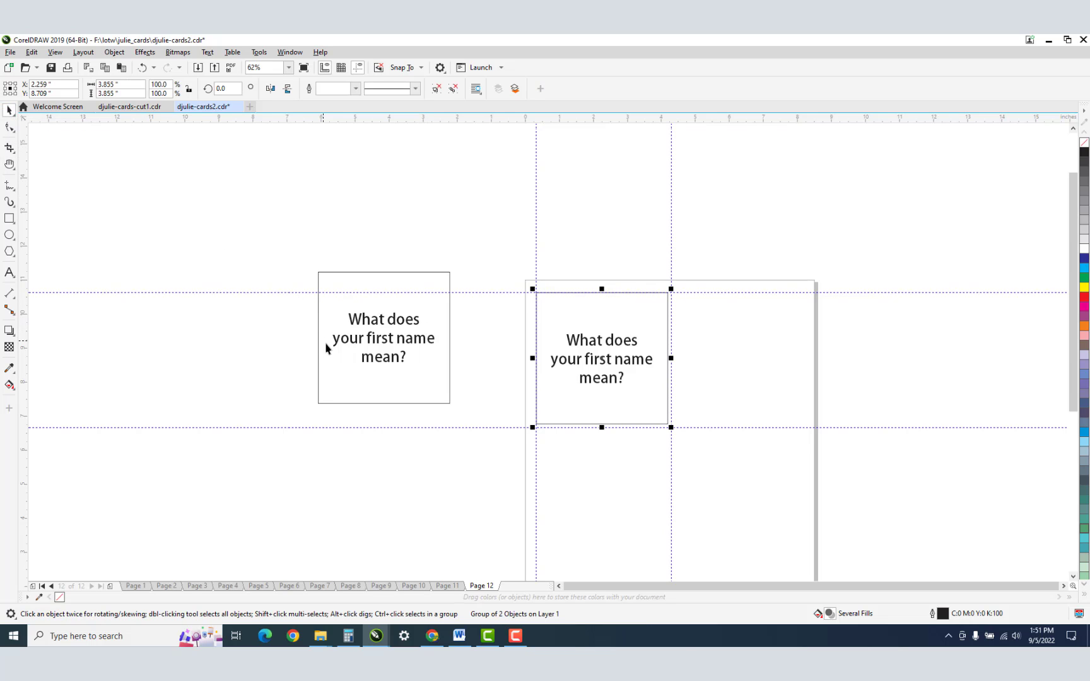
key(alt+tab)
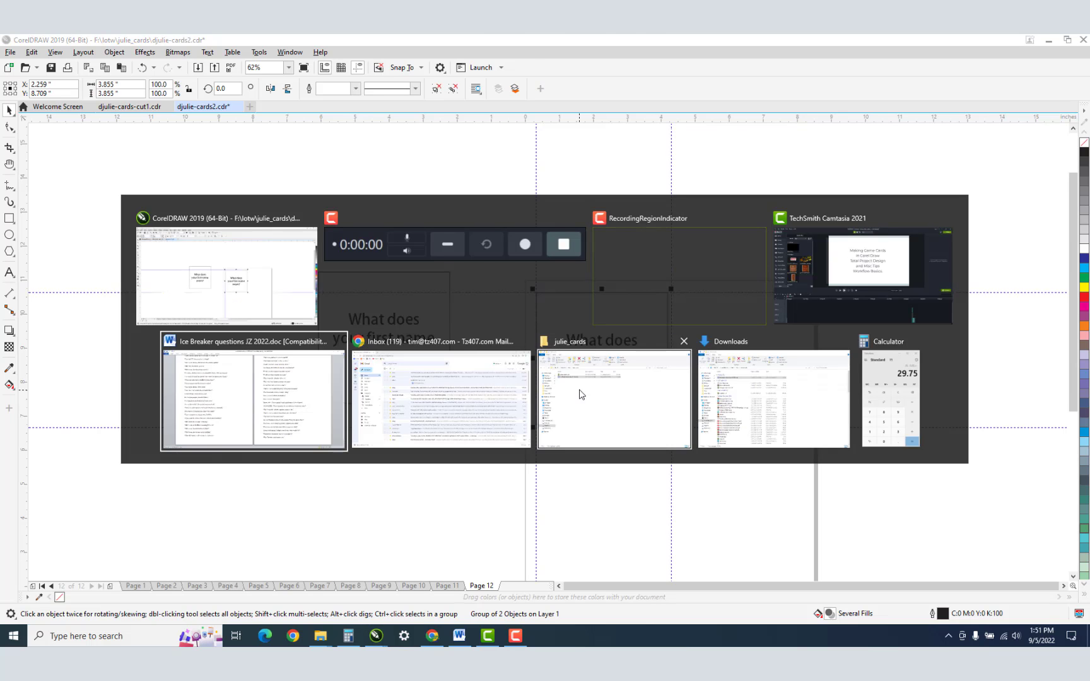
click(252, 394)
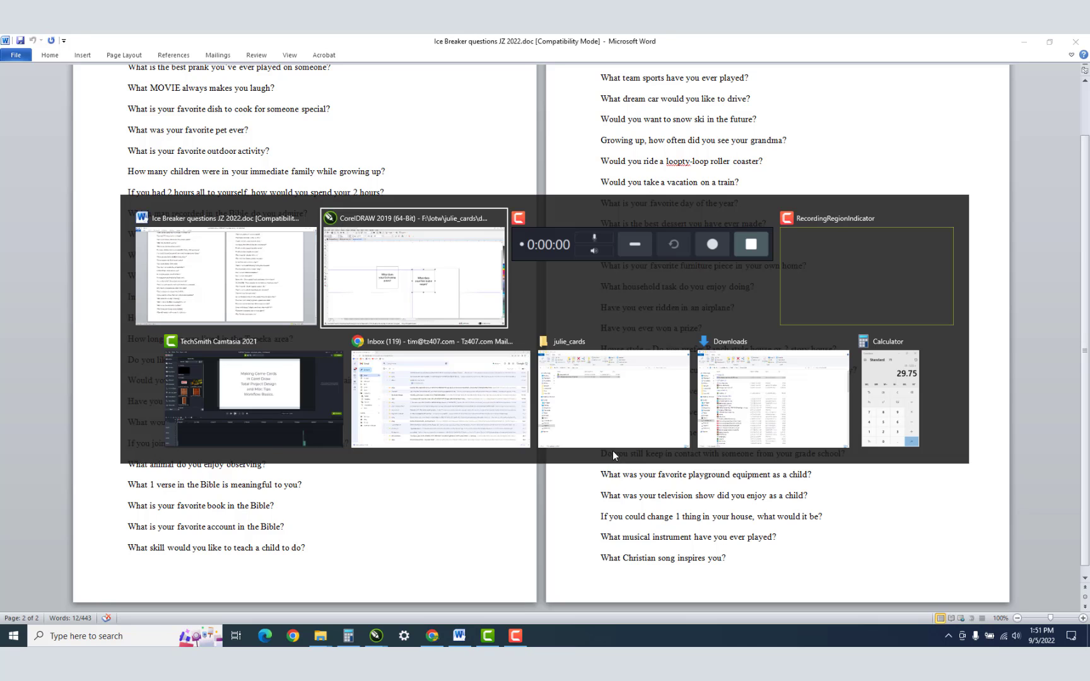
click(413, 270)
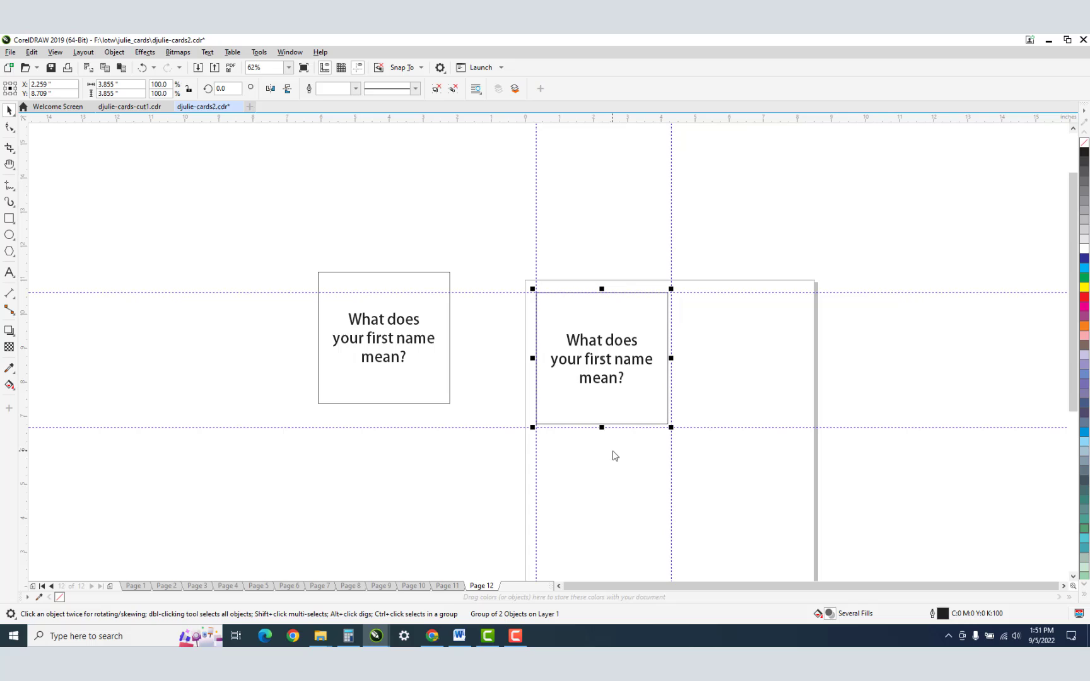
mouse_move(638, 404)
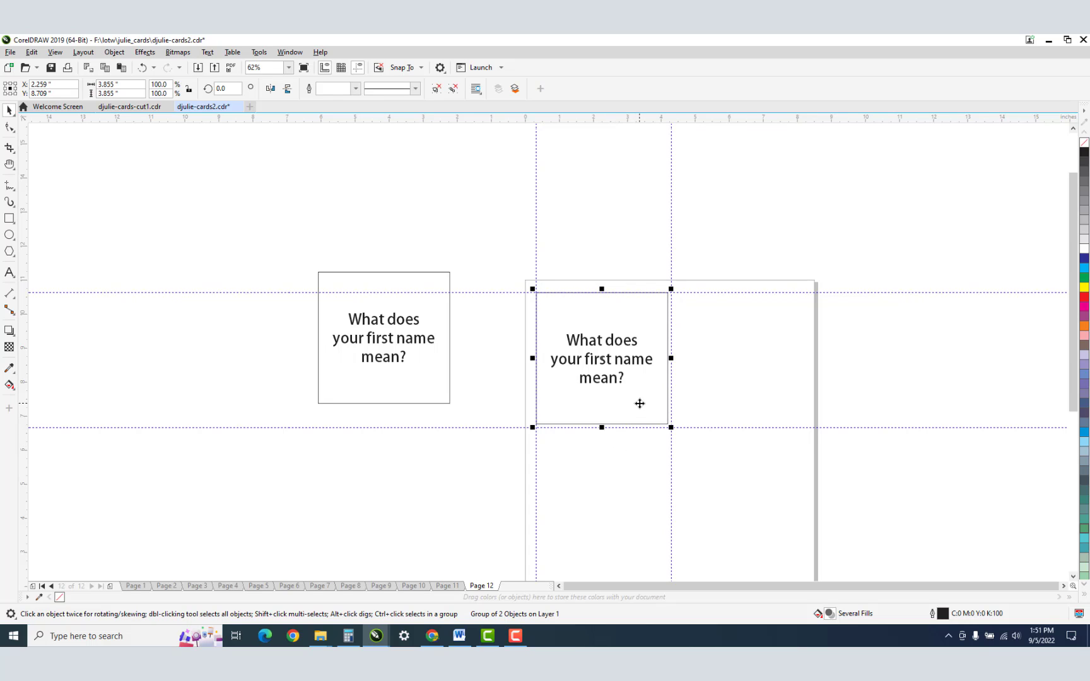
mouse_move(400, 365)
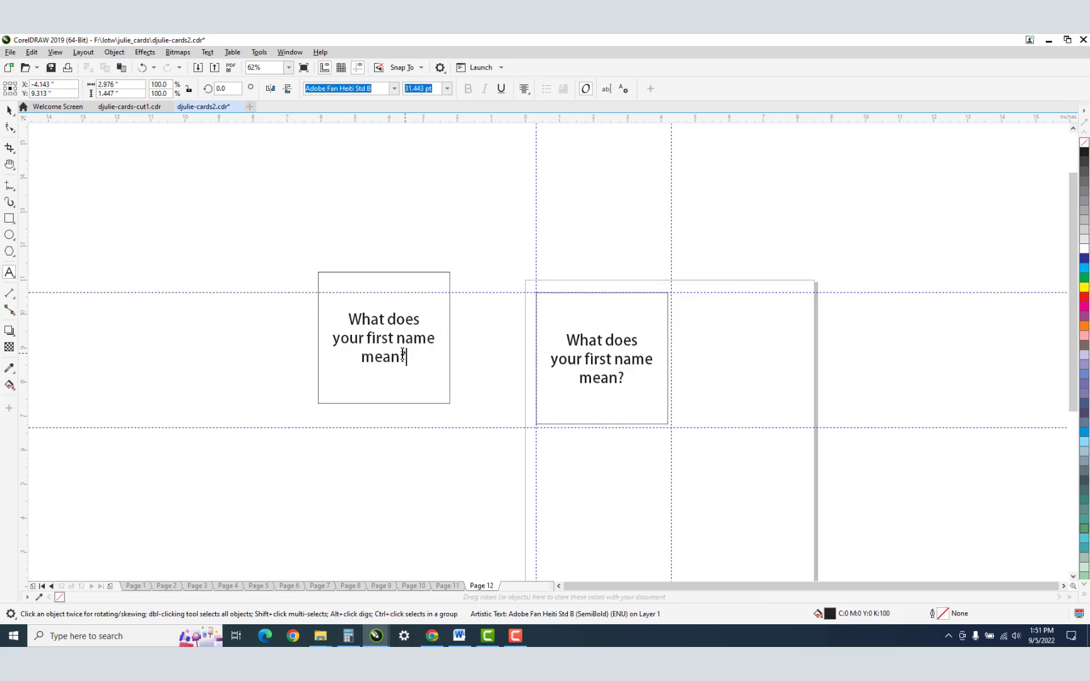
click(384, 336)
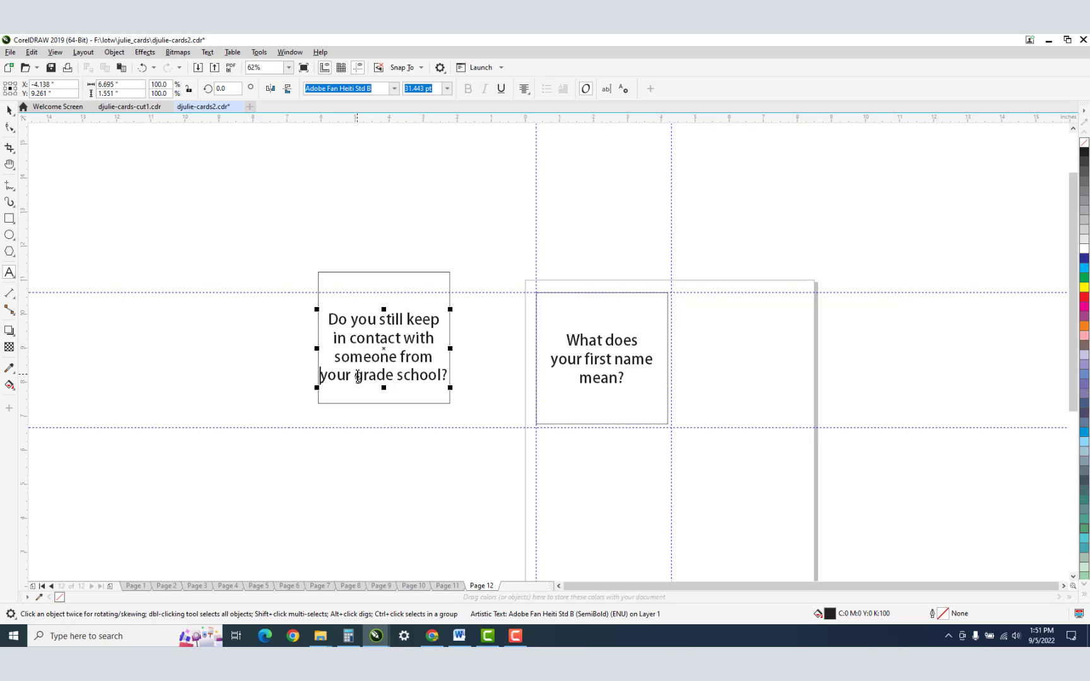
mouse_move(9, 111)
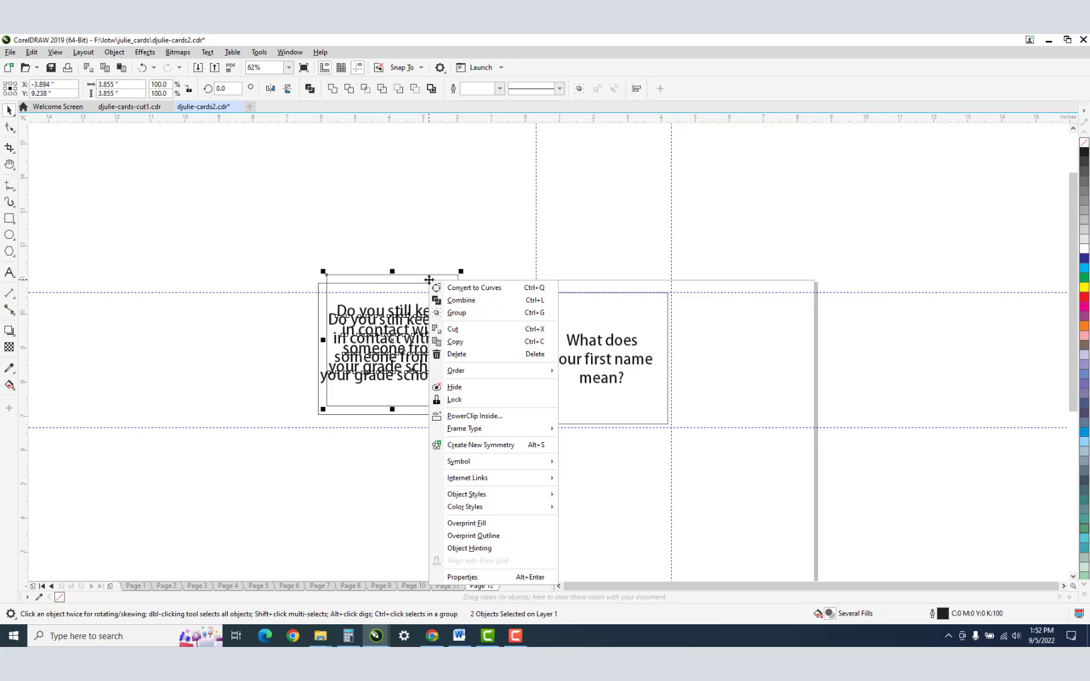
Step: Group the grade-school card with its text and place a copy beside the first-name card
click(457, 312)
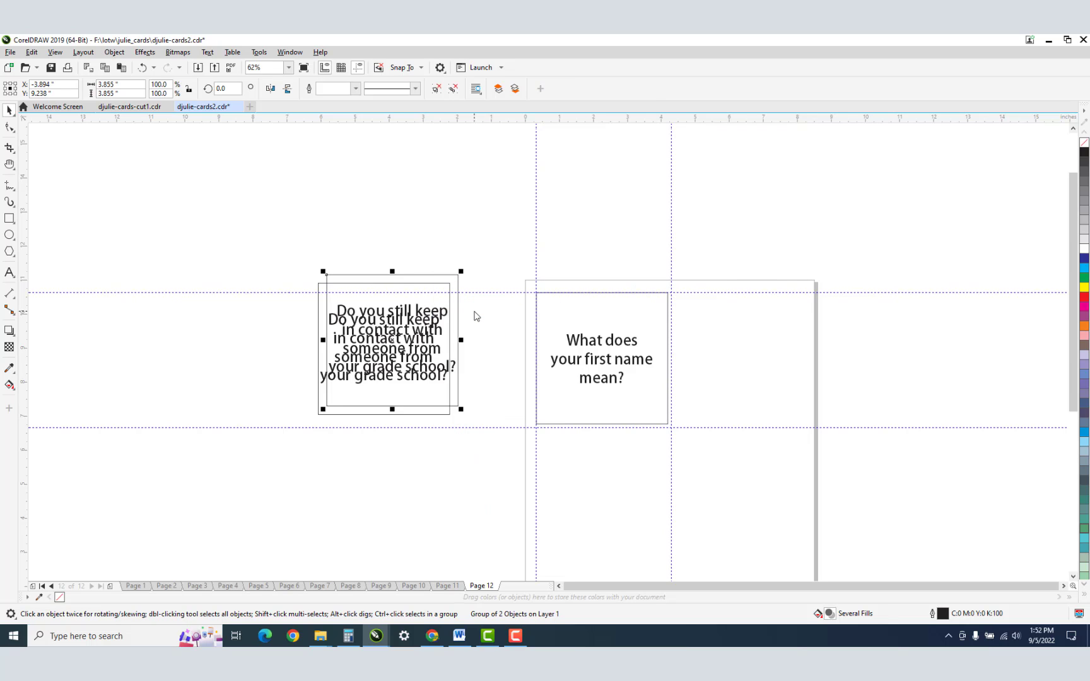
mouse_move(362, 285)
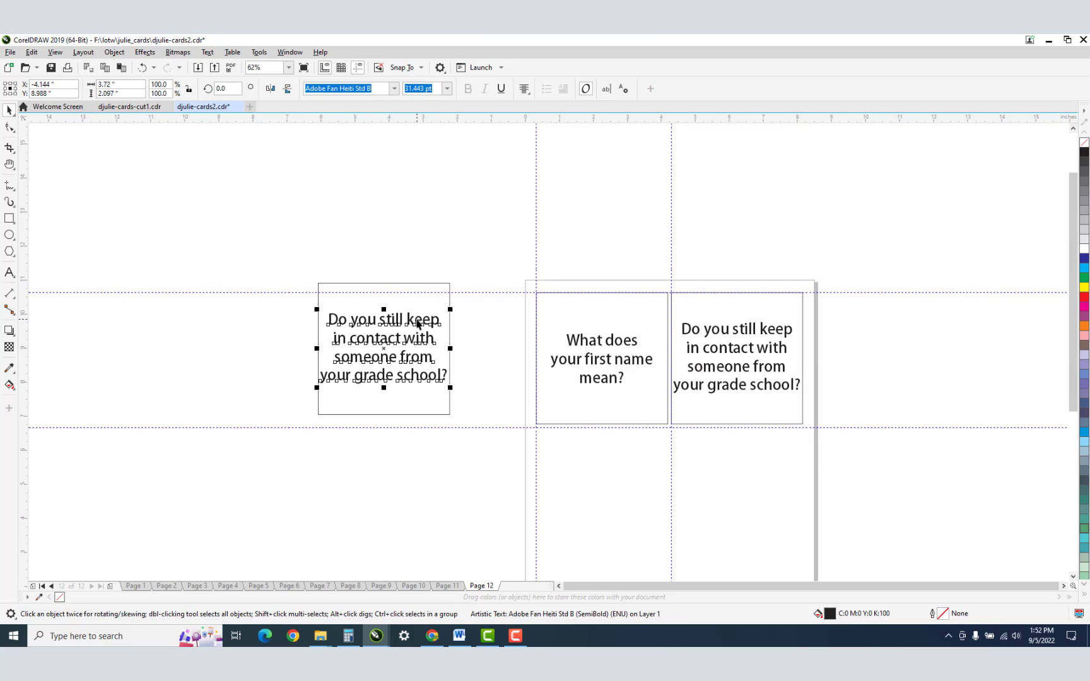
Step: Paste the playground-equipment question into the spare card and wrap it onto five lines
click(458, 636)
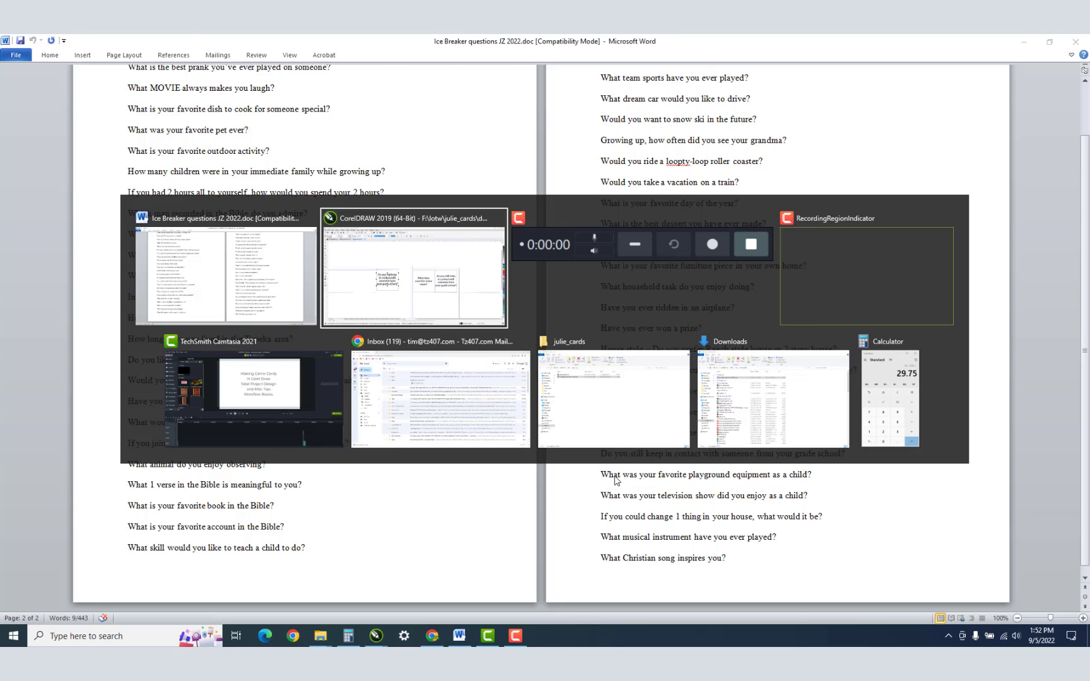
click(414, 271)
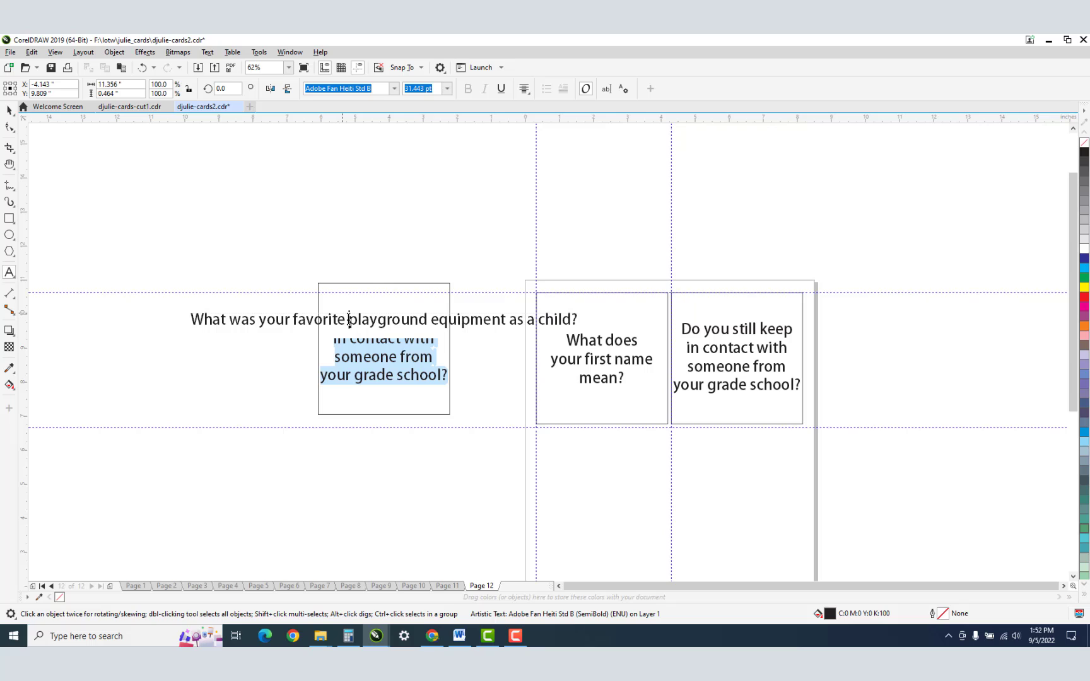
click(382, 320)
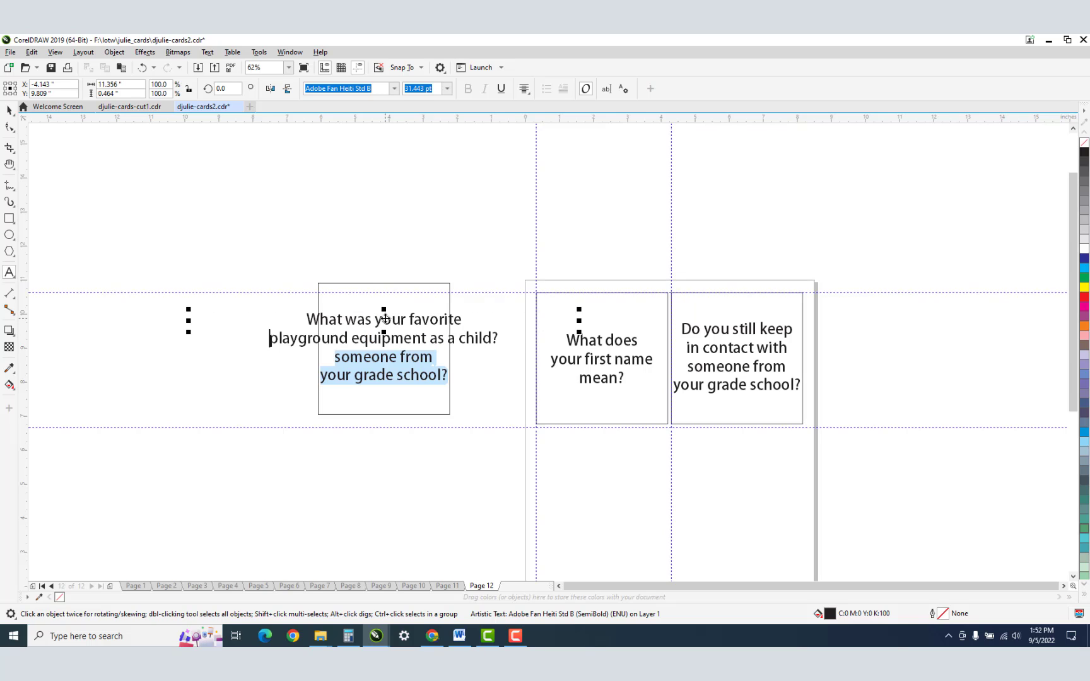
click(409, 320)
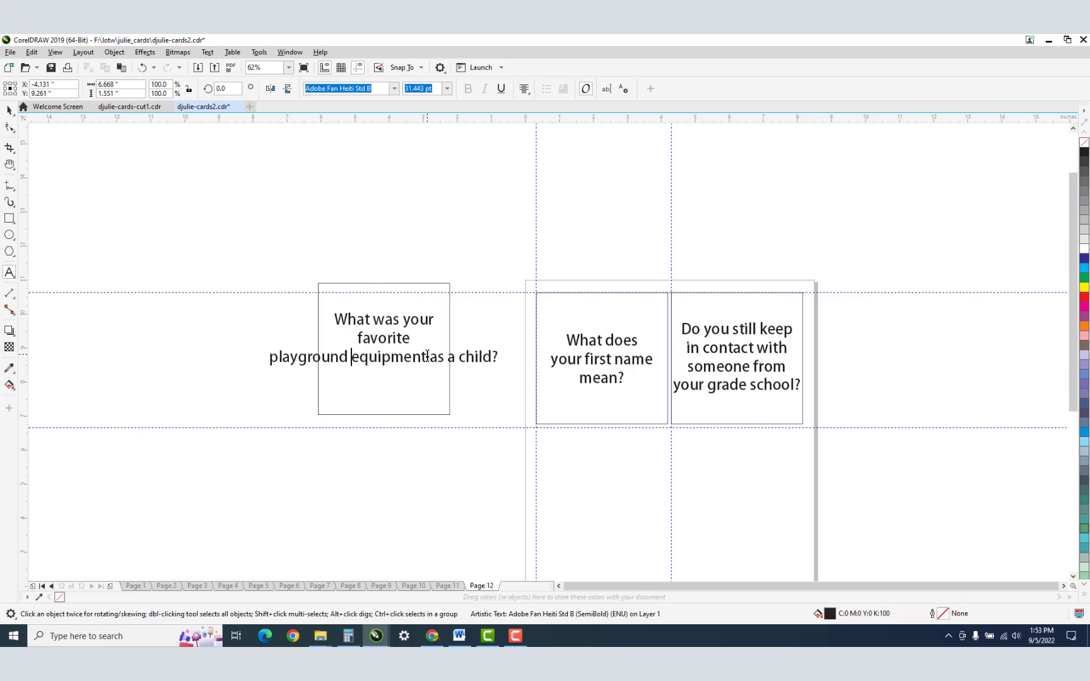
click(352, 355)
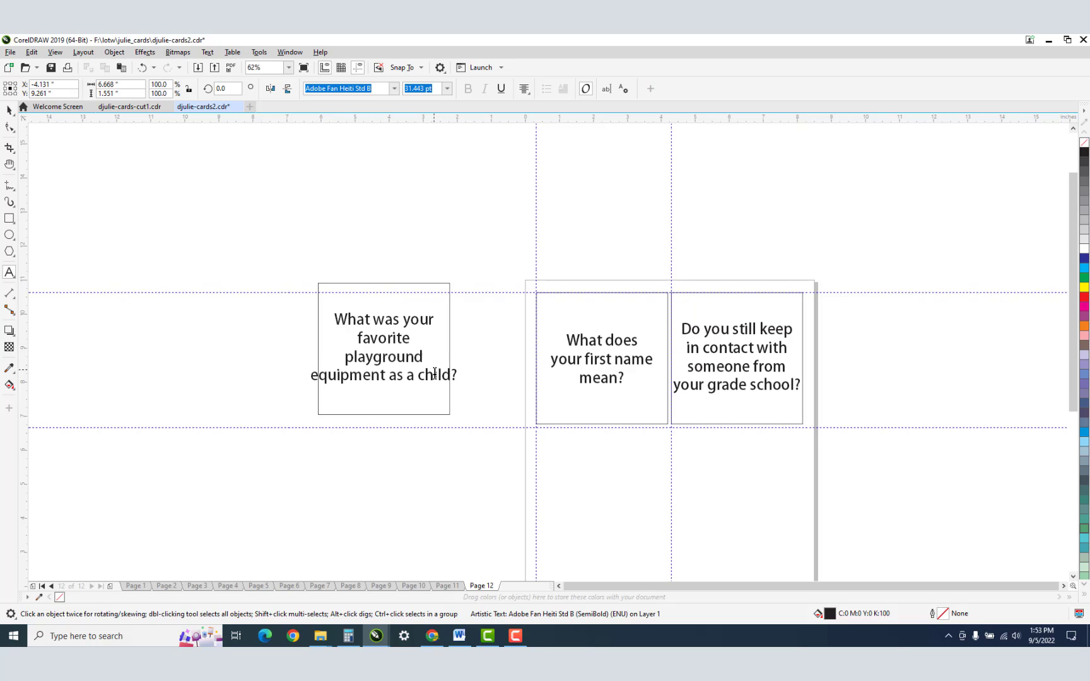
click(383, 346)
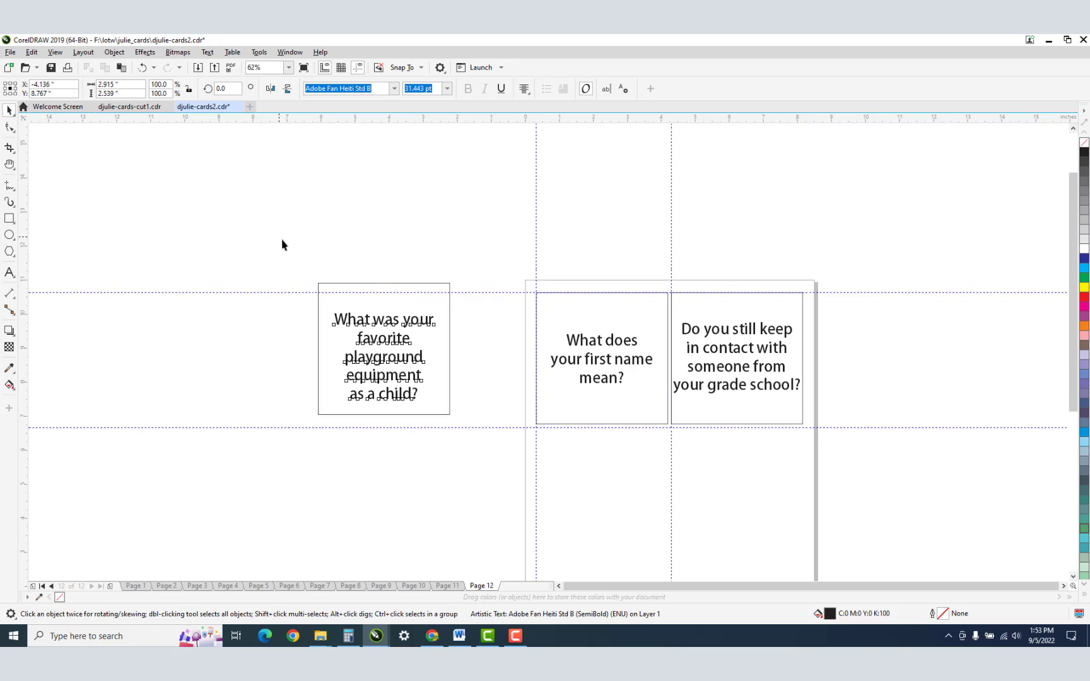
Step: Group the playground card with its outline and place a copy below the first-name card
click(384, 357)
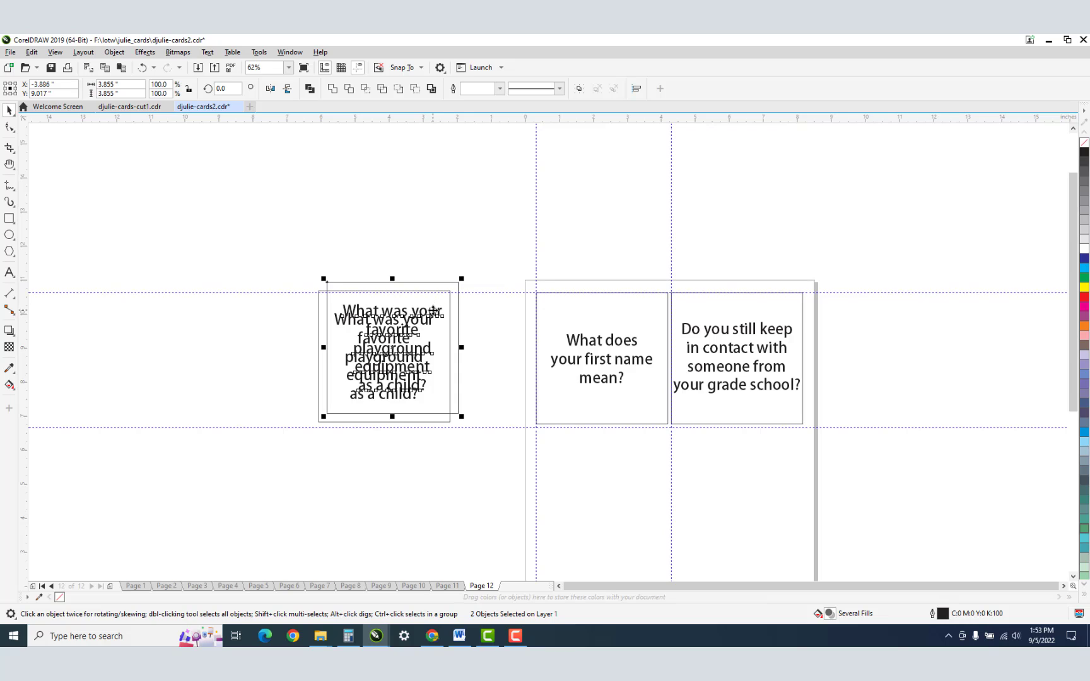
right_click(392, 348)
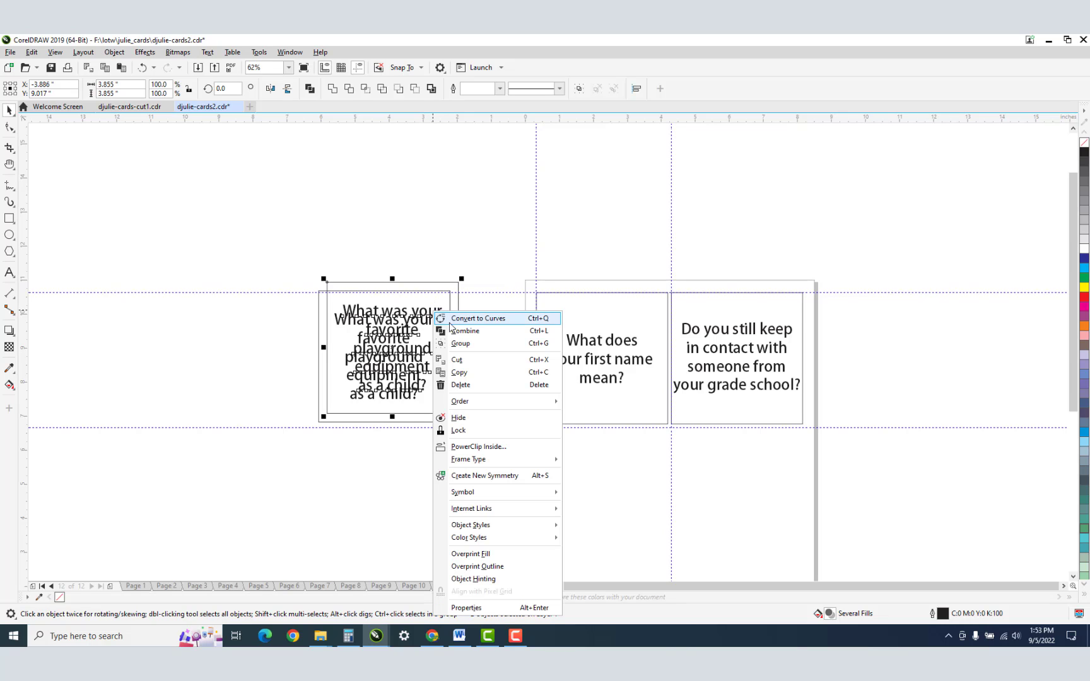
click(460, 343)
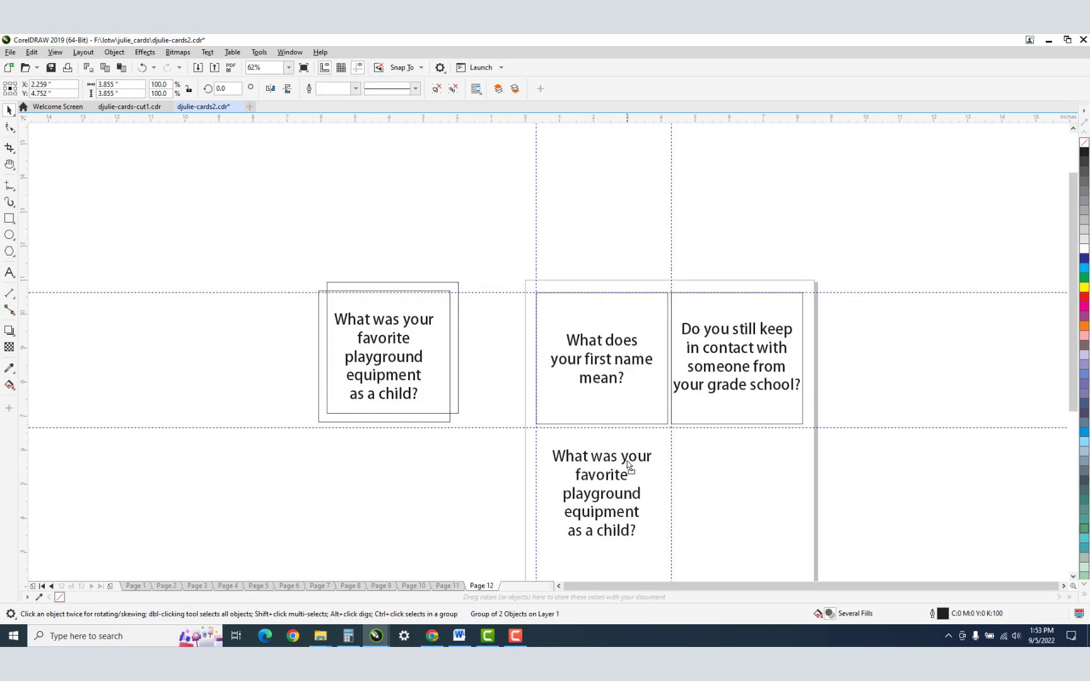
Step: Copy the childhood television-show question from the Word list and return to CorelDRAW
key(alt+tab)
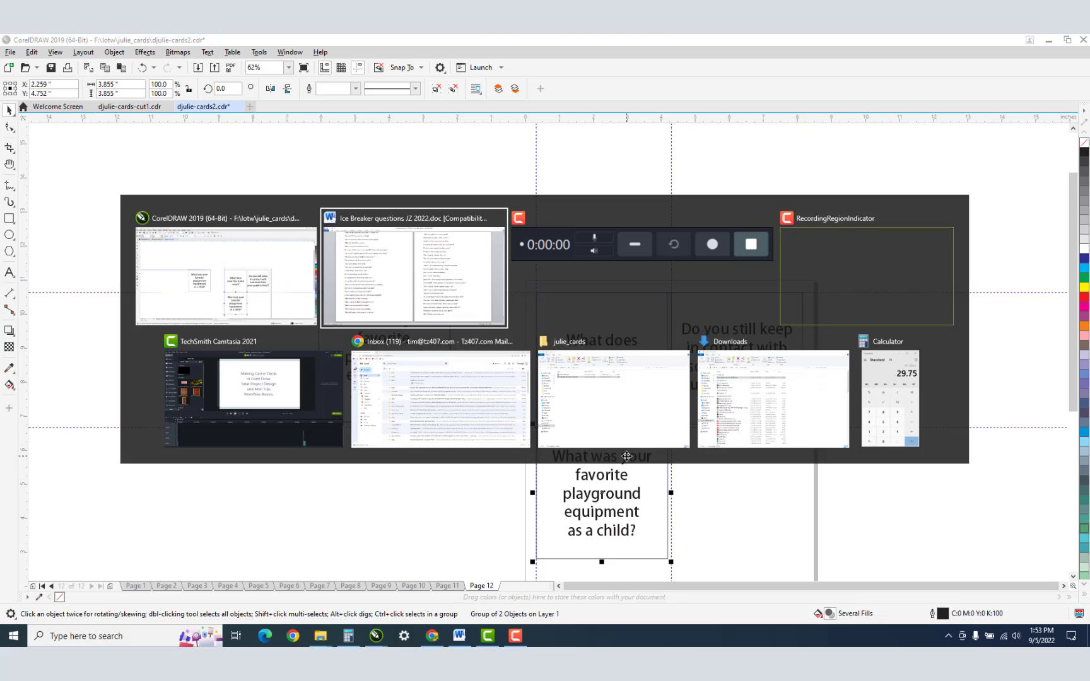
click(414, 276)
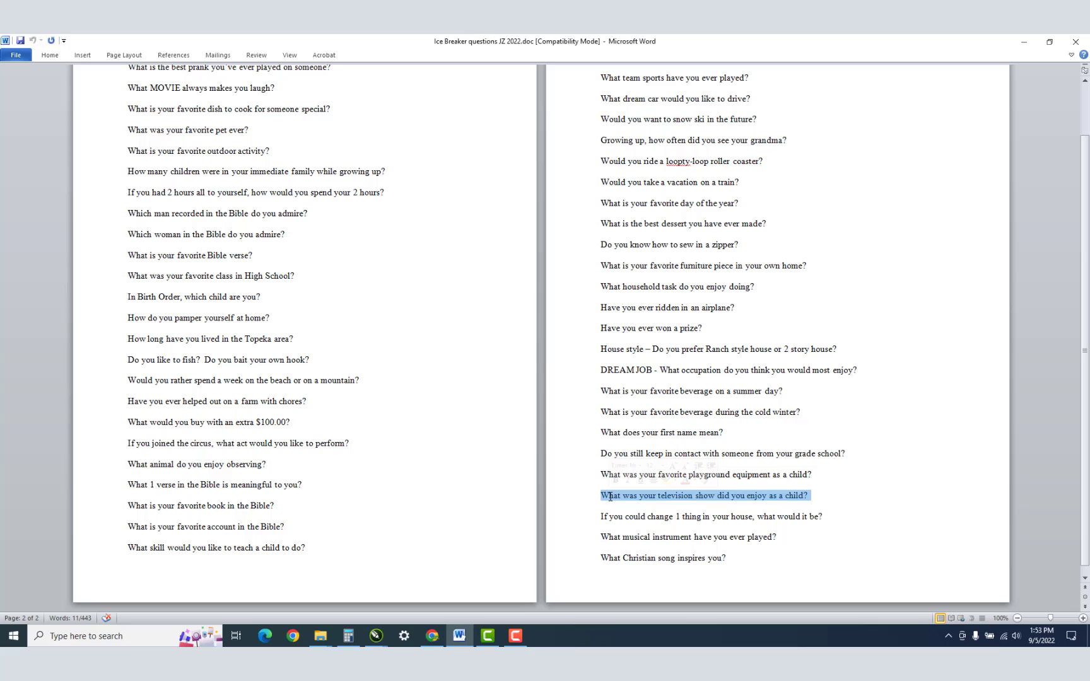
key(alt+tab)
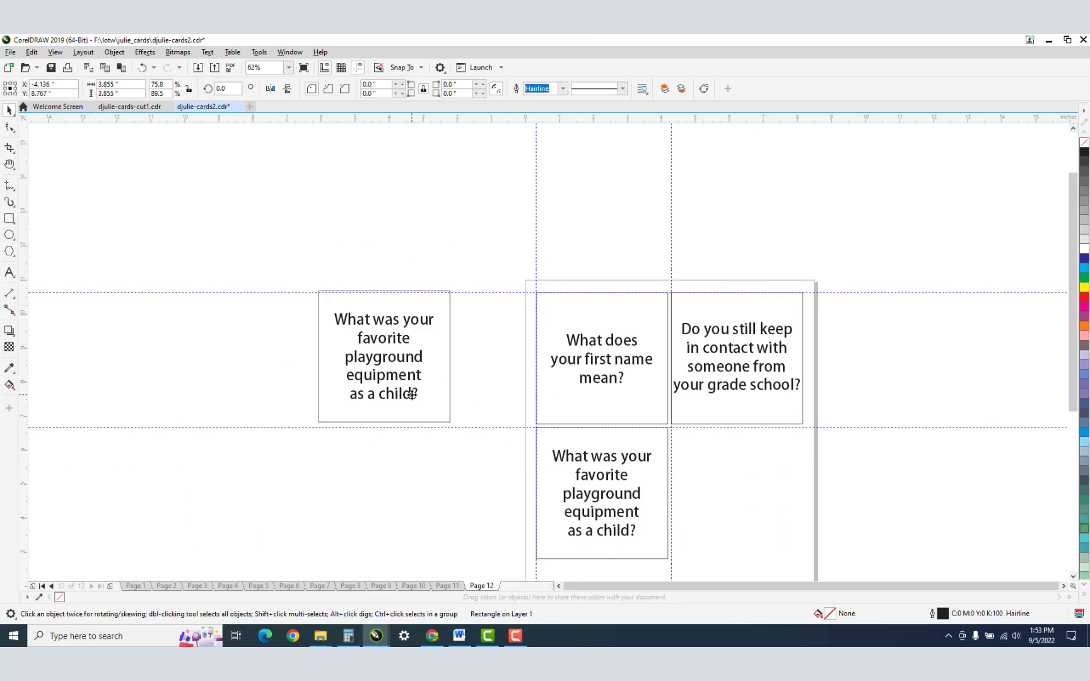
Step: Paste the television-show question into the spare card, wrap it, group it and copy it to the lower-right slot
click(383, 356)
text(television show did you enjoy as a child?)
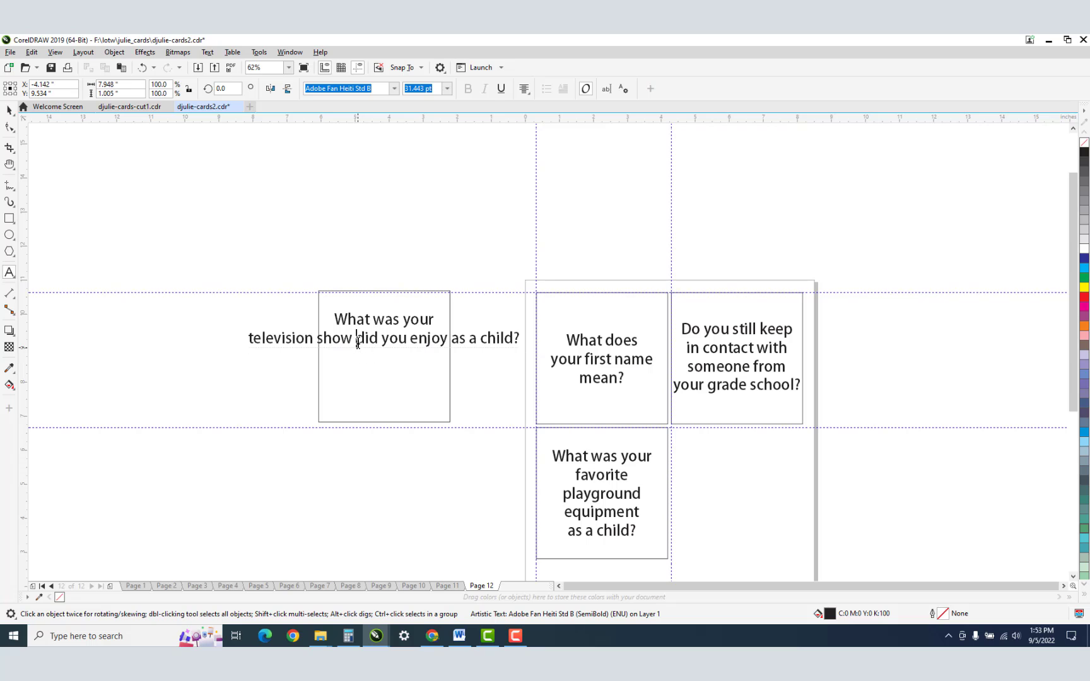
click(382, 338)
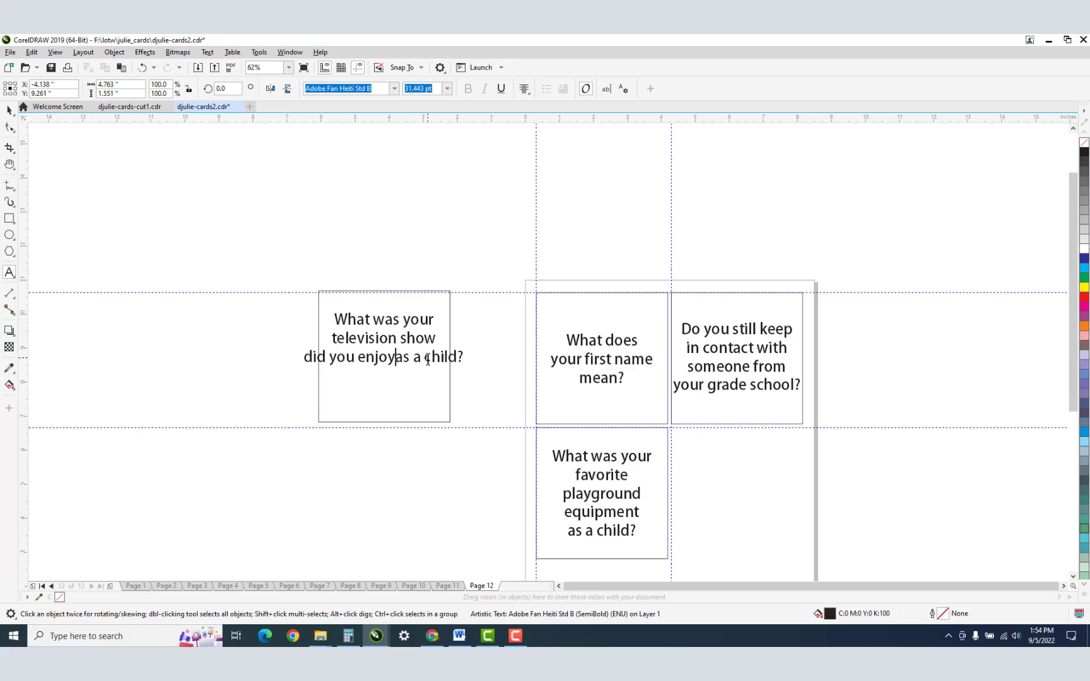
click(383, 349)
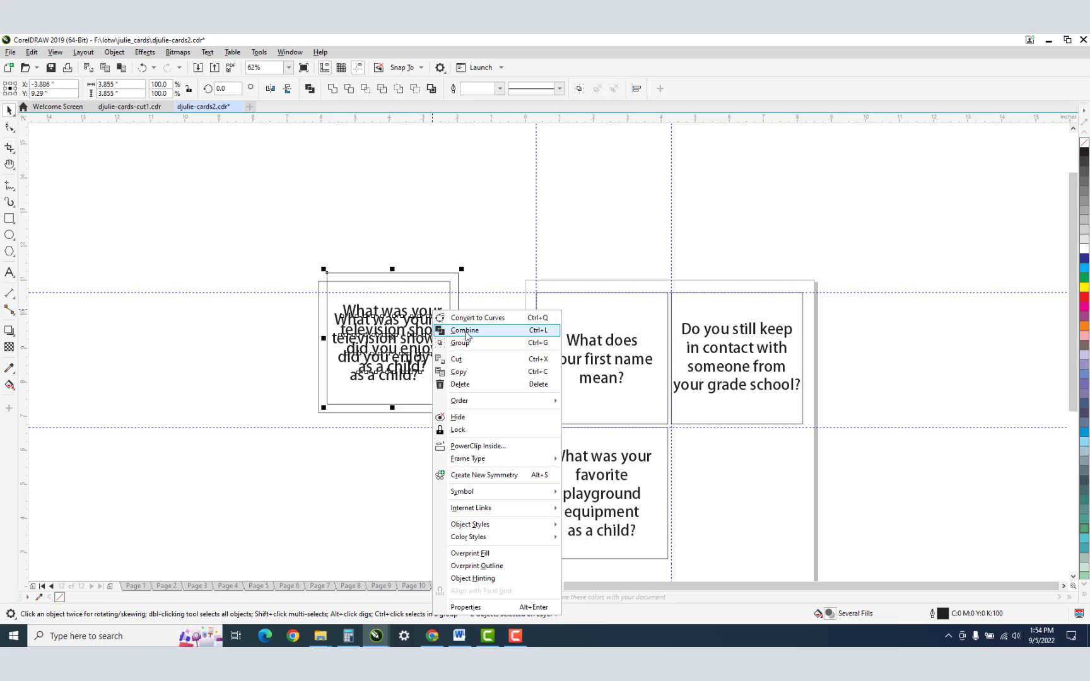
click(464, 329)
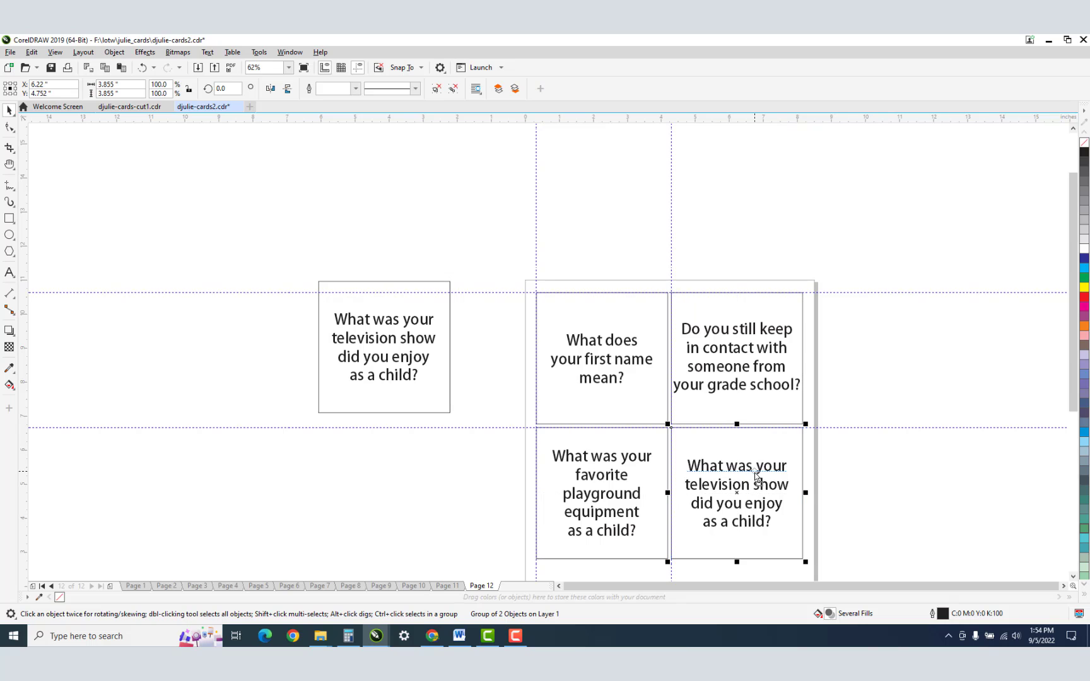
mouse_move(334, 262)
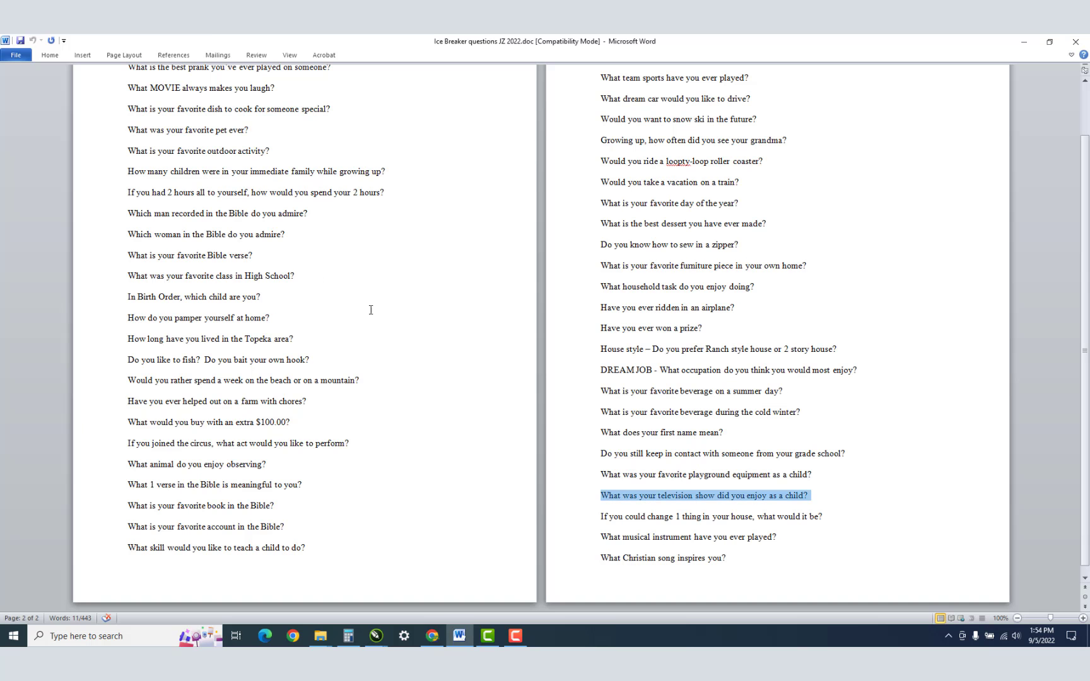
mouse_move(849, 532)
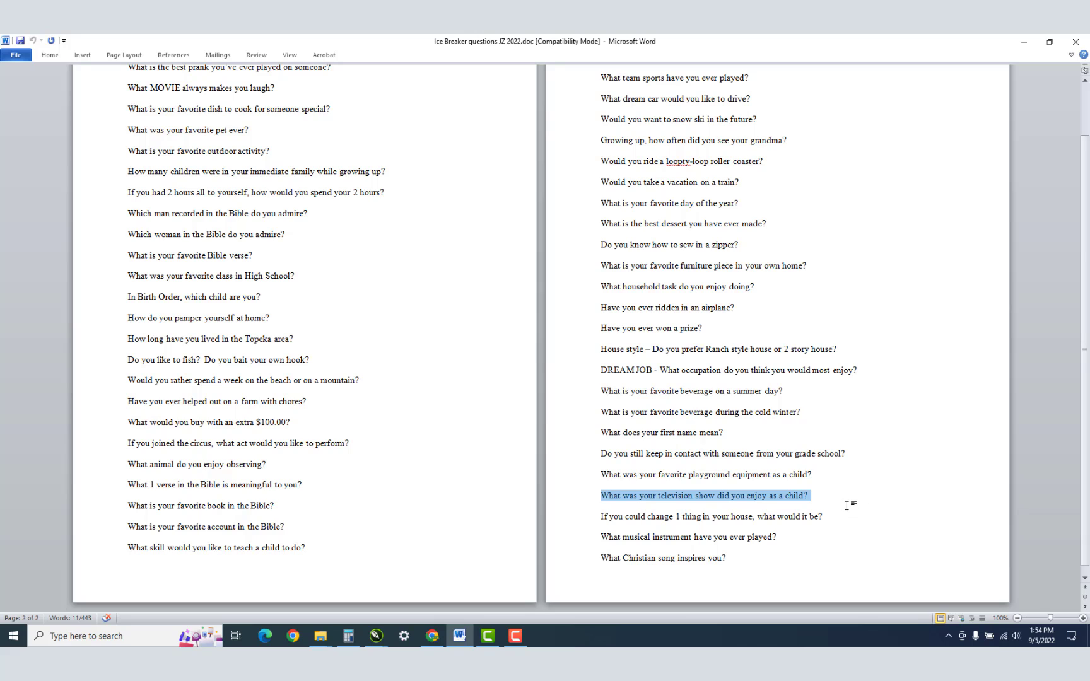
mouse_move(655, 530)
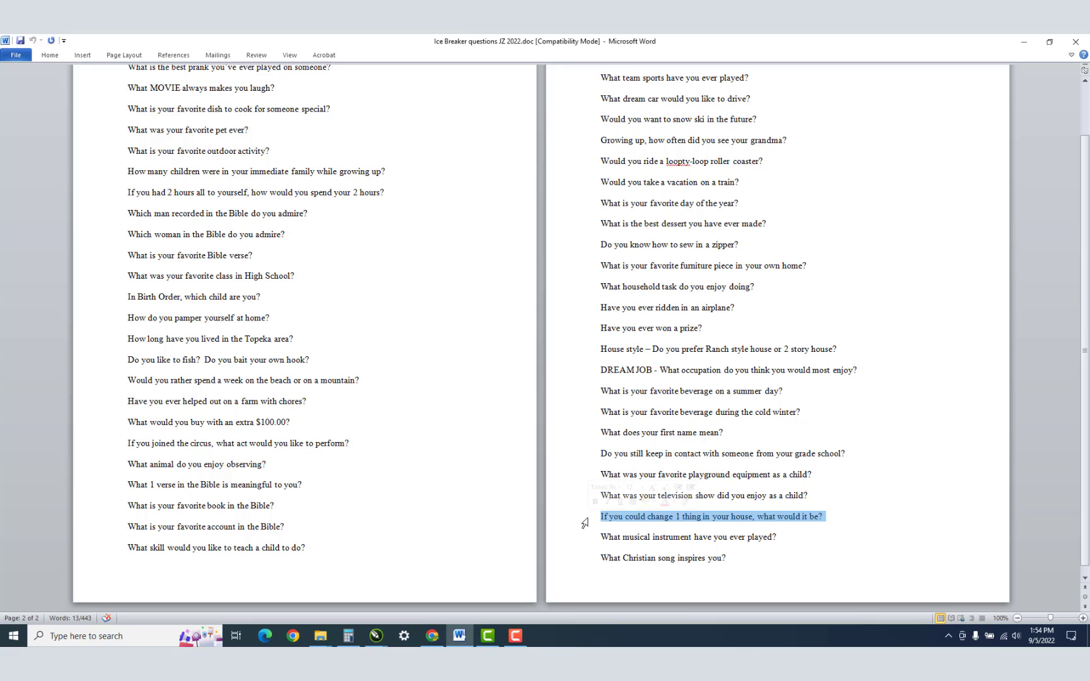
Step: Select and copy 'If you could change 1 thing in your house, what would it be?' in Word
click(589, 523)
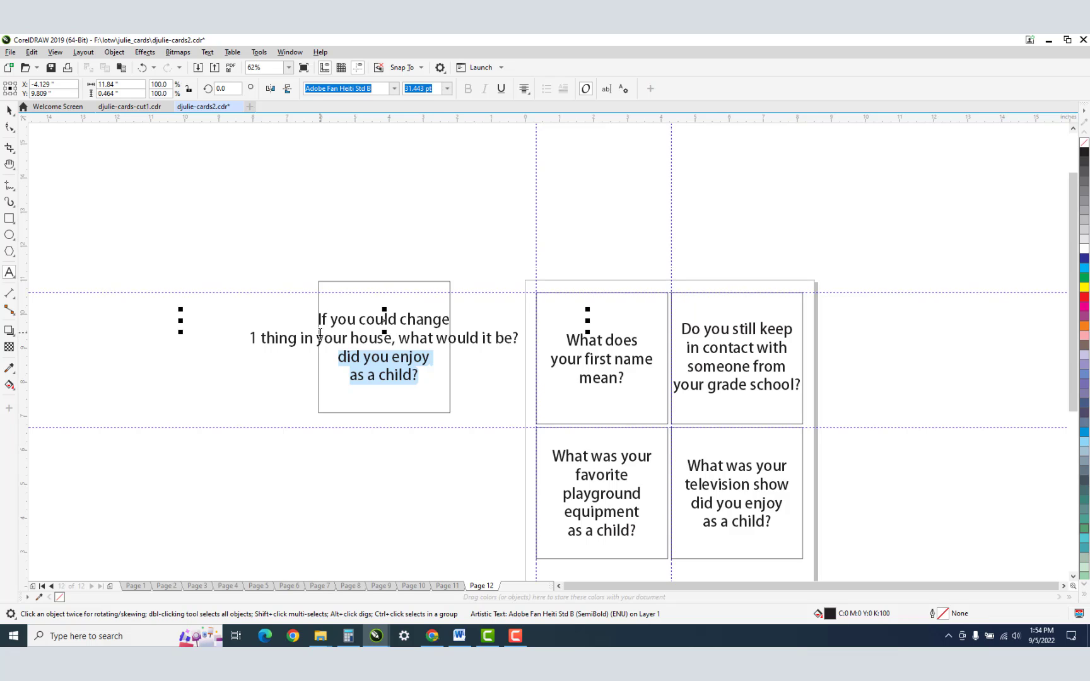
Step: Wrap the house-change question onto four lines, group the card and keep a spare copy to the left
click(248, 338)
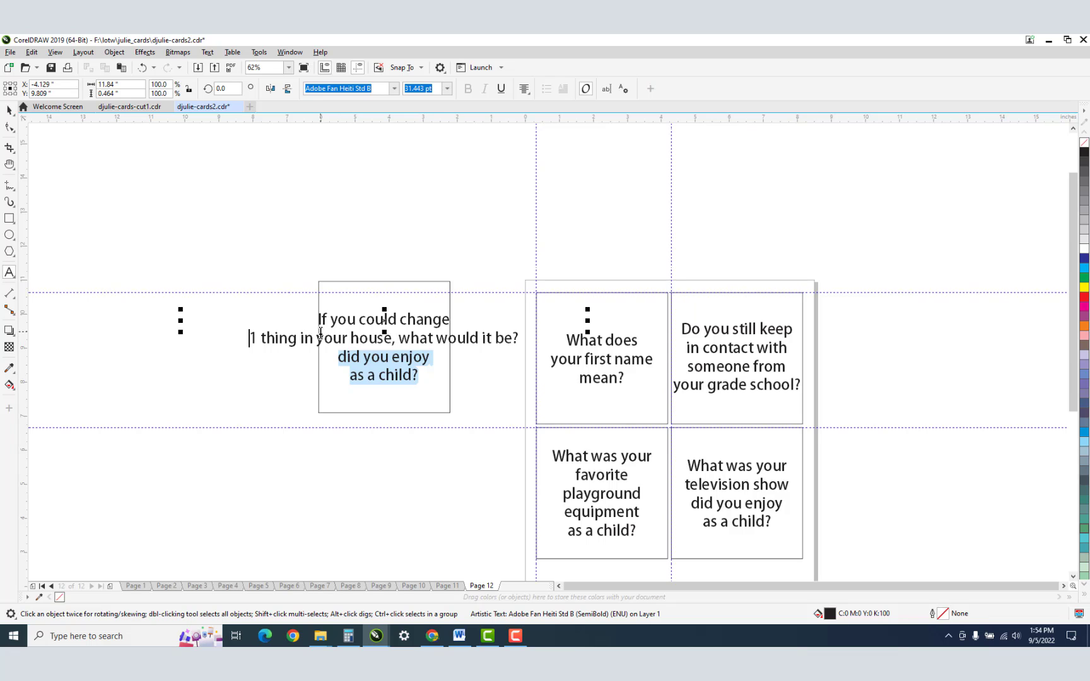
mouse_move(248, 346)
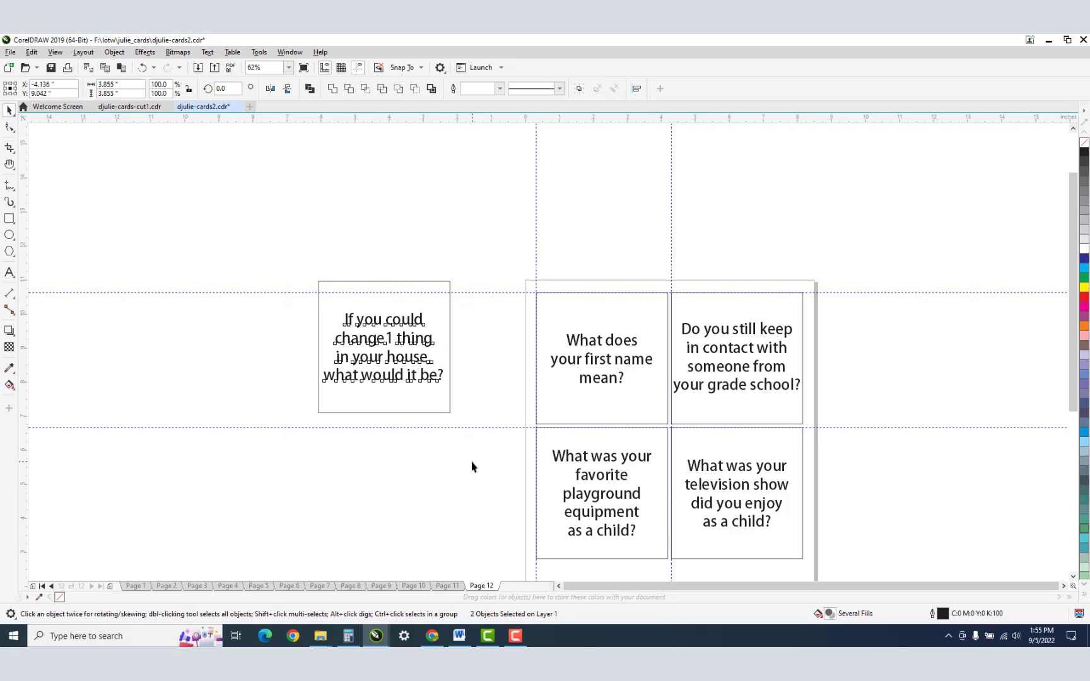
click(383, 347)
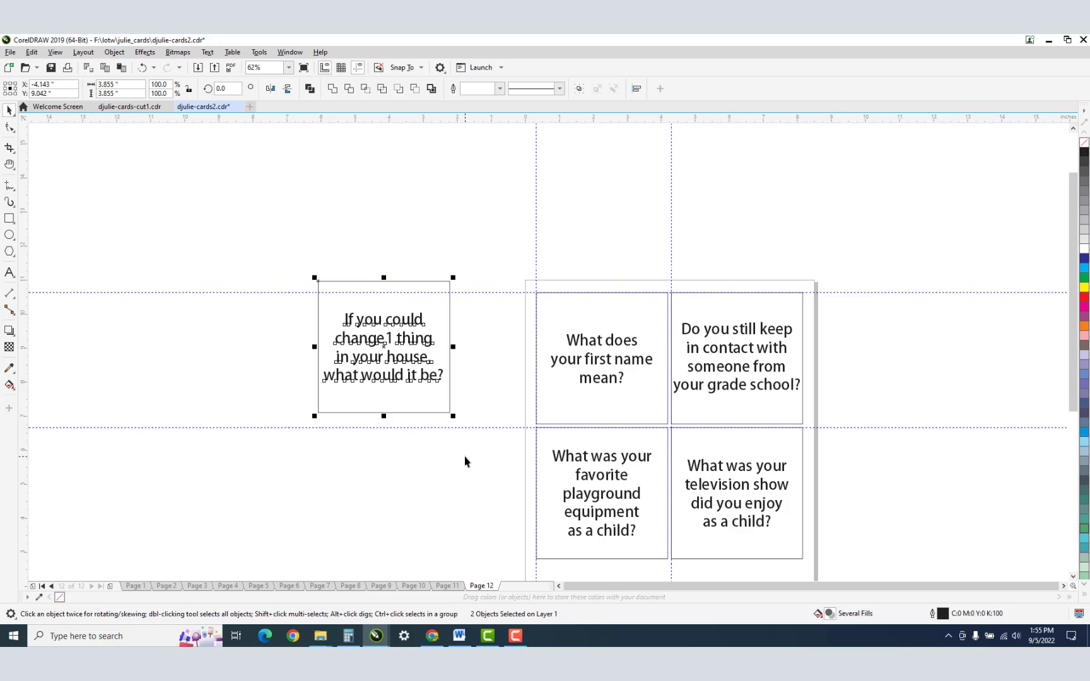
mouse_move(453, 476)
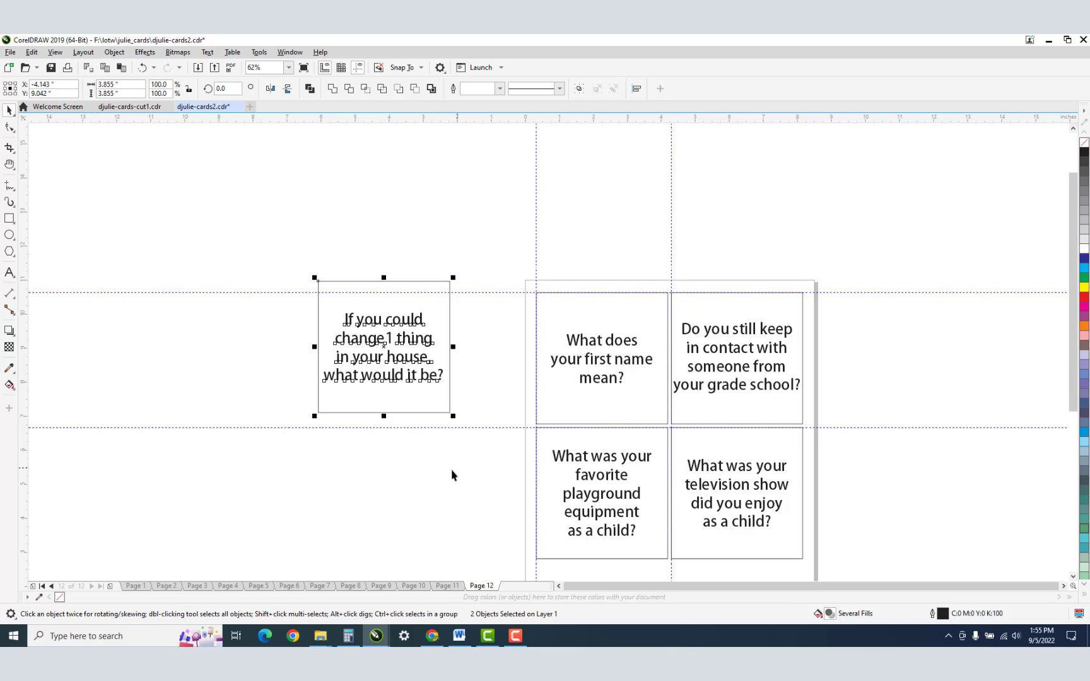
mouse_move(447, 479)
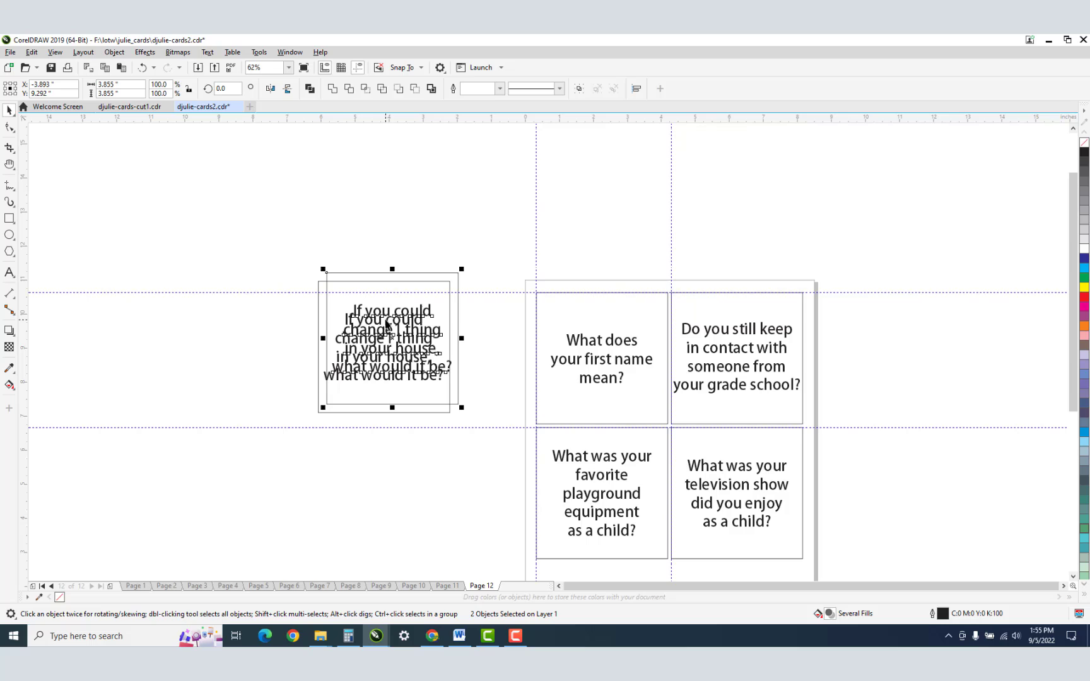
mouse_move(413, 303)
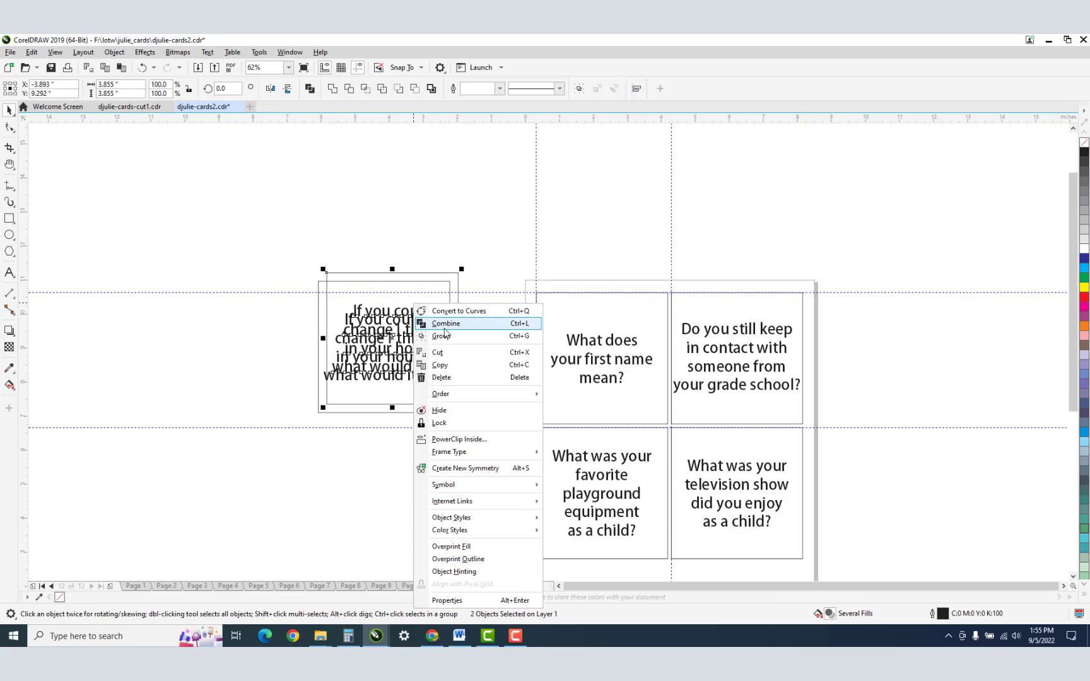
click(442, 336)
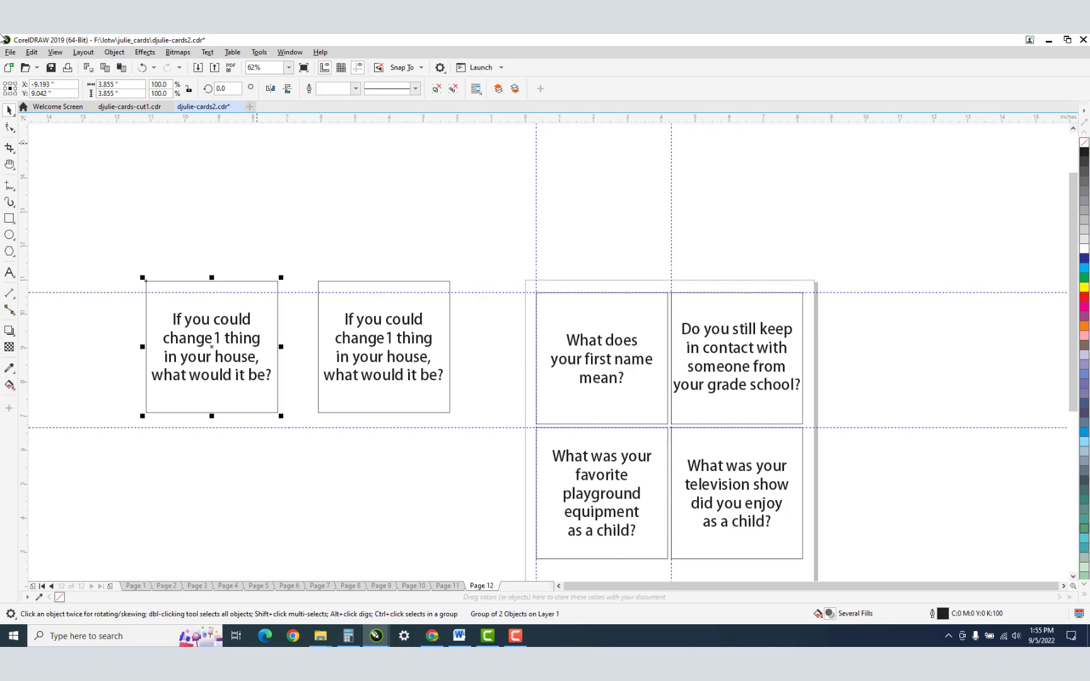
mouse_move(51, 67)
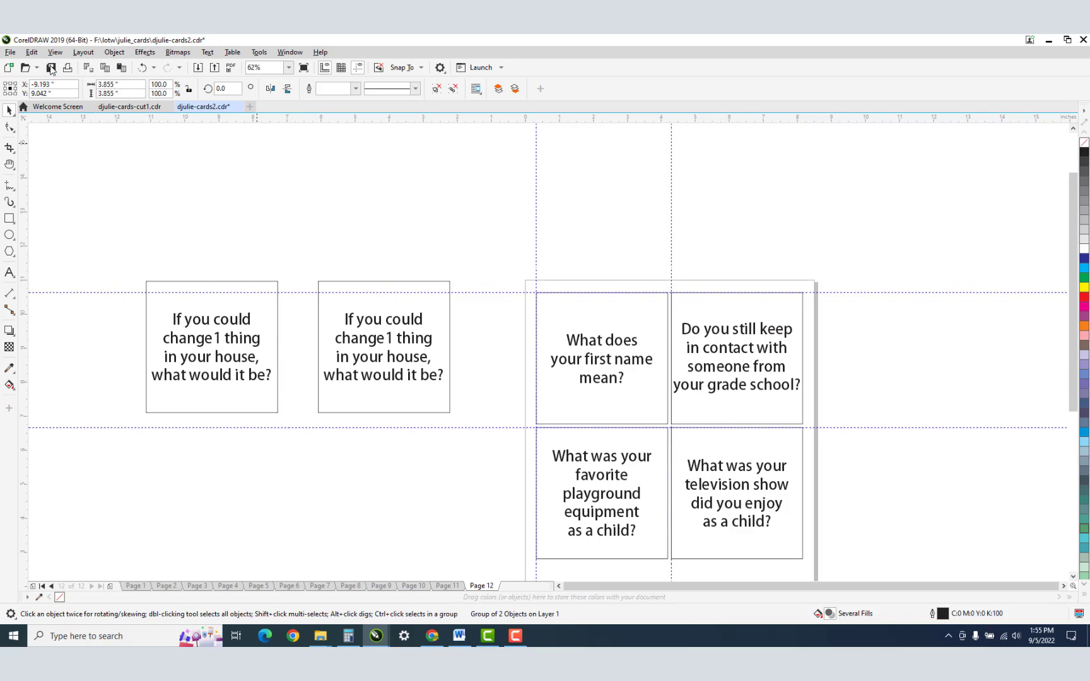
Step: Add a new page holding the house-change card snapped into the rectangle corner plus a spare copy
click(210, 347)
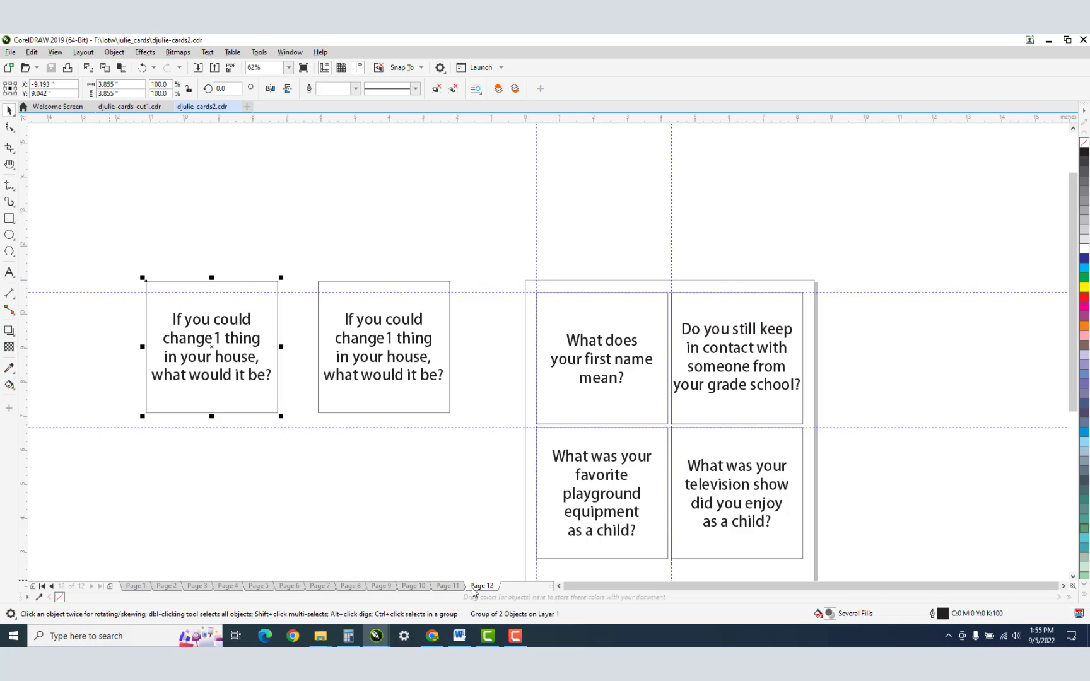
mouse_move(114, 592)
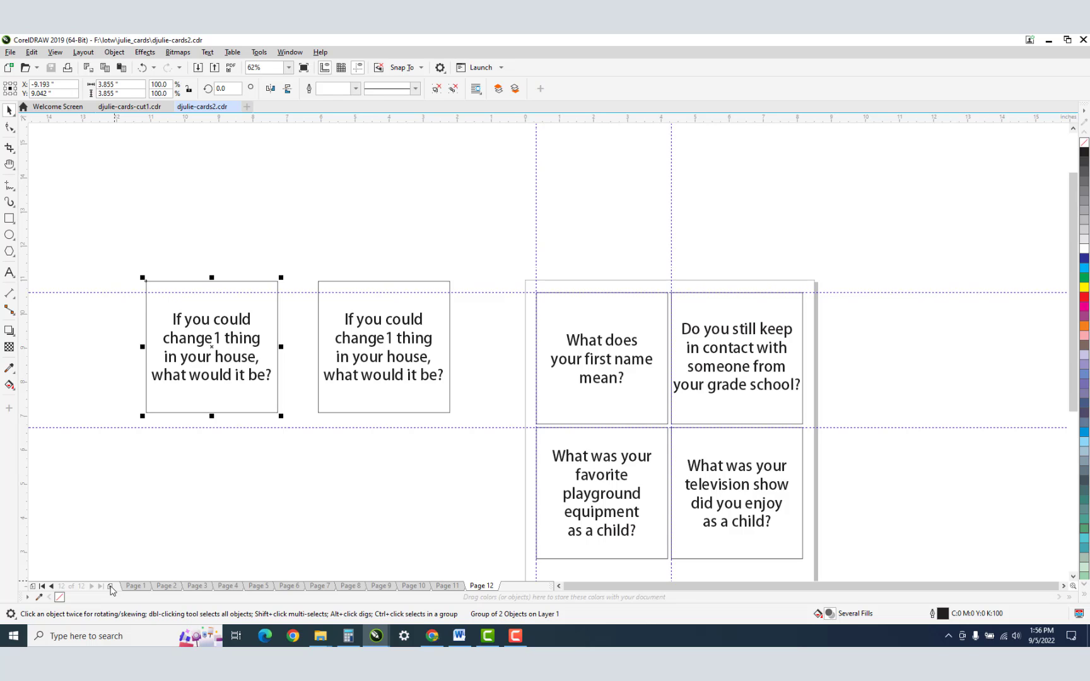
click(109, 587)
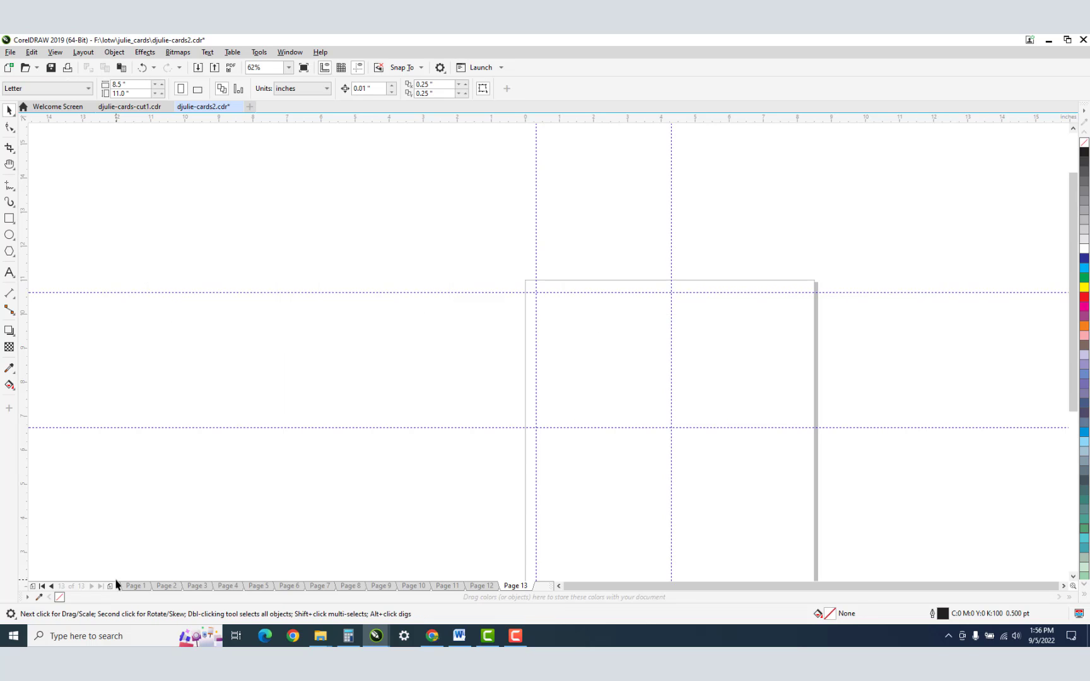
click(212, 346)
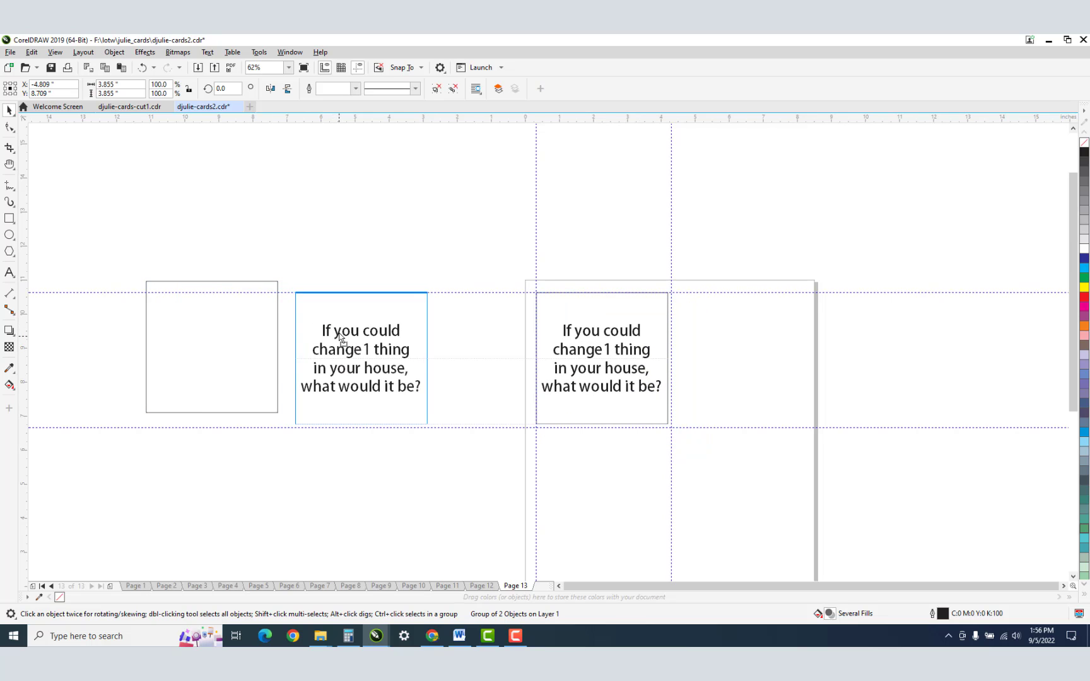
right_click(340, 348)
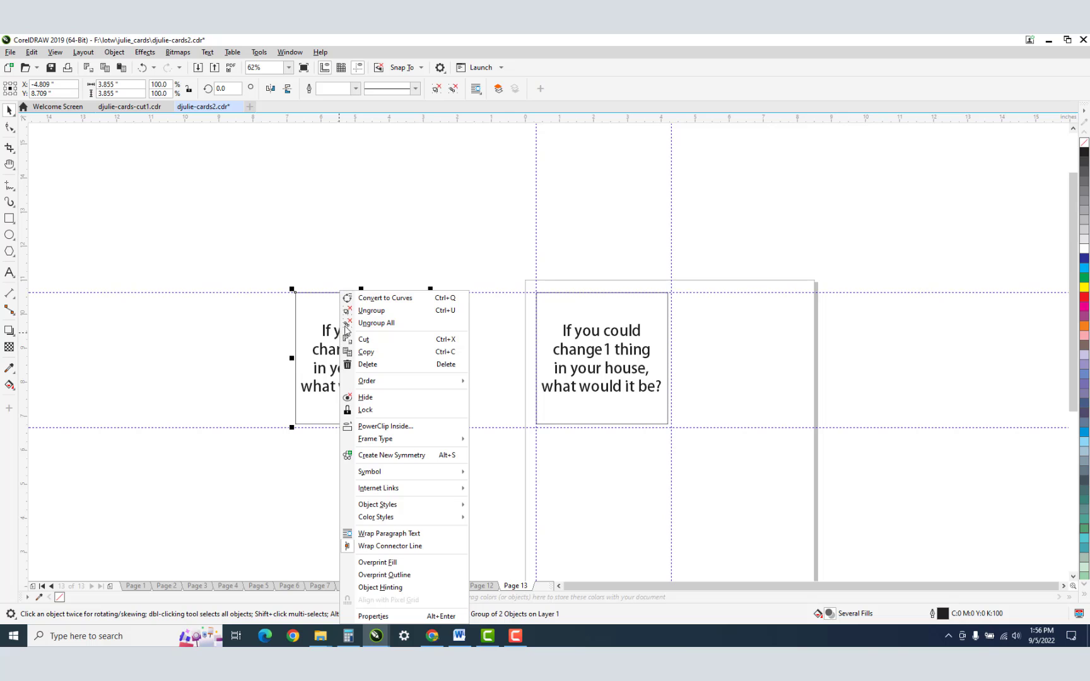
click(260, 359)
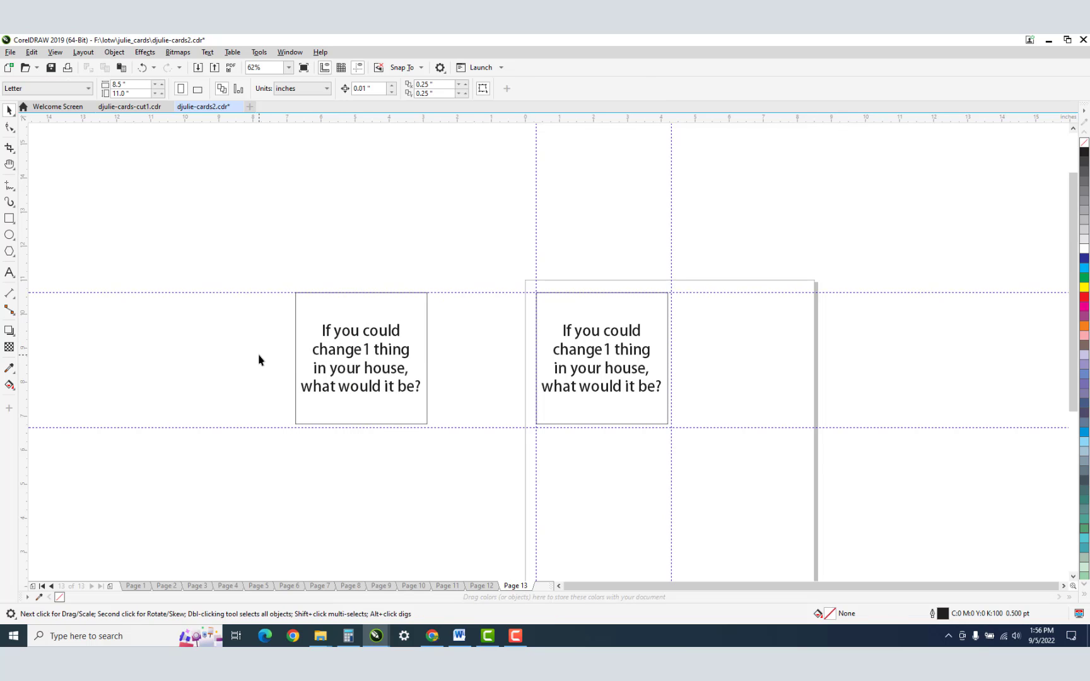
Step: Copy the musical-instrument question from the Word list and paste it into the spare card's text
key(alt+tab)
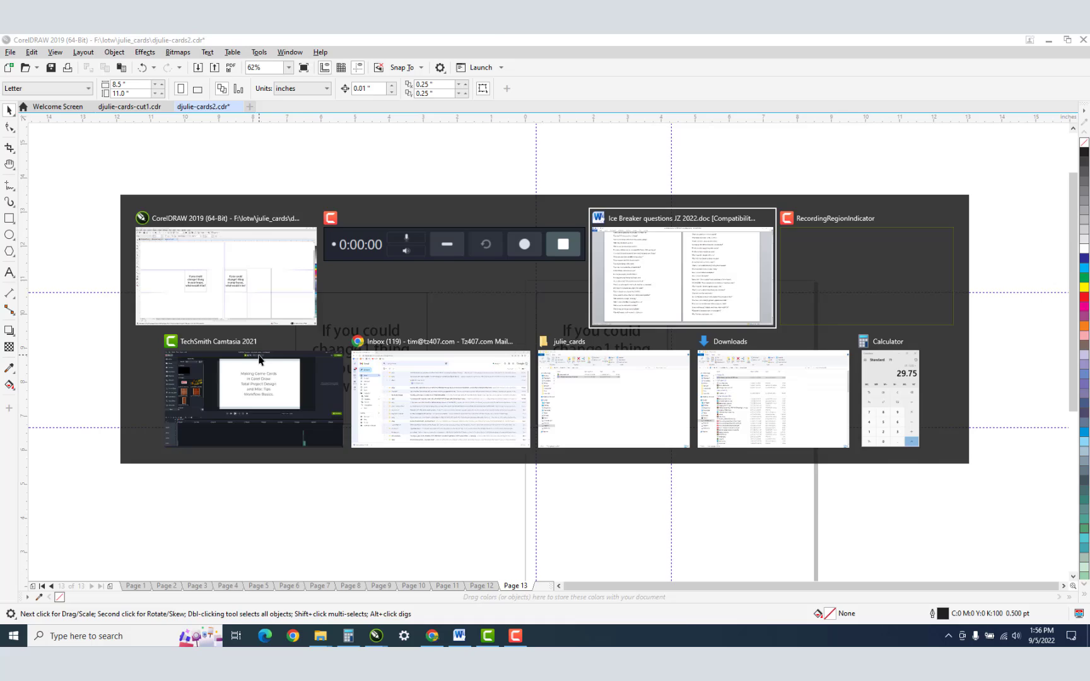
click(683, 271)
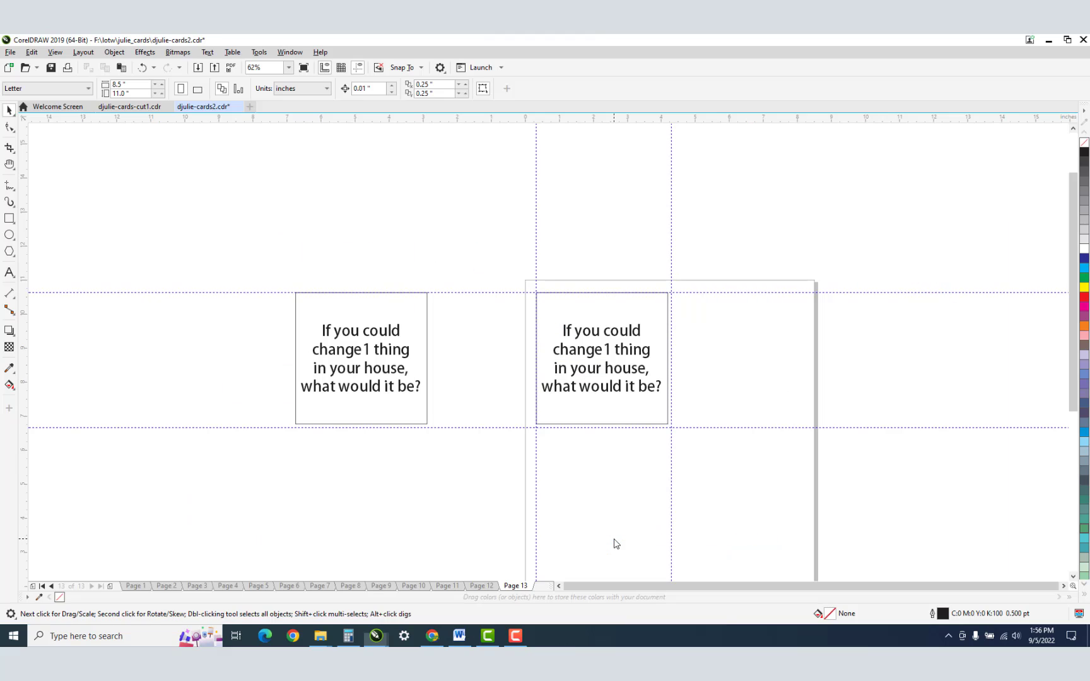
click(361, 359)
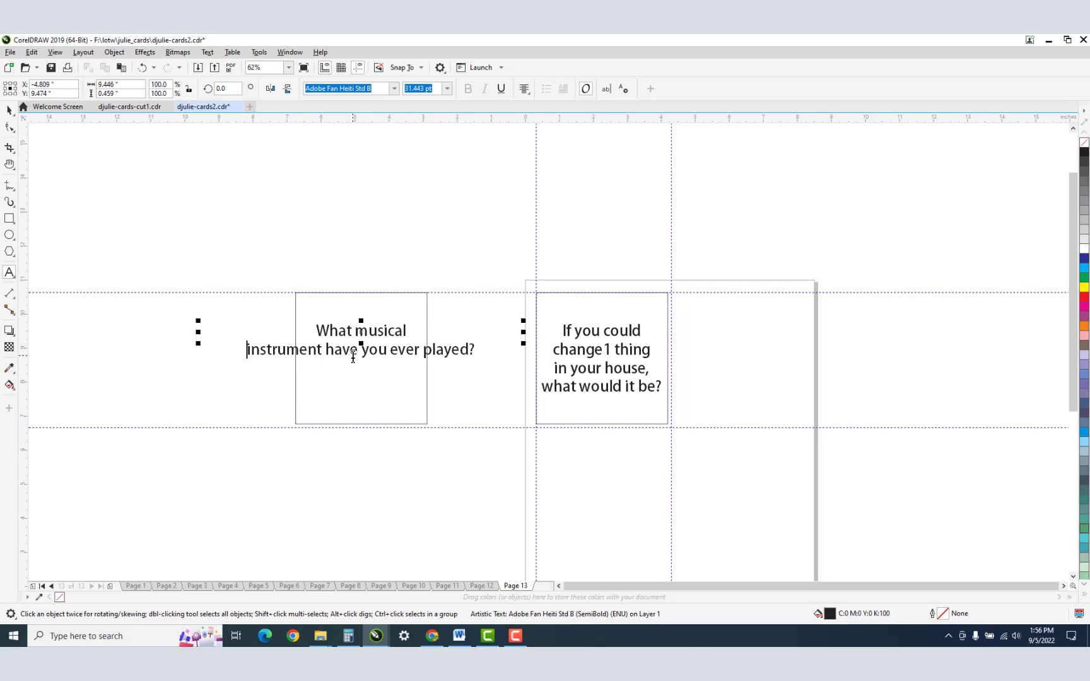
Step: Wrap 'What musical instrument have you ever played?' onto four lines, group card and square, place a copy beside the house-change card
click(348, 350)
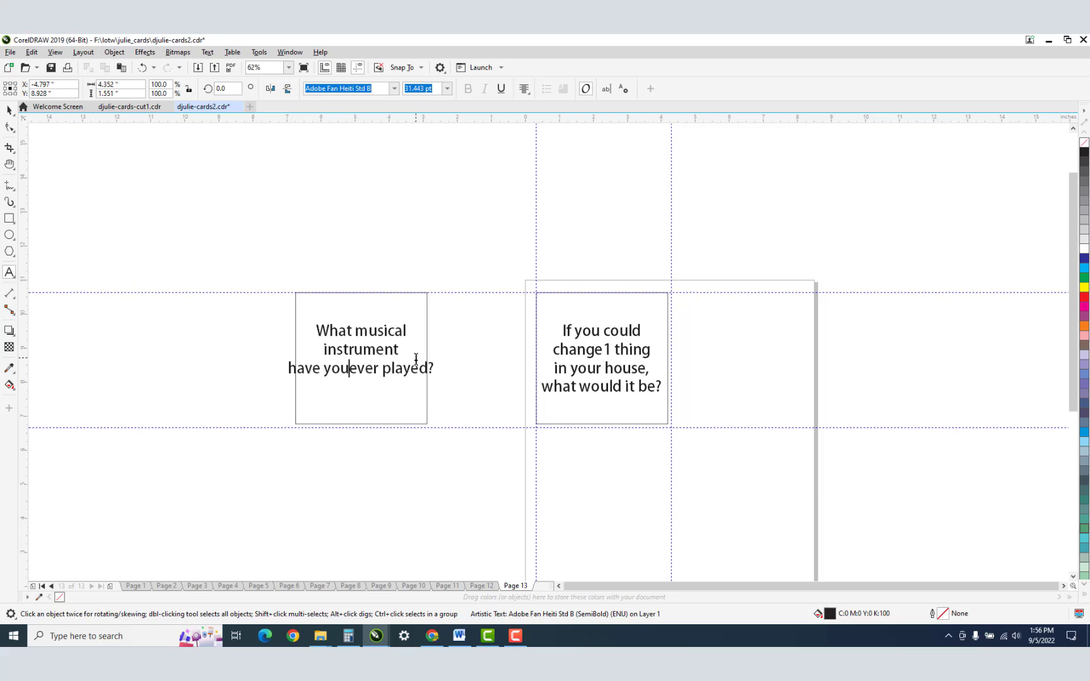
click(361, 349)
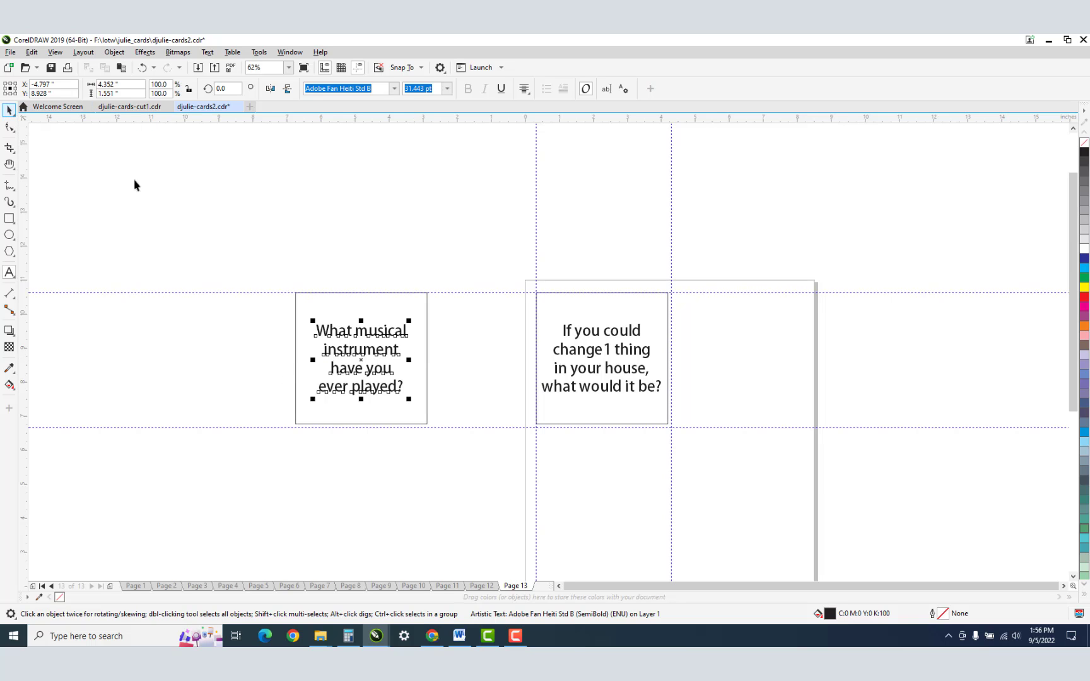
click(361, 359)
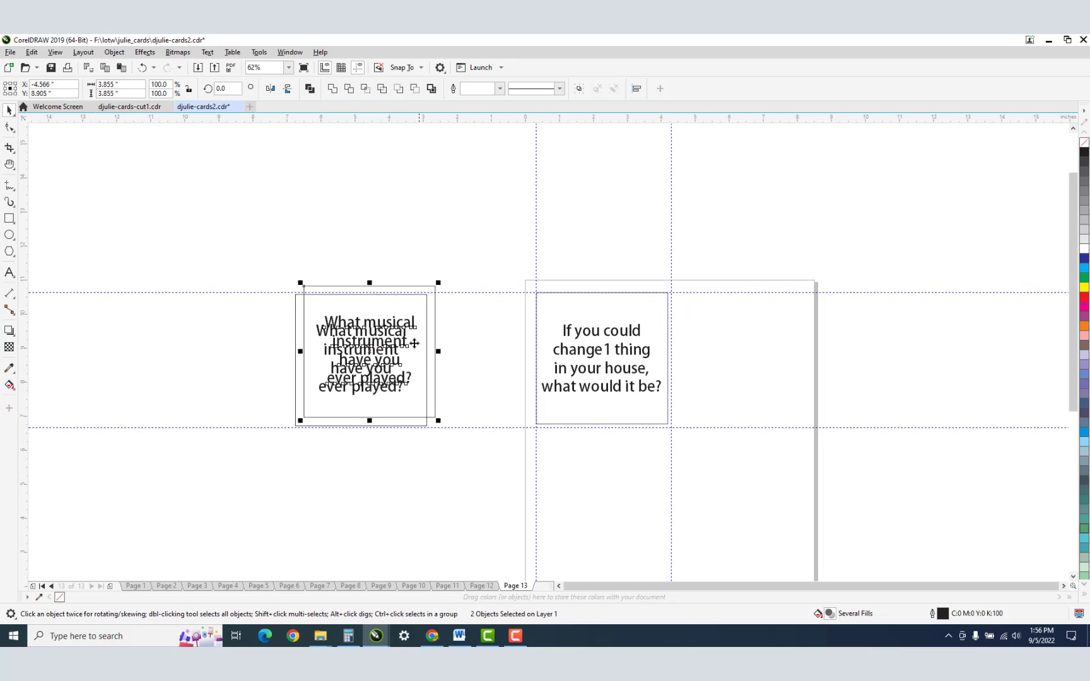
right_click(368, 350)
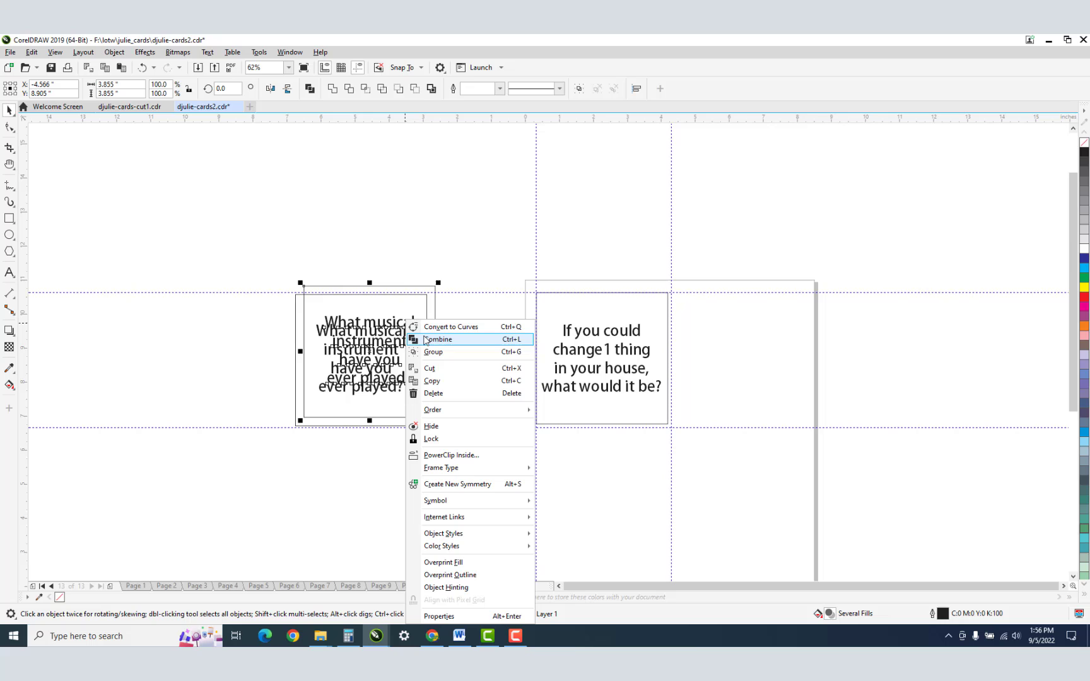
click(433, 353)
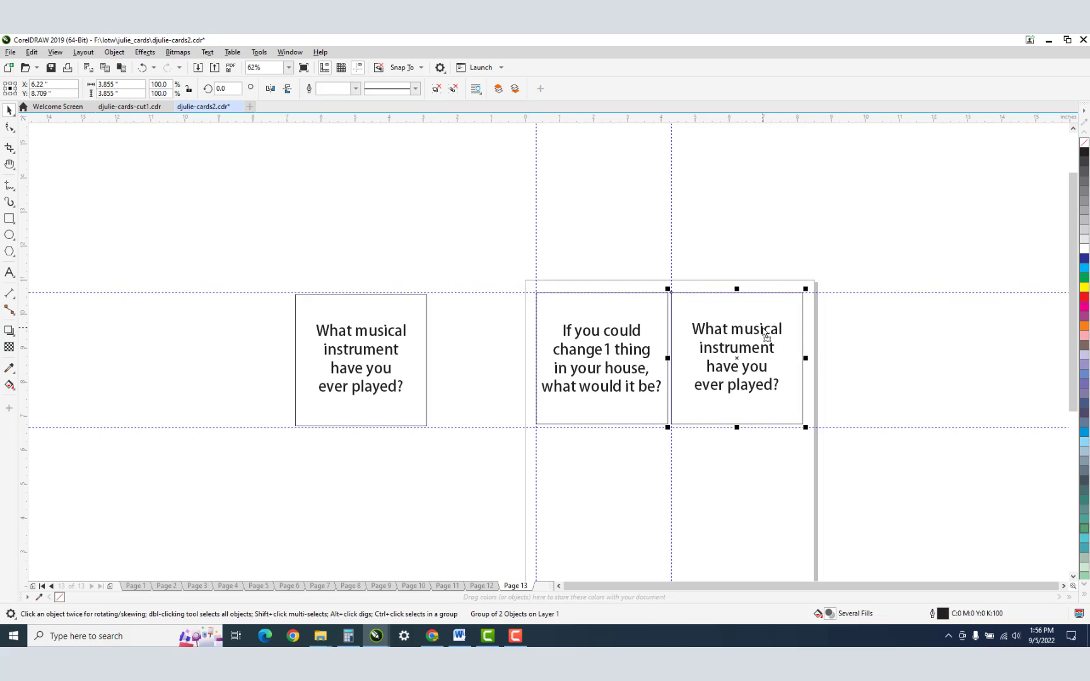
mouse_move(520, 331)
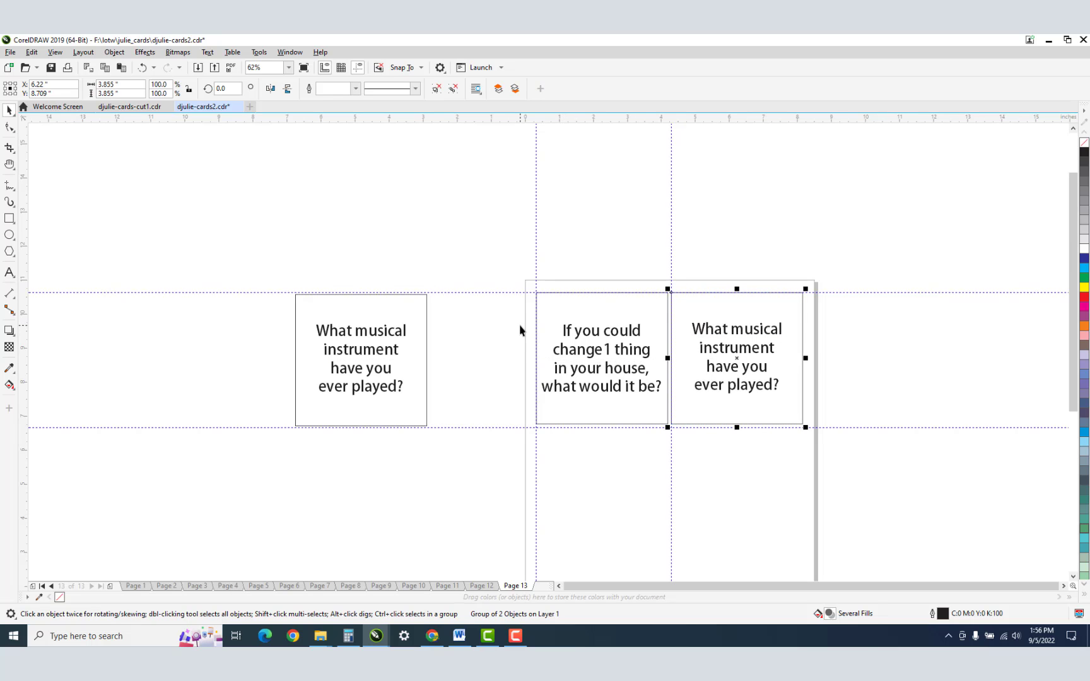
click(459, 636)
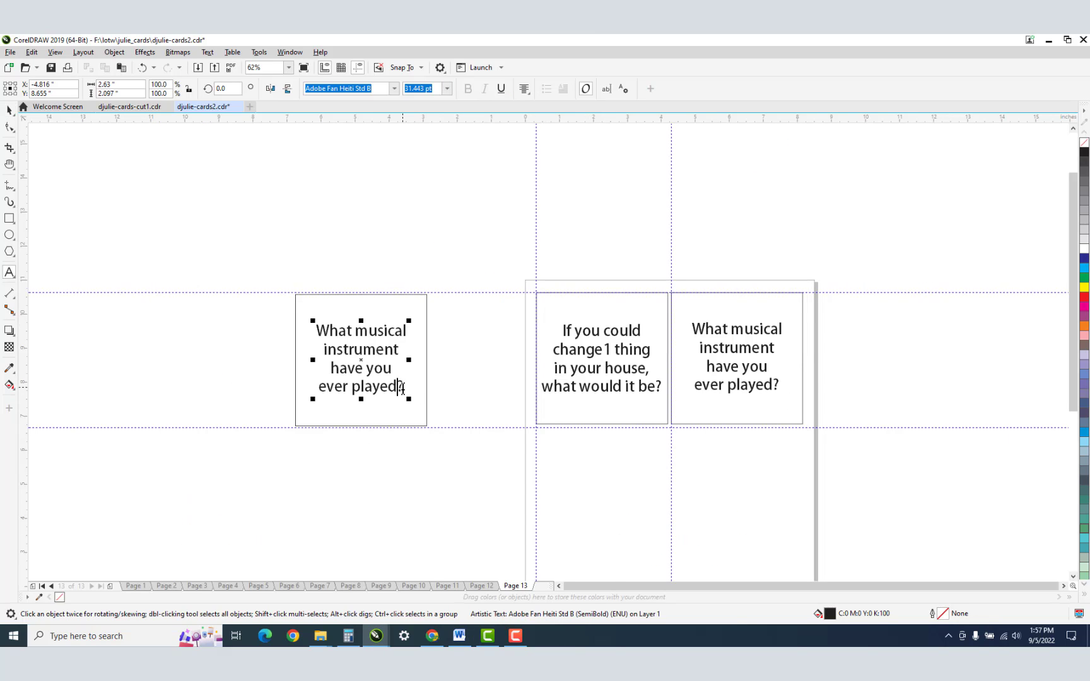
Step: Retype the spare card as 'What Christian song inspires you?' and reselect it as an object
text(What Christian song inspires you?)
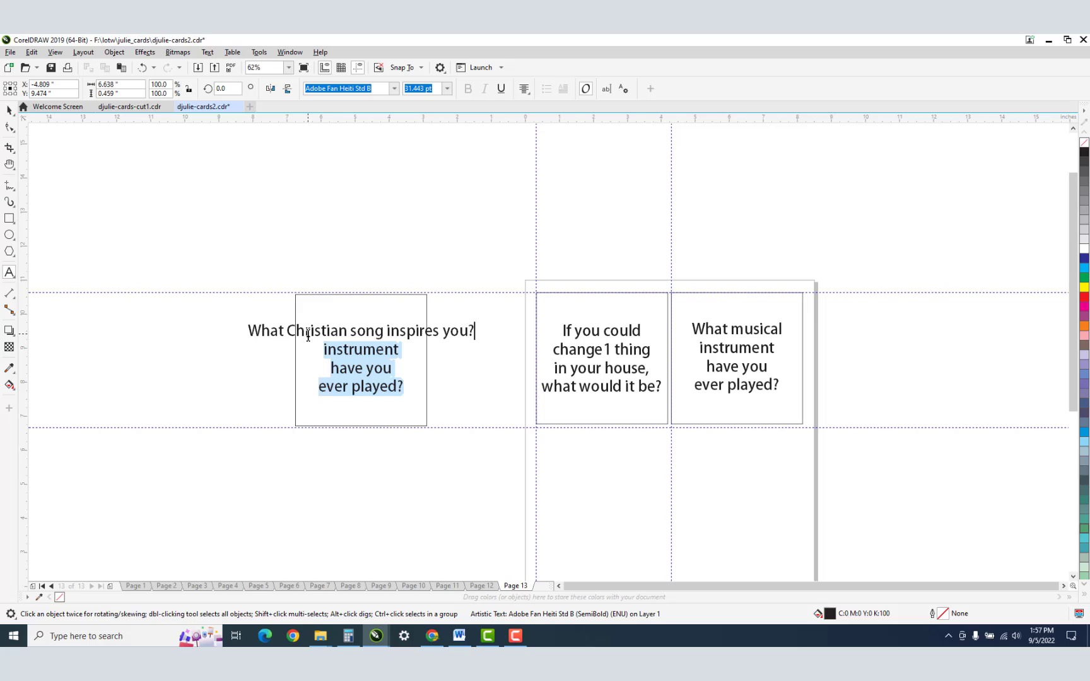
click(360, 330)
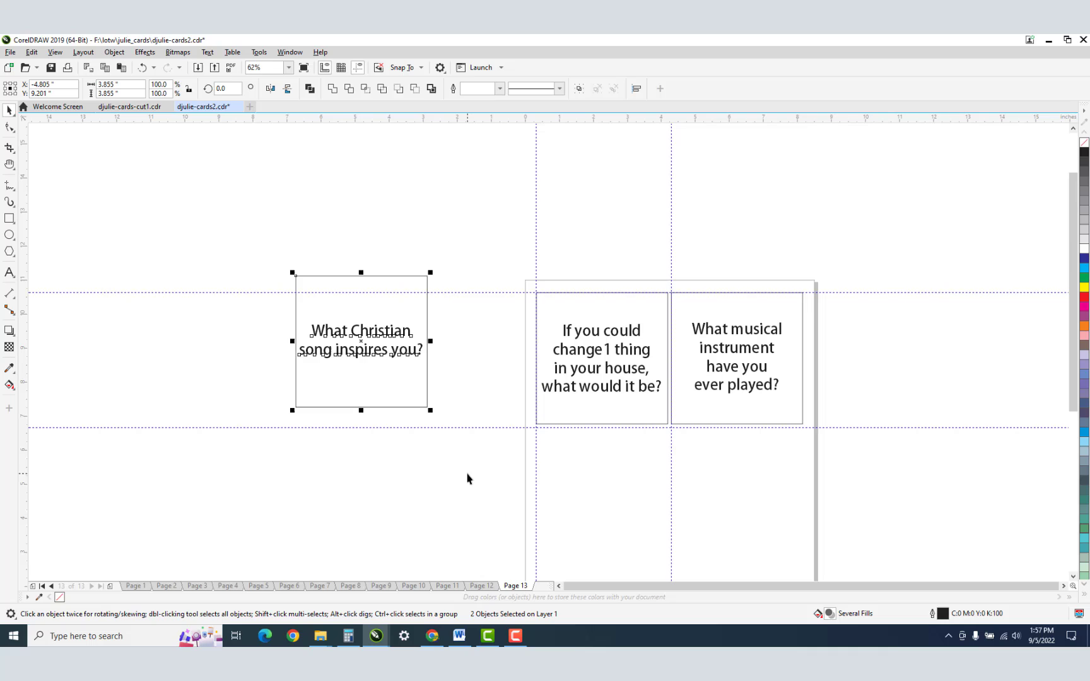
mouse_move(437, 325)
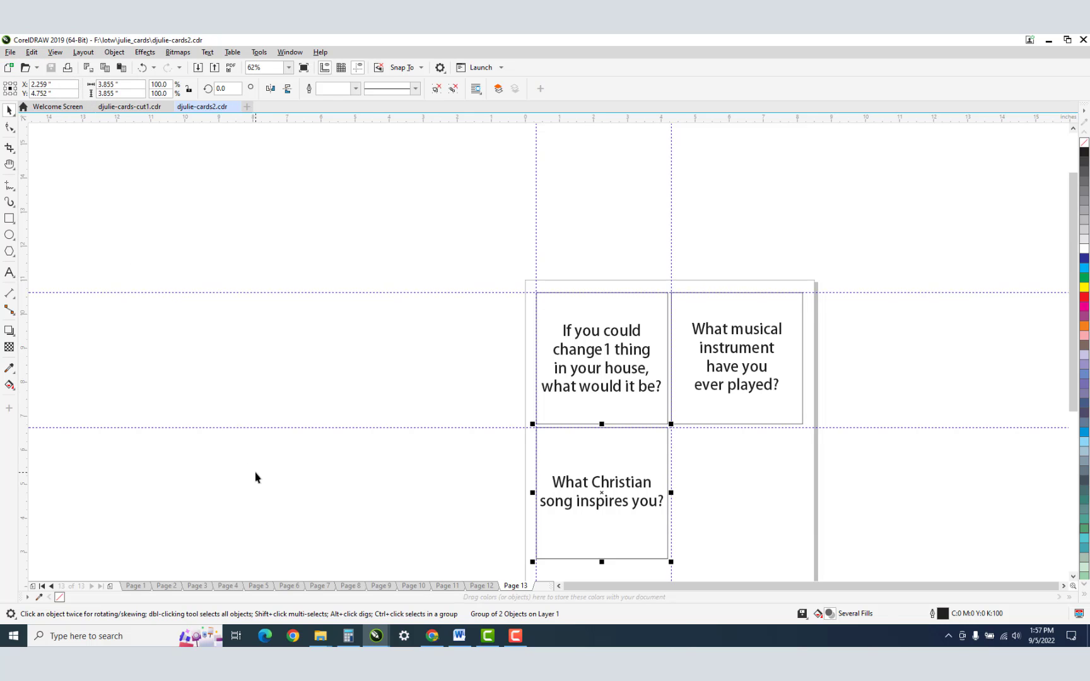
mouse_move(485, 563)
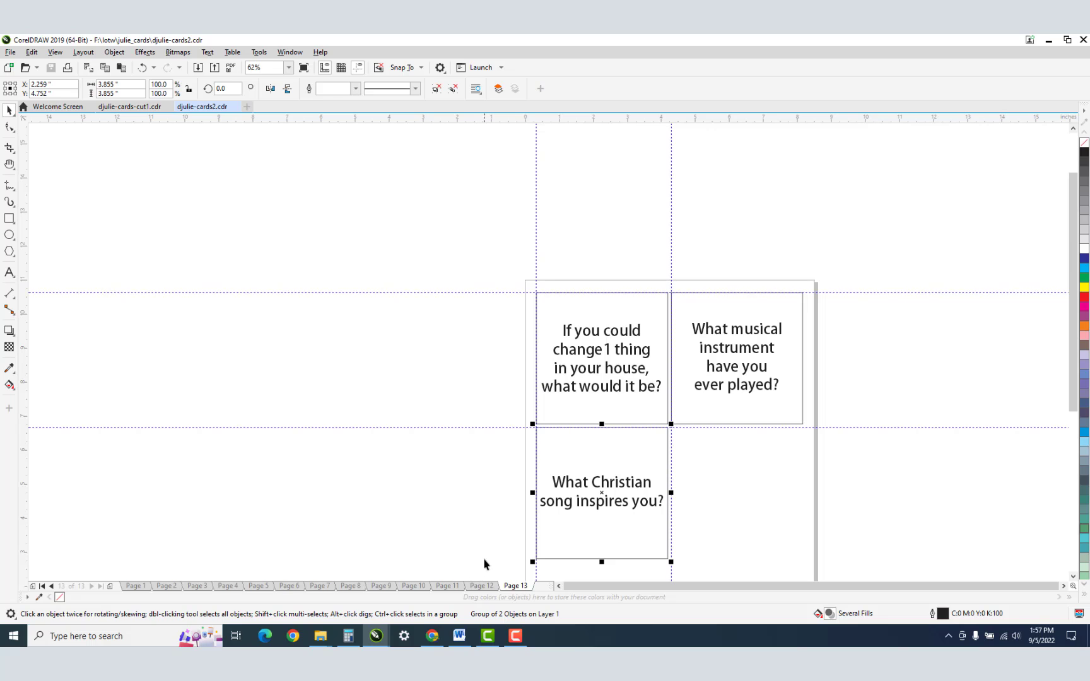
mouse_move(492, 587)
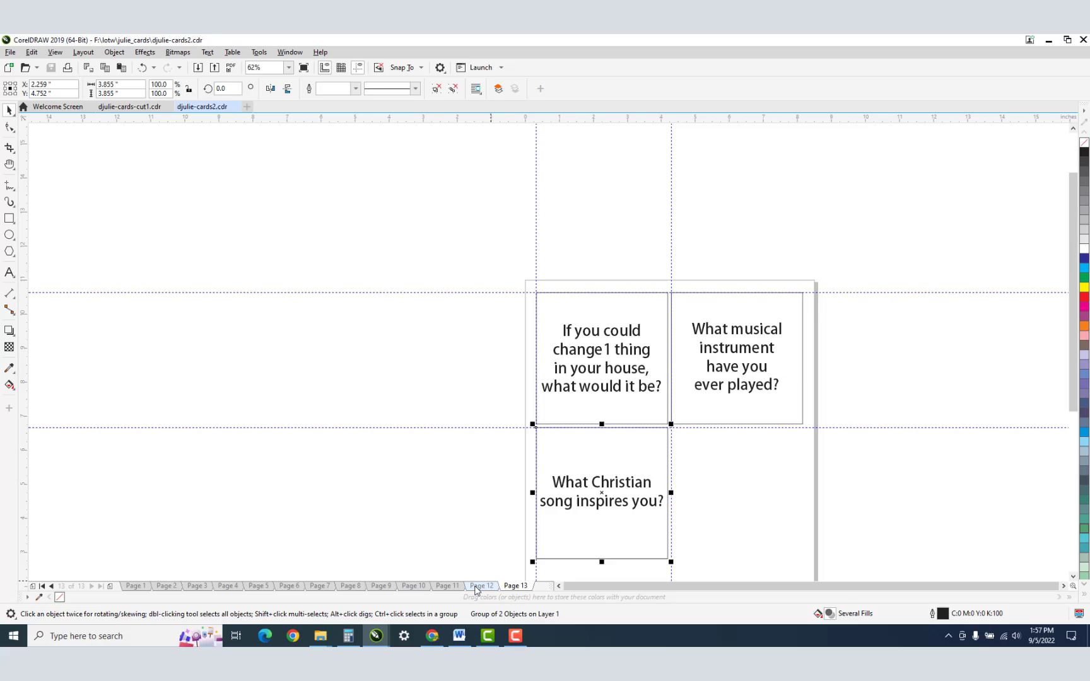
Step: Review pages 12, 11, 10 and 8 of finished cards, ending on page 6 with the Bible questions
click(482, 586)
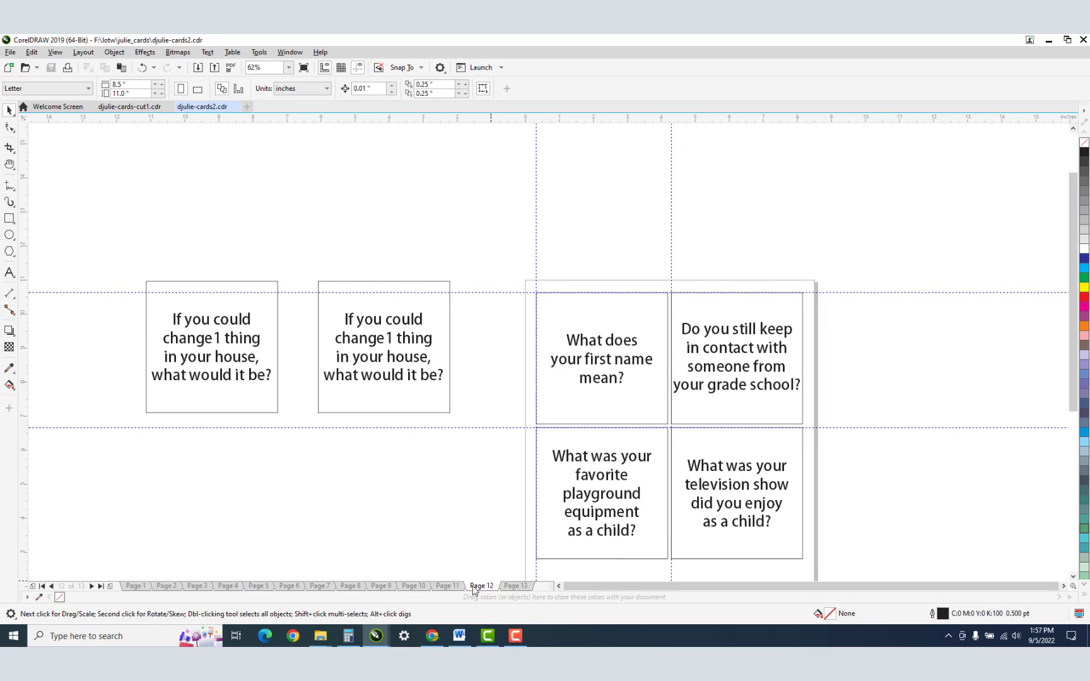
click(446, 587)
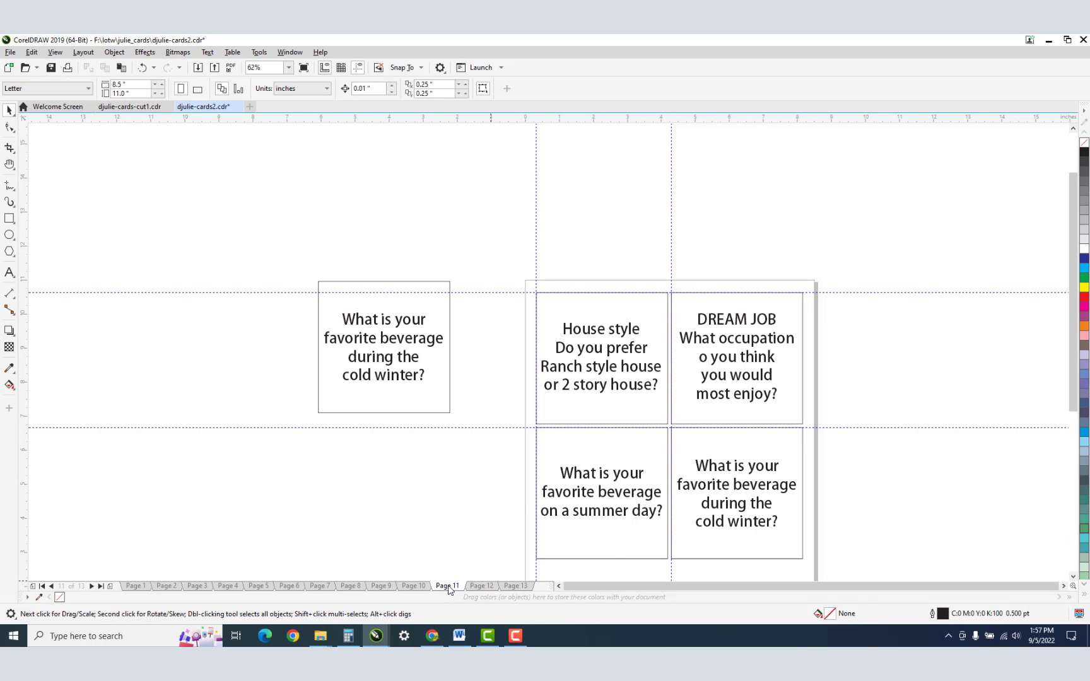
click(413, 586)
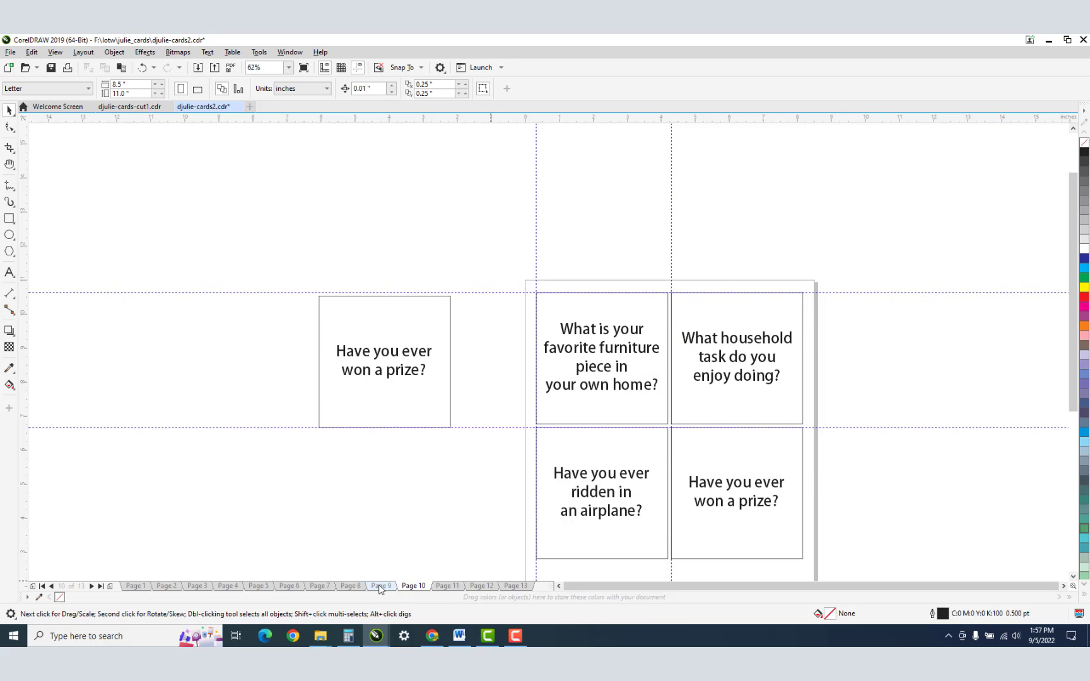
click(346, 587)
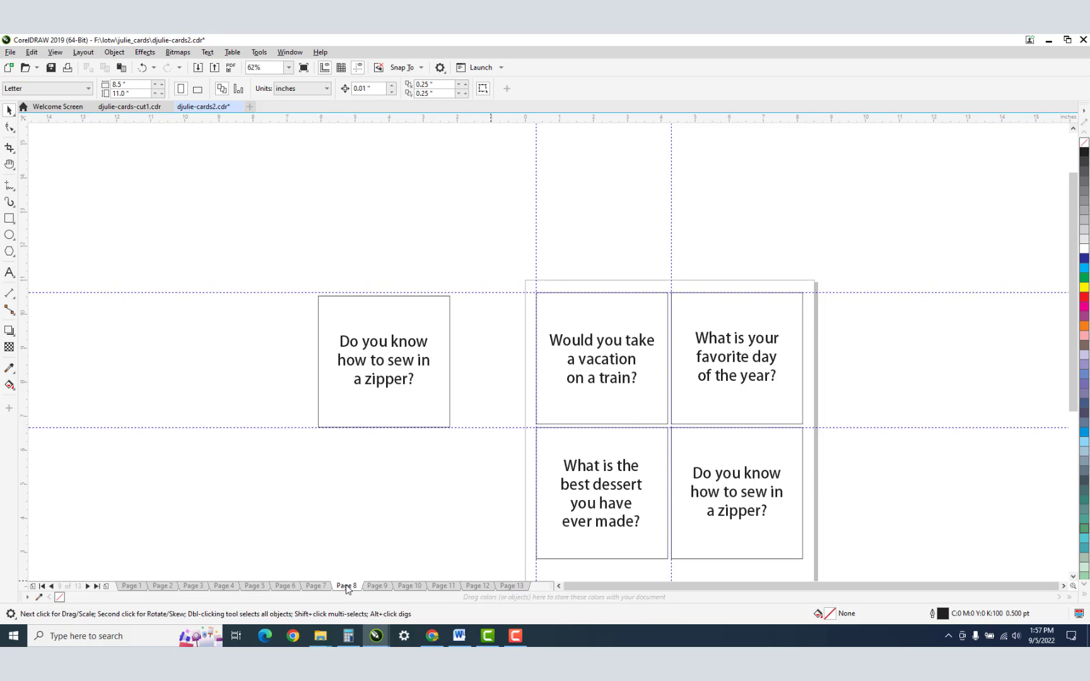
click(315, 587)
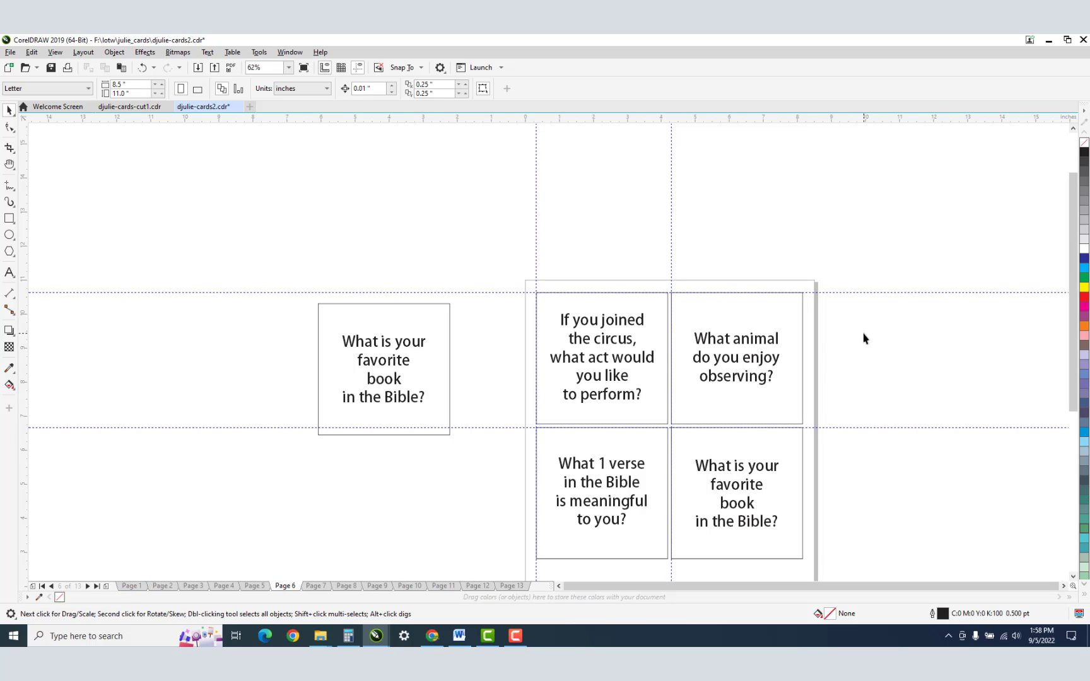
mouse_move(819, 394)
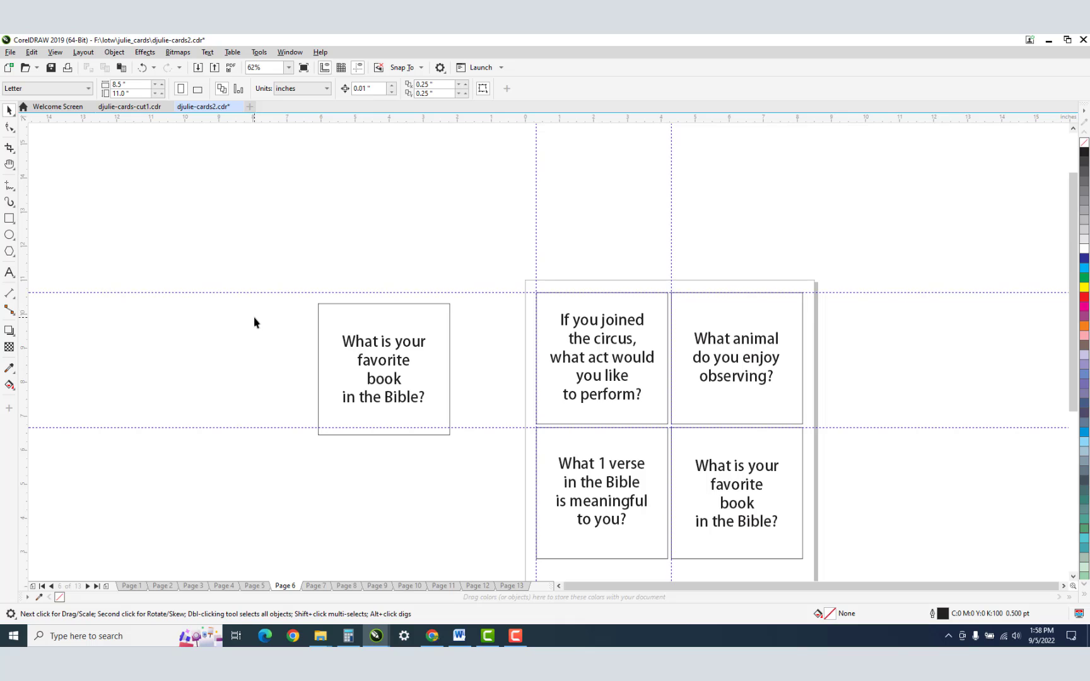
mouse_move(257, 330)
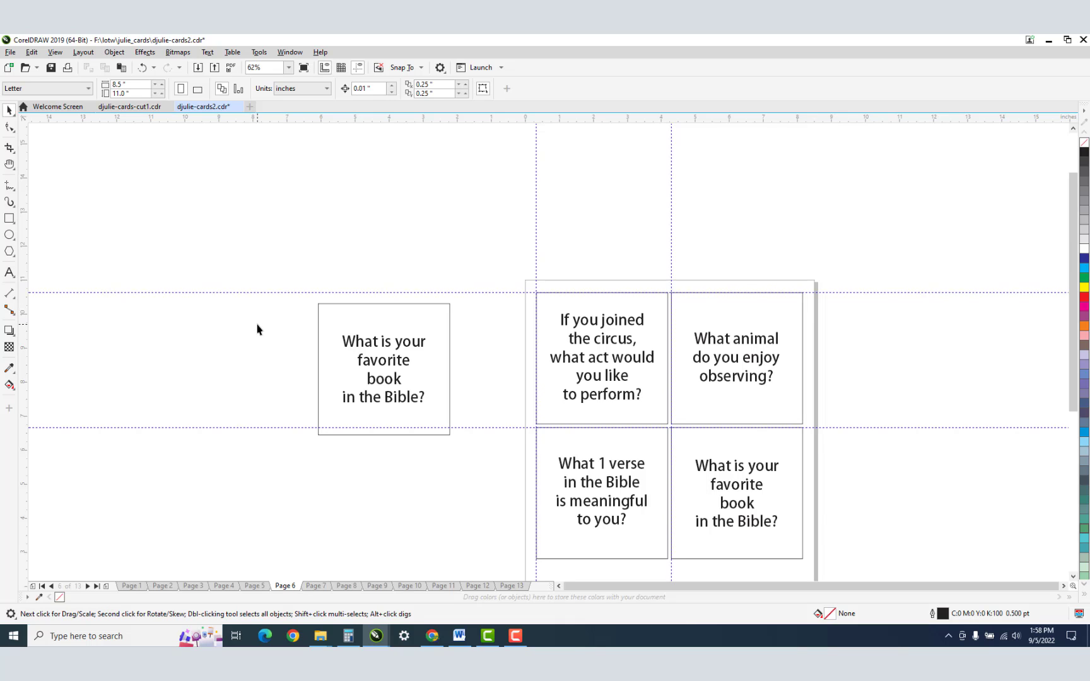
mouse_move(129, 581)
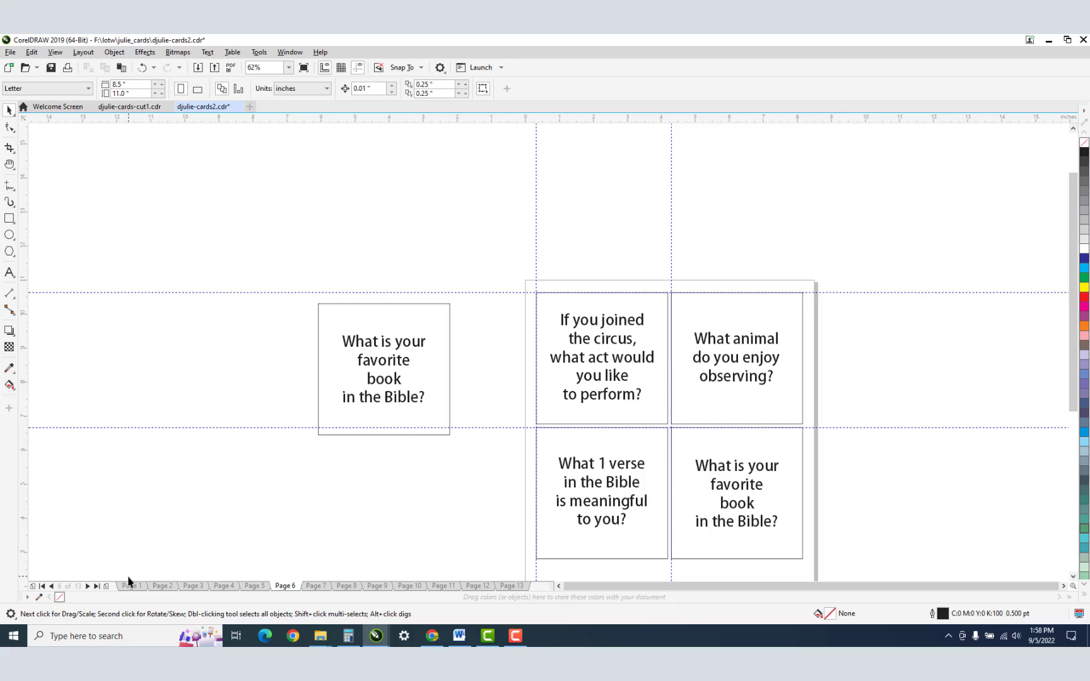
click(131, 587)
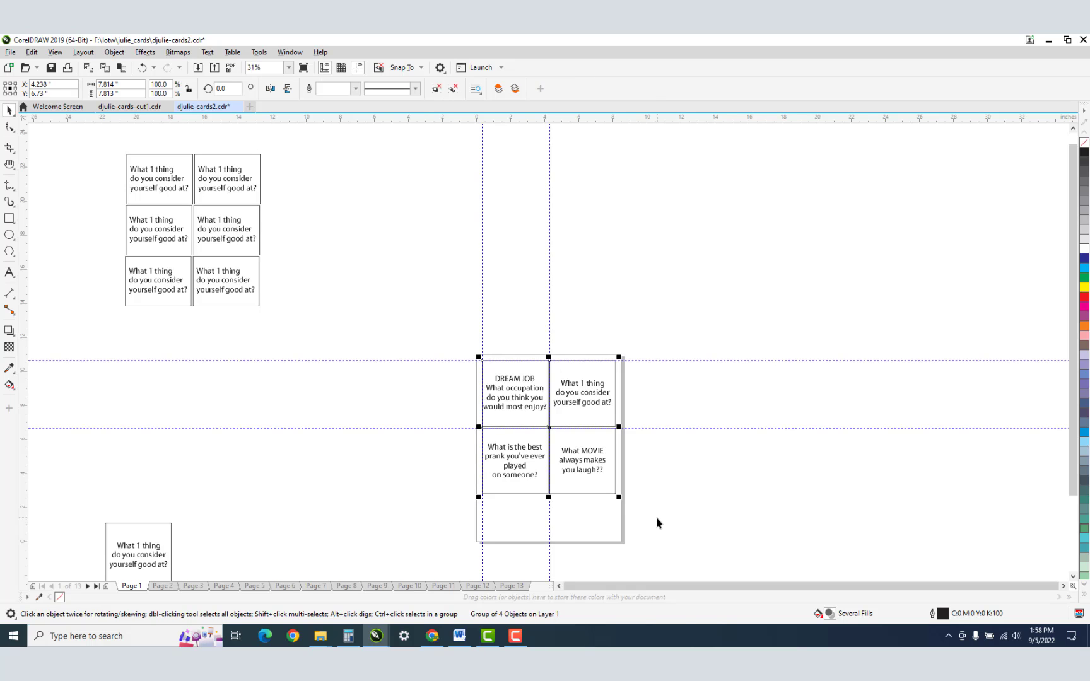
mouse_move(497, 469)
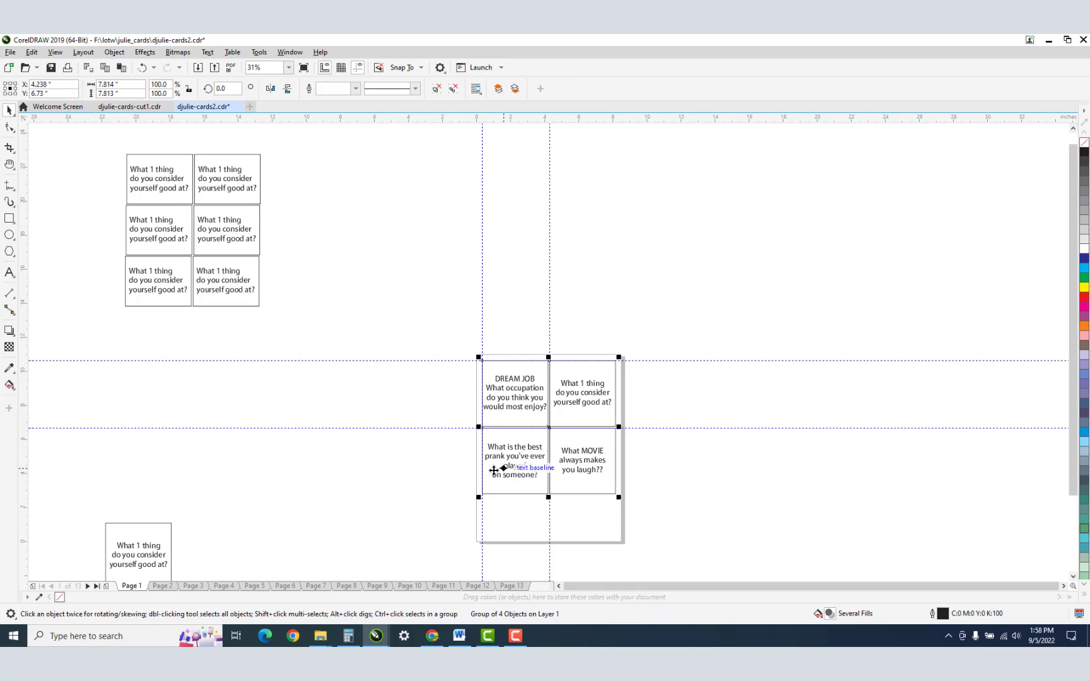
click(161, 585)
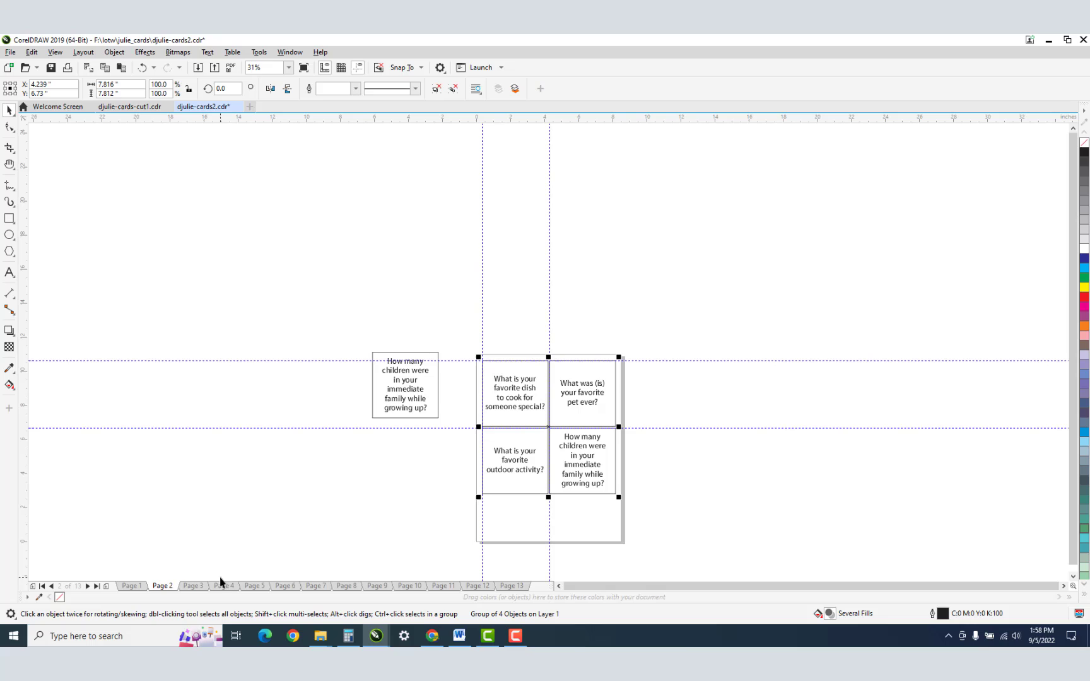
click(193, 587)
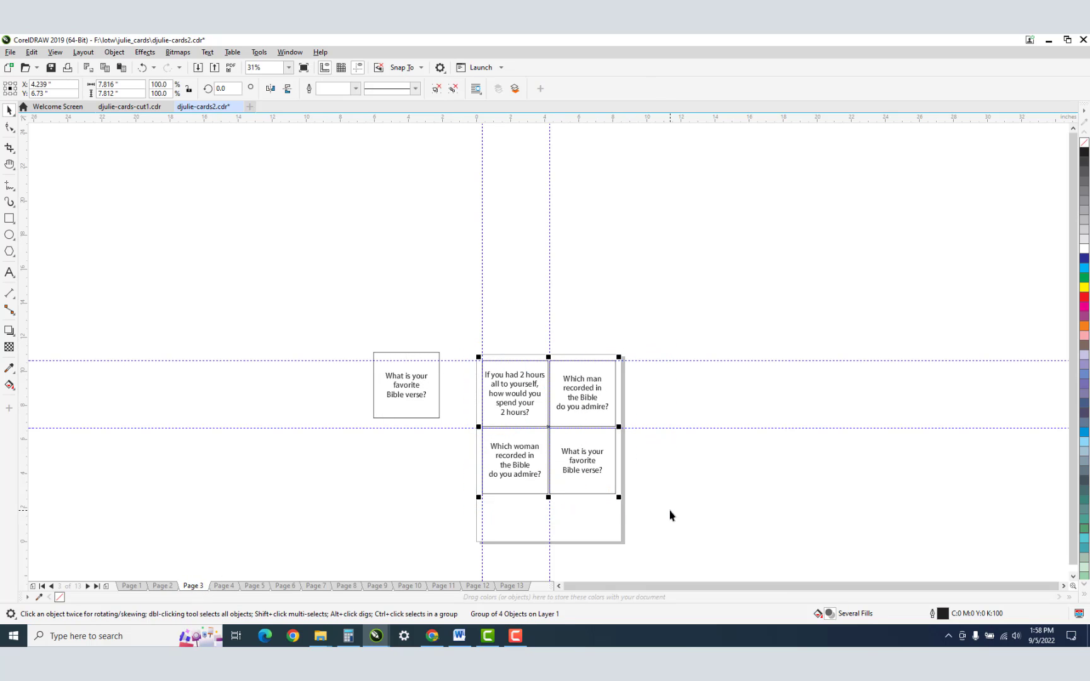
mouse_move(668, 511)
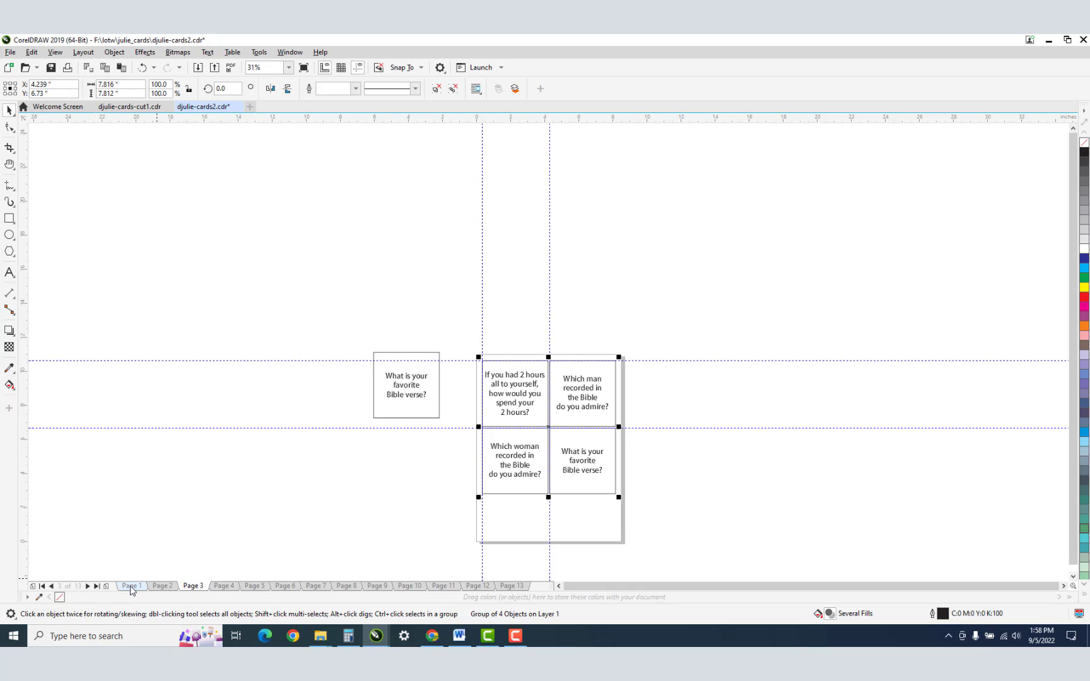
click(132, 586)
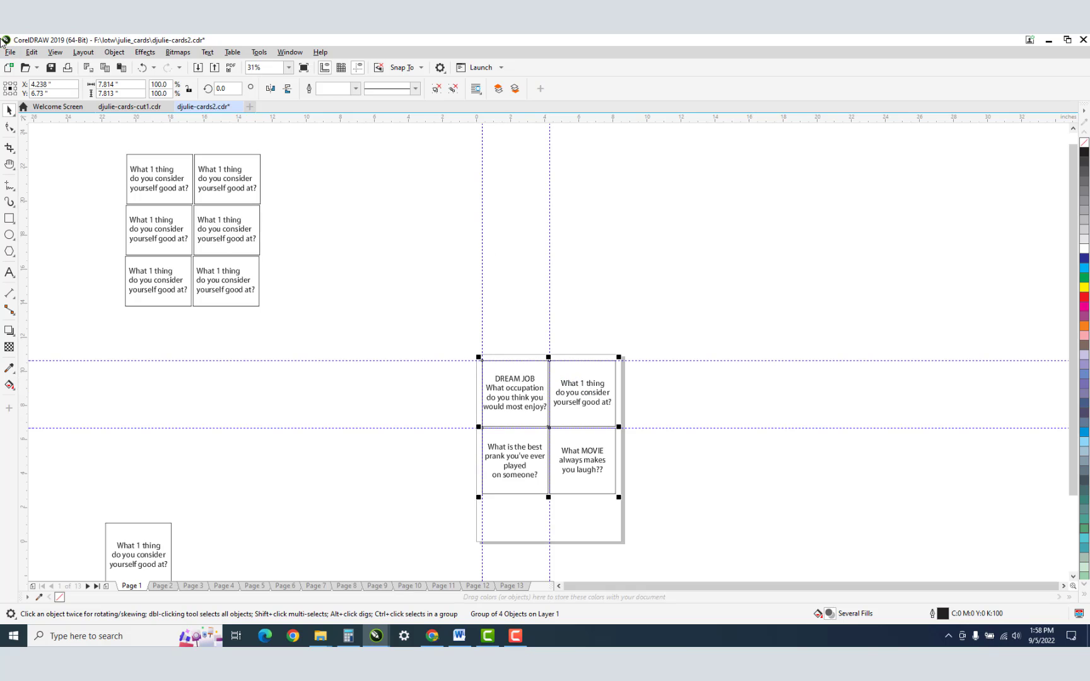
Step: Create a new document for the pasted cards and give the 8.5 x 11 rectangle a 1.0 px outline
click(10, 52)
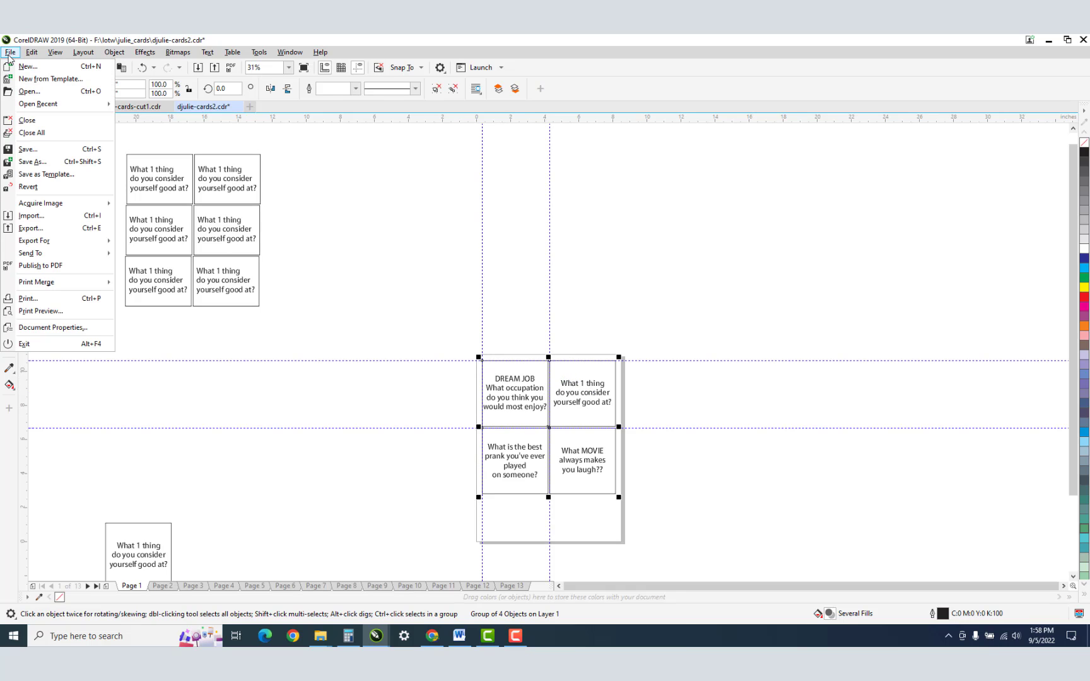
click(28, 65)
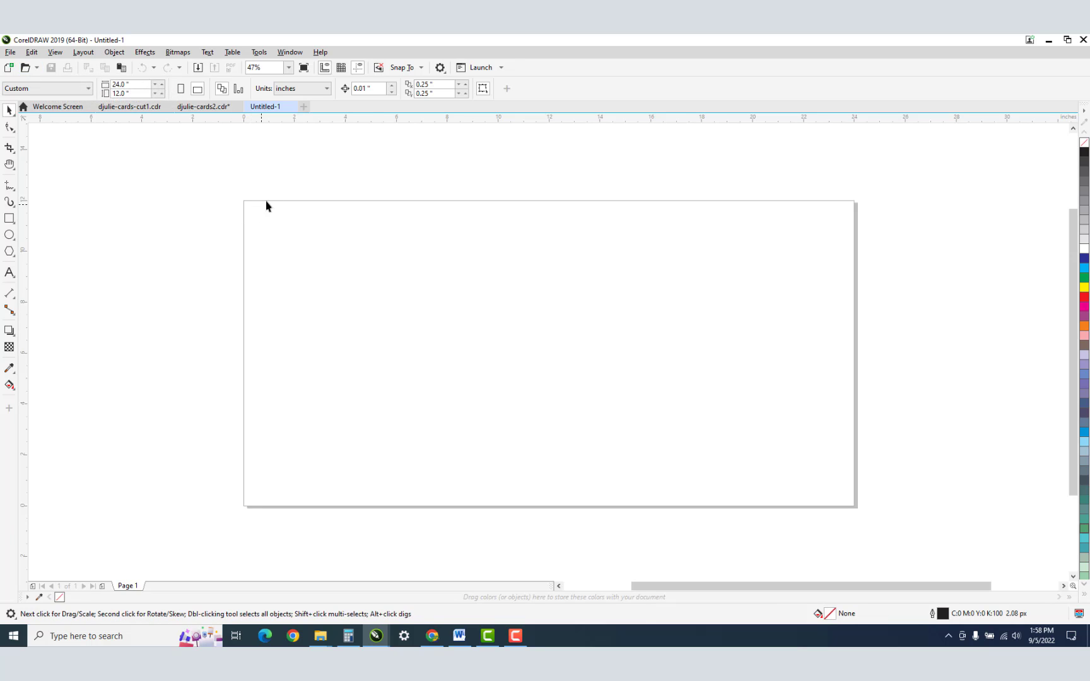
mouse_move(735, 227)
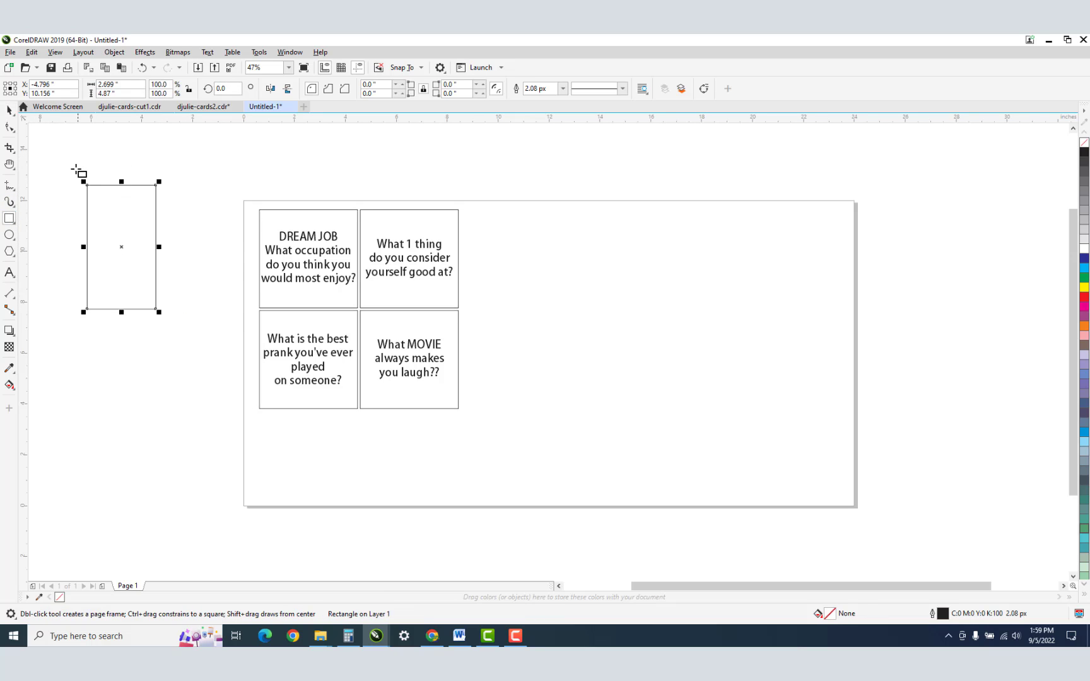
mouse_move(188, 89)
text(8.5)
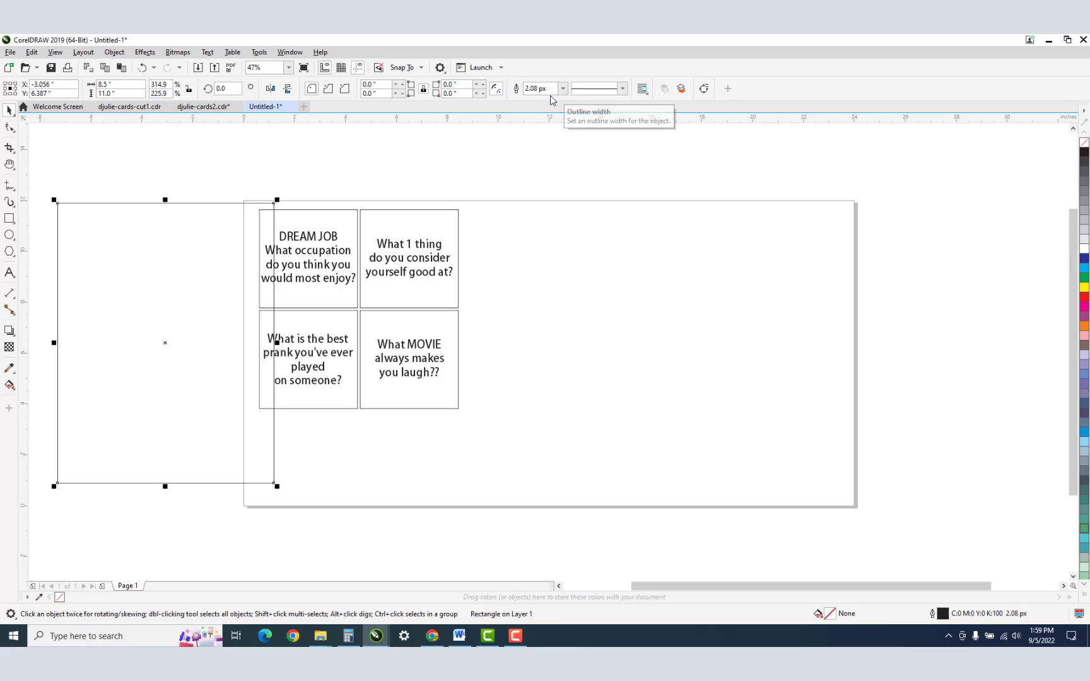
click(562, 88)
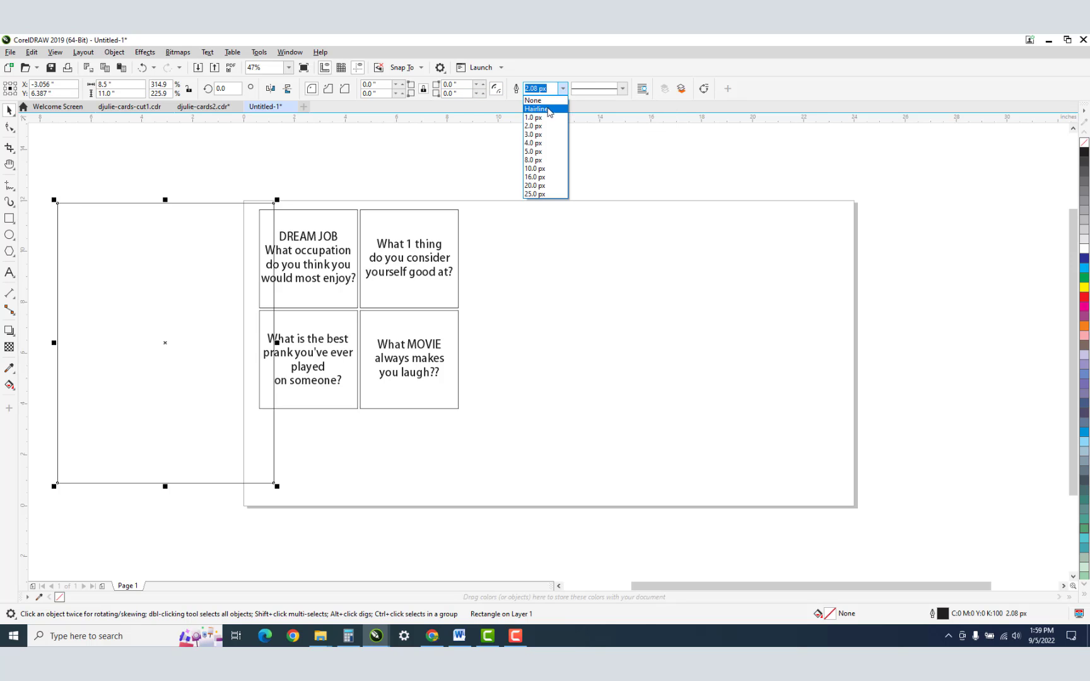
click(533, 117)
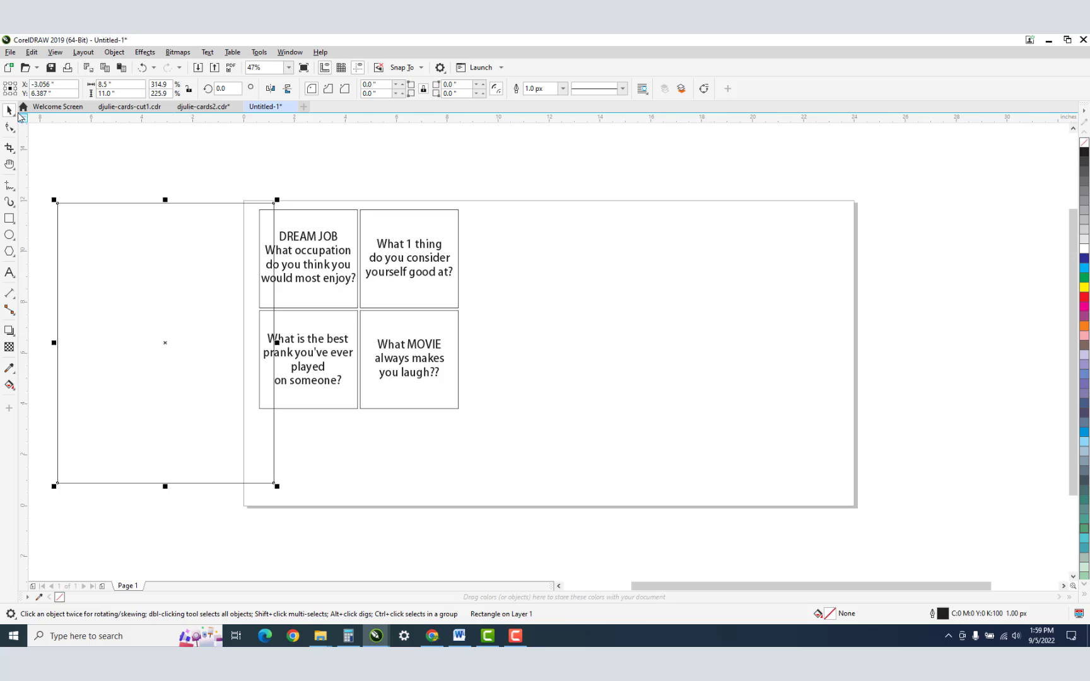
mouse_move(219, 231)
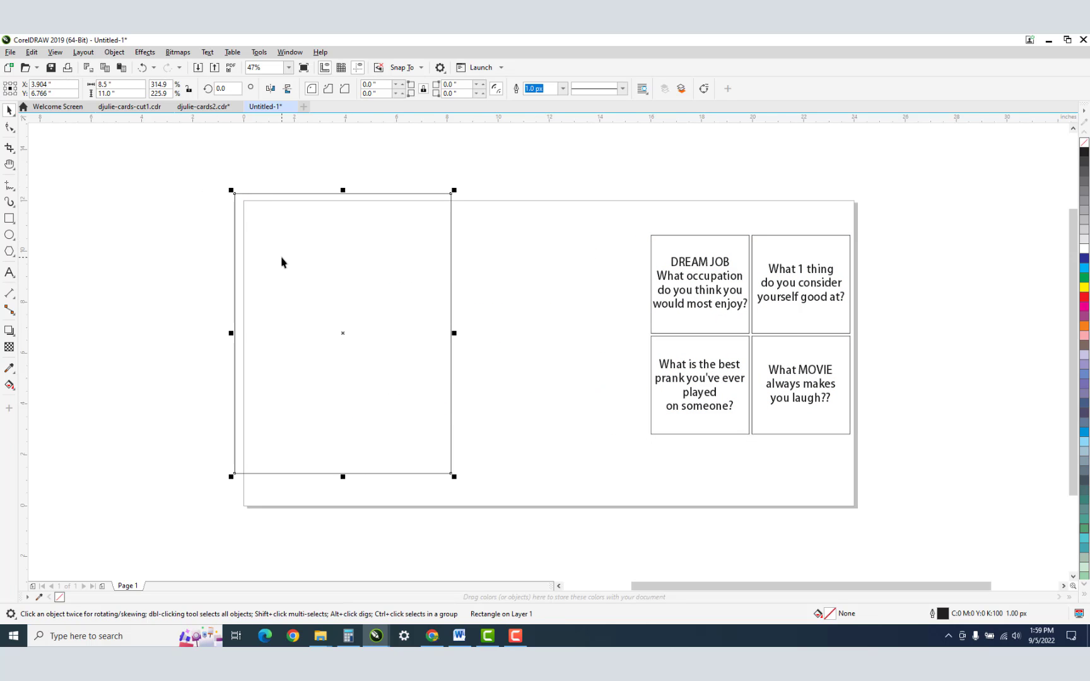
mouse_move(214, 173)
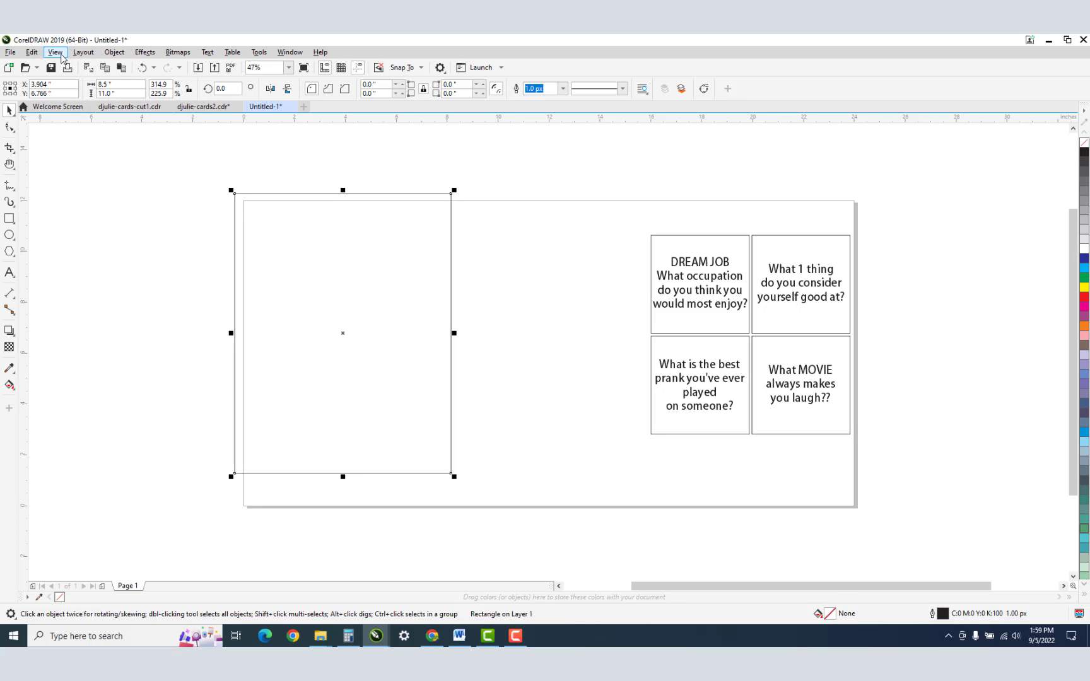
Step: Use Align and Distribute to align the rectangle to the page's left and top edges
click(31, 52)
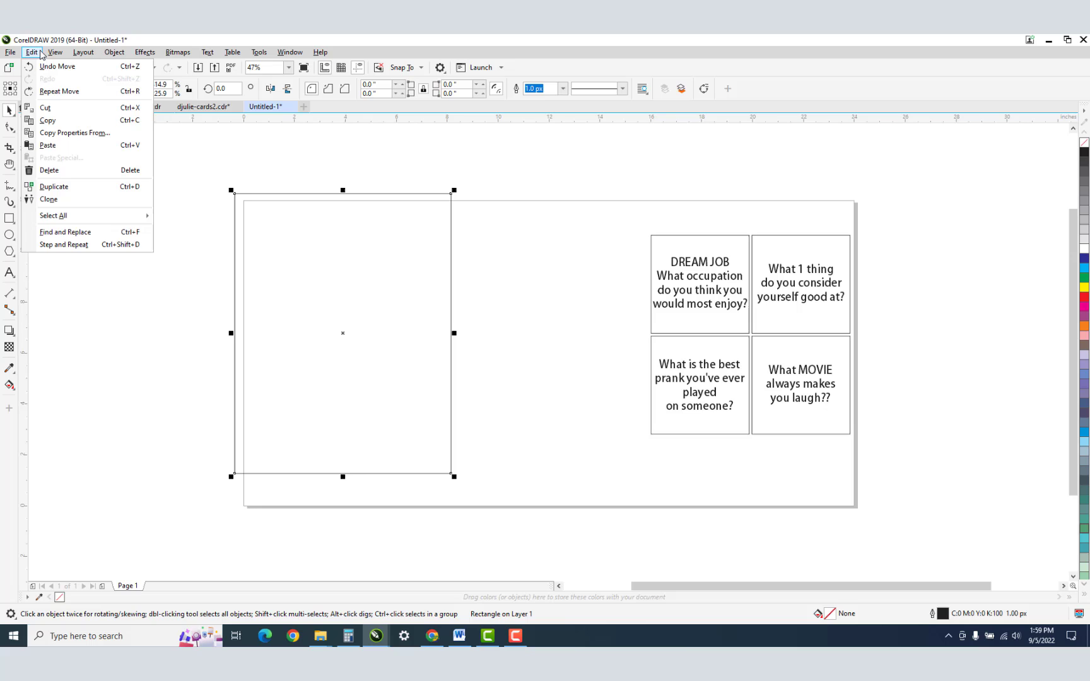
click(54, 51)
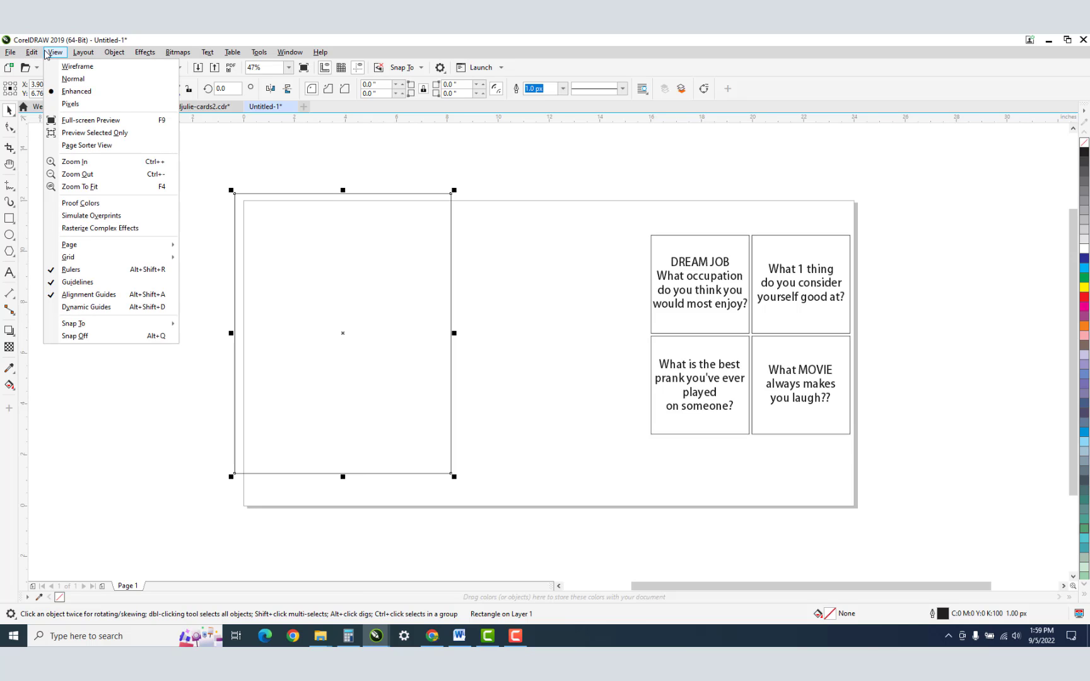
click(83, 51)
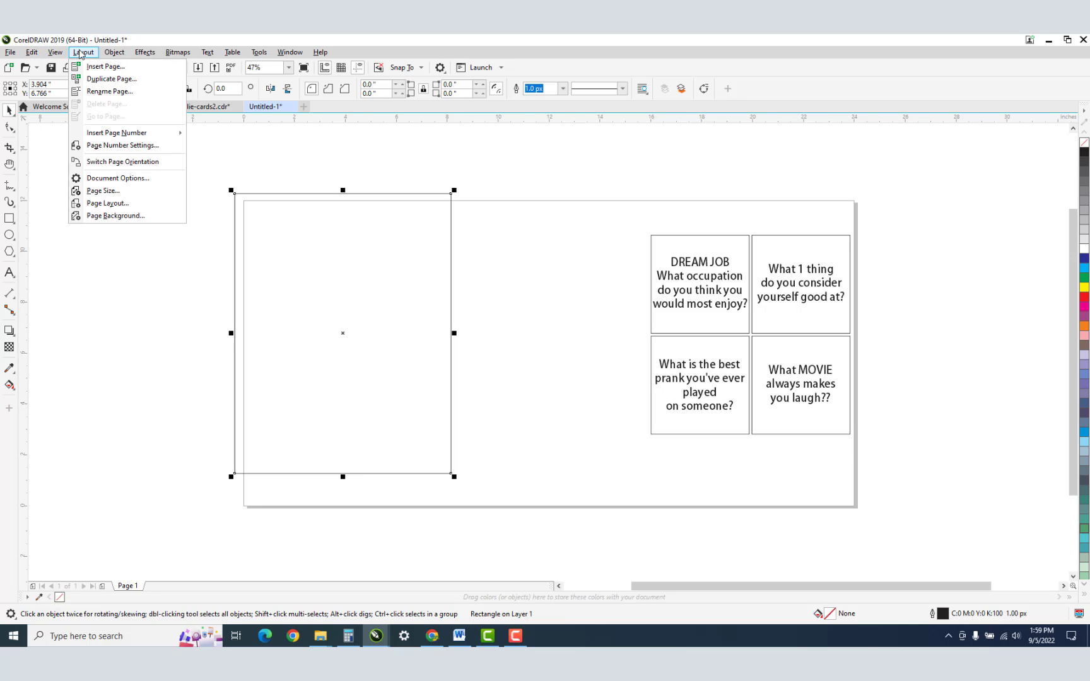
click(113, 52)
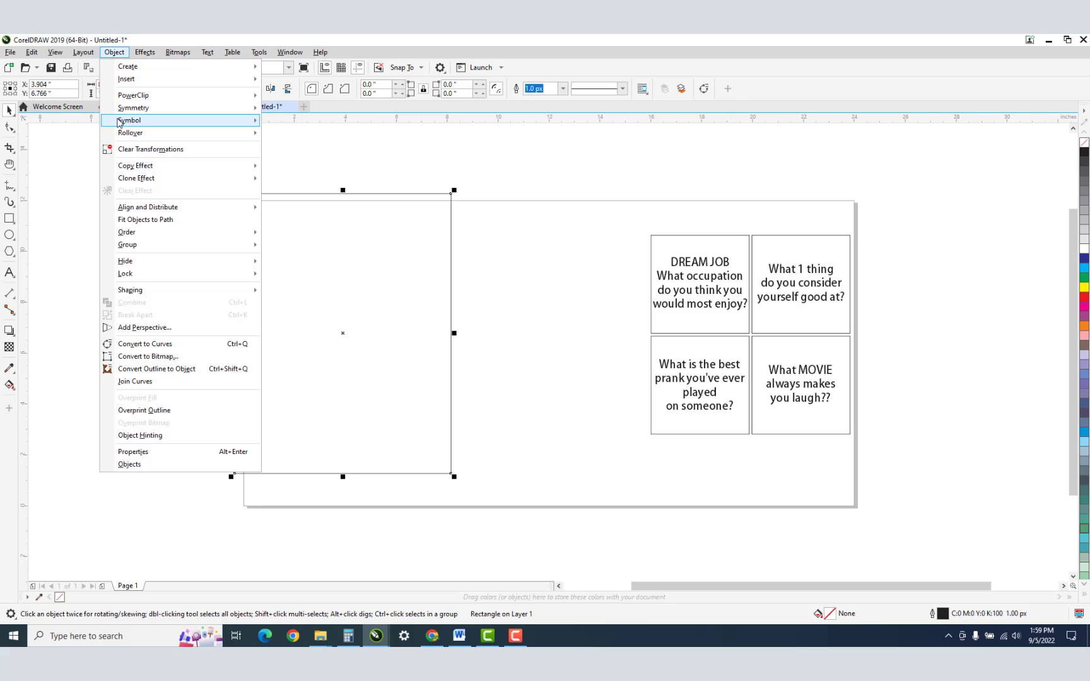
mouse_move(148, 207)
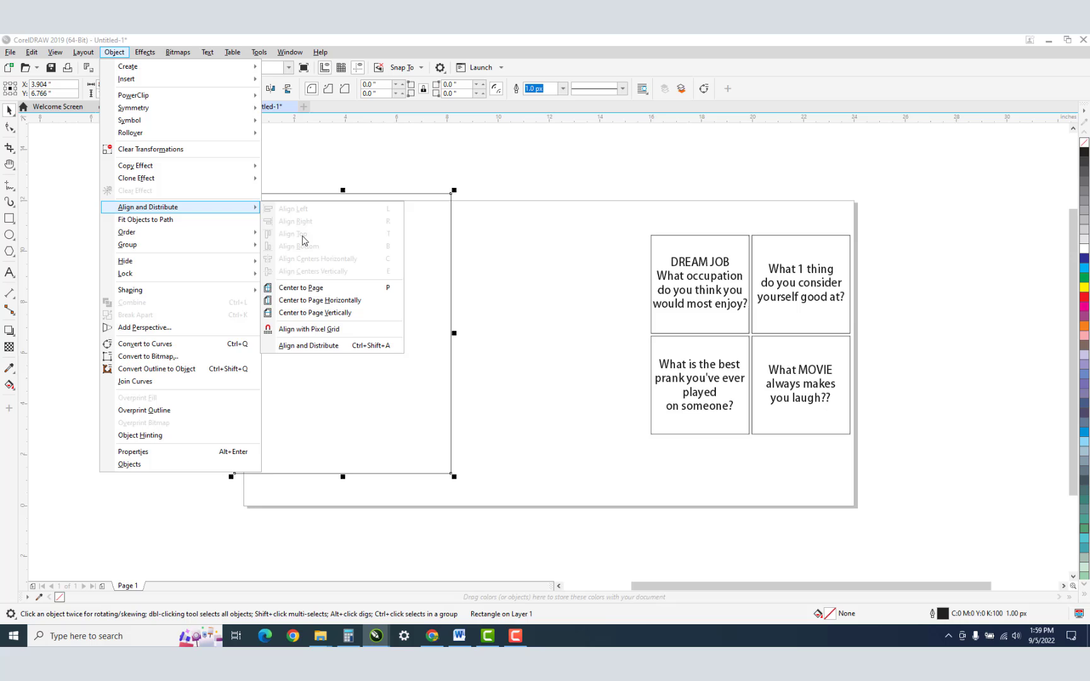
click(300, 288)
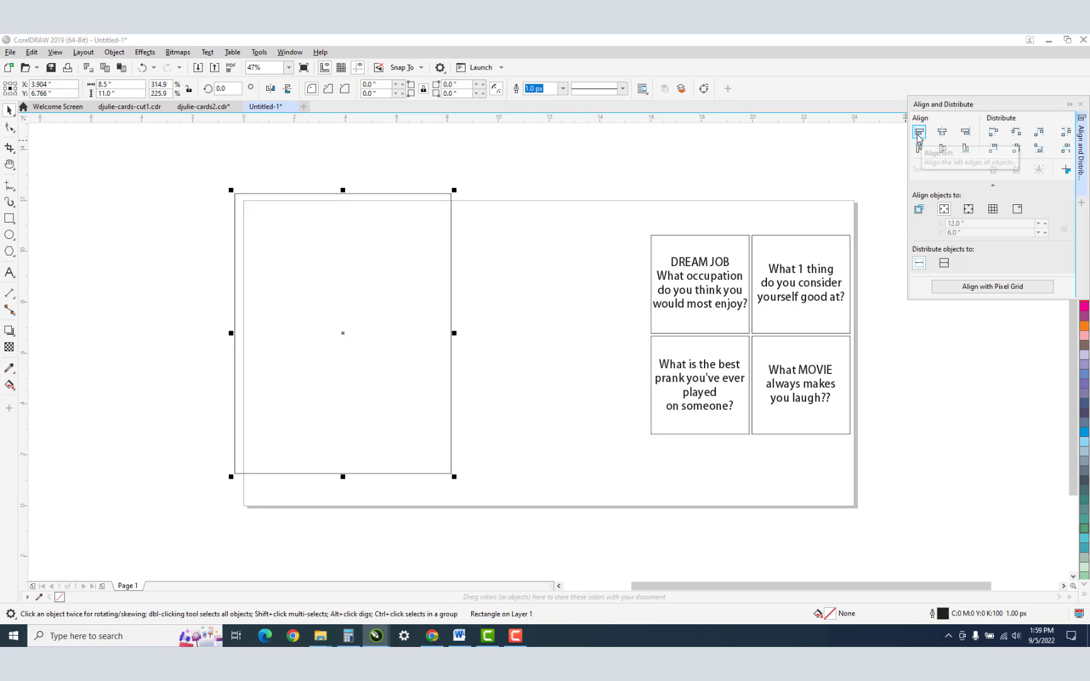
mouse_move(919, 131)
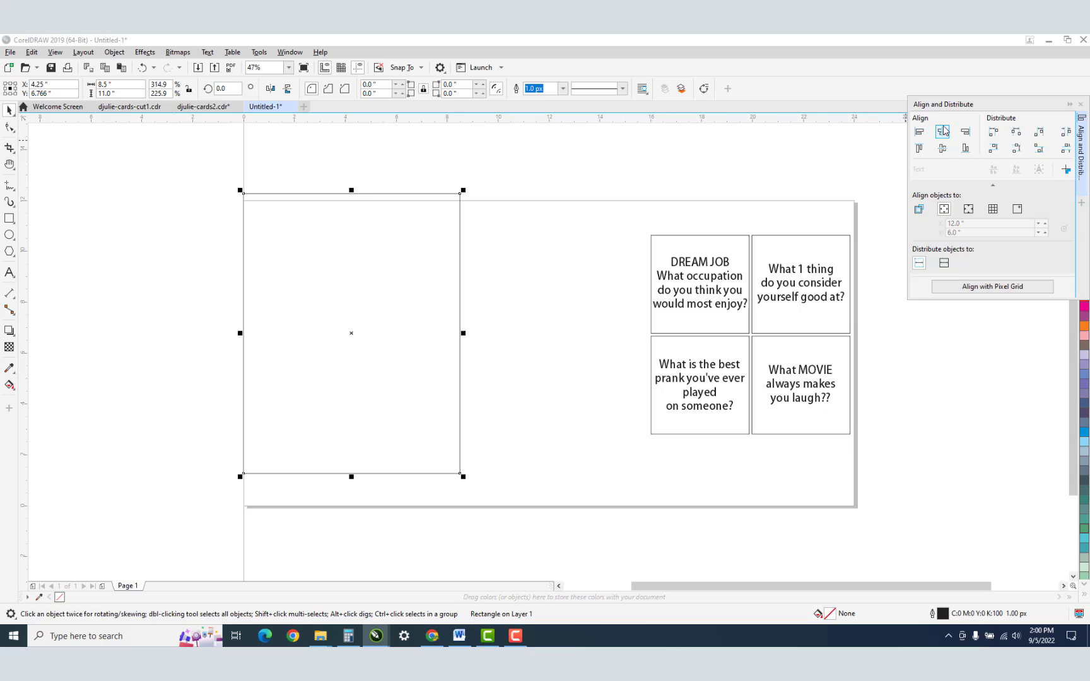
click(918, 148)
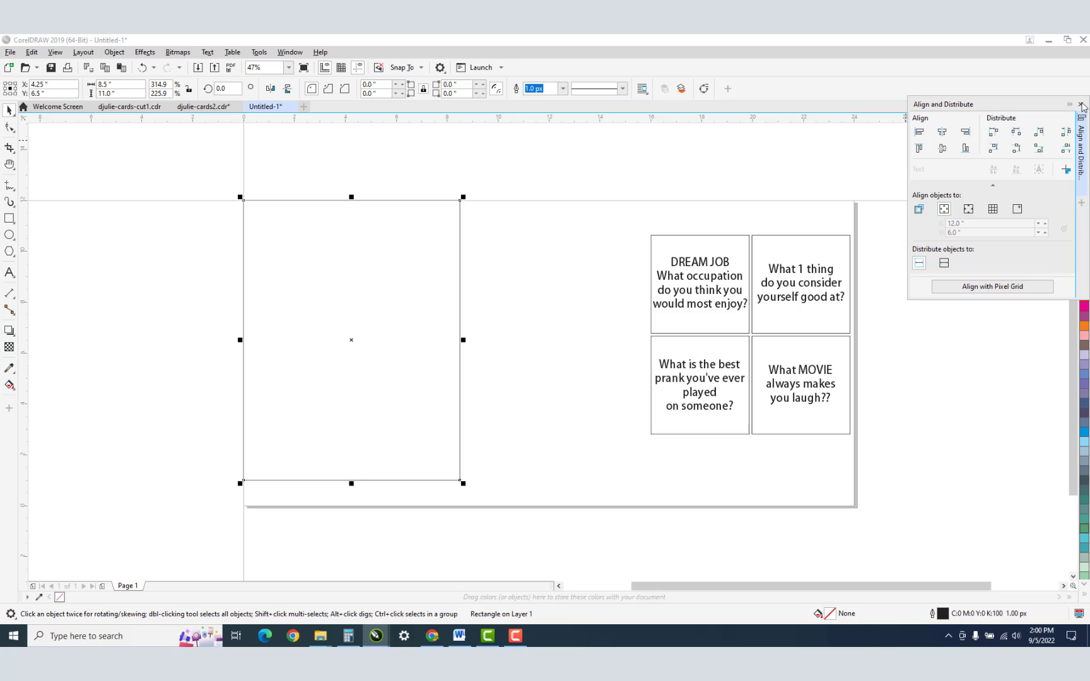
click(1081, 103)
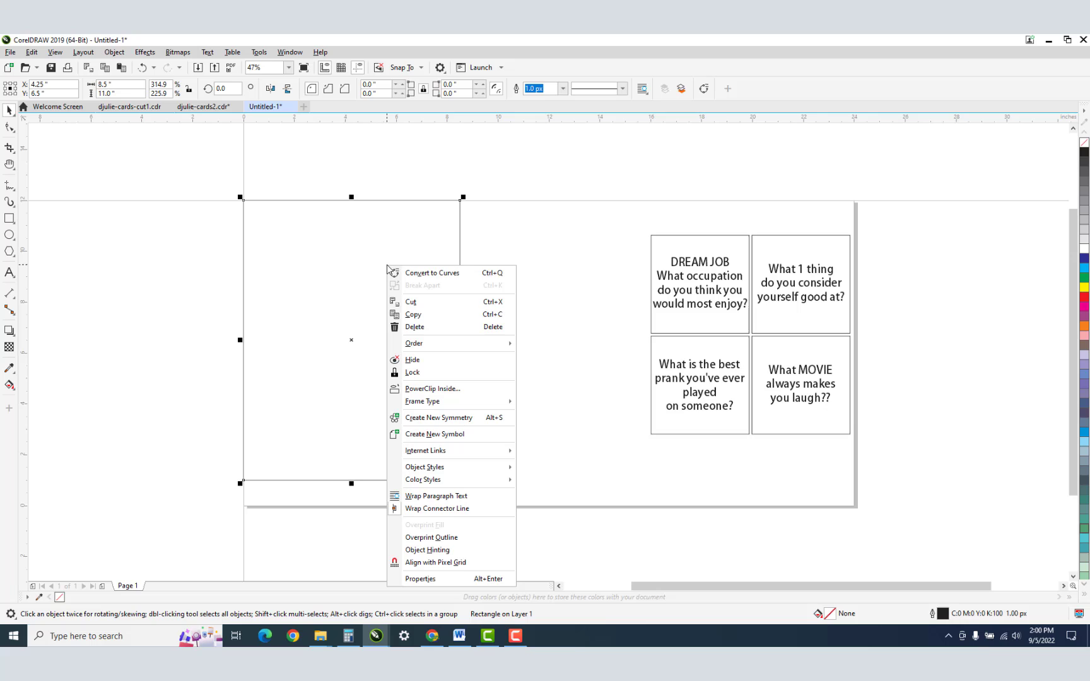
mouse_move(420, 376)
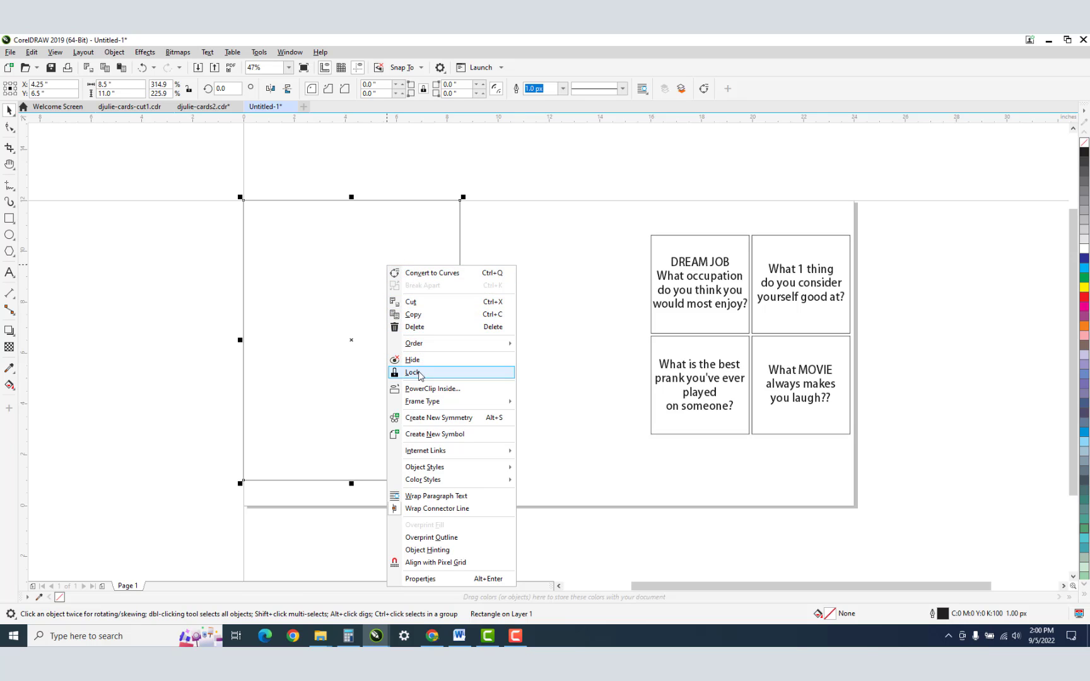
Step: Lock the corner rectangle and turn on View > Snap To > Guidelines
click(412, 372)
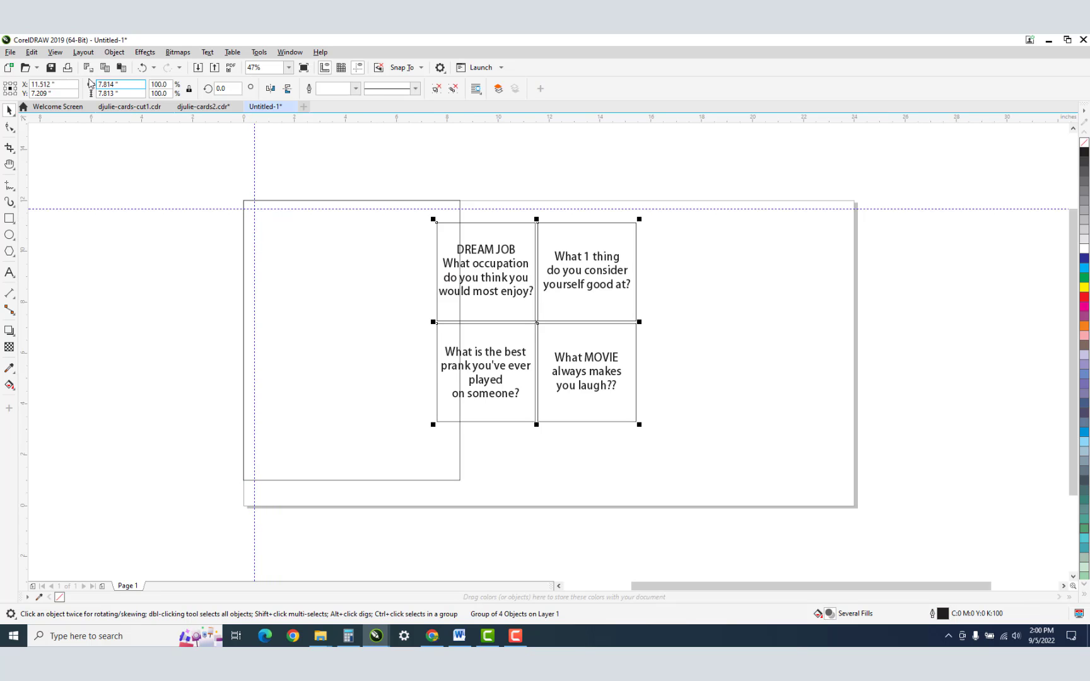
mouse_move(31, 52)
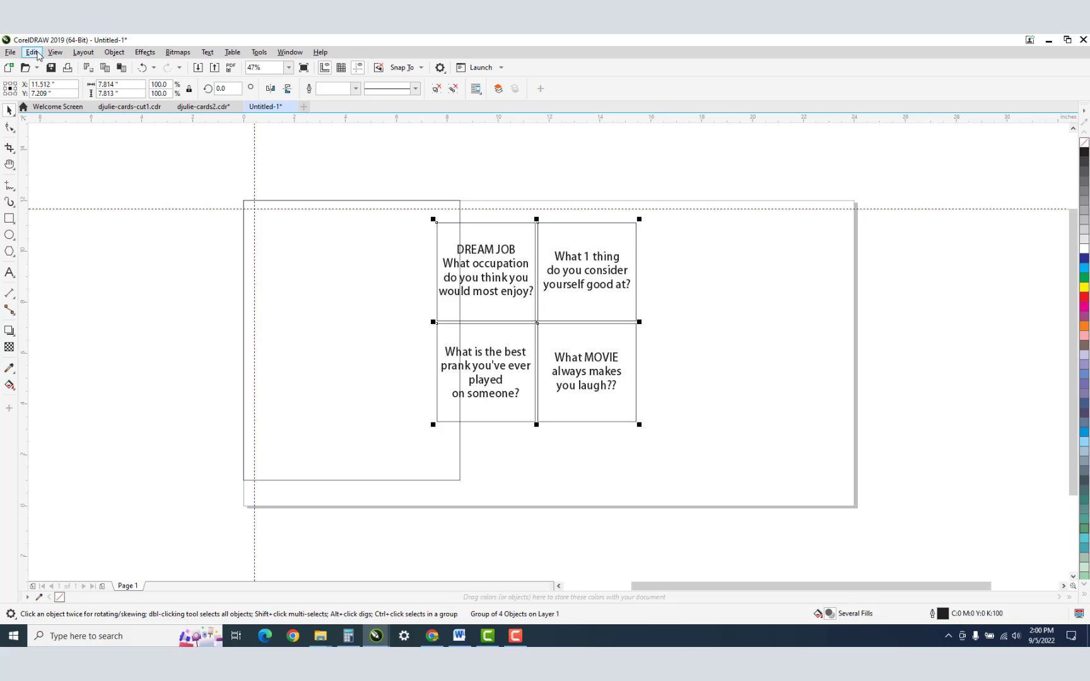
click(54, 52)
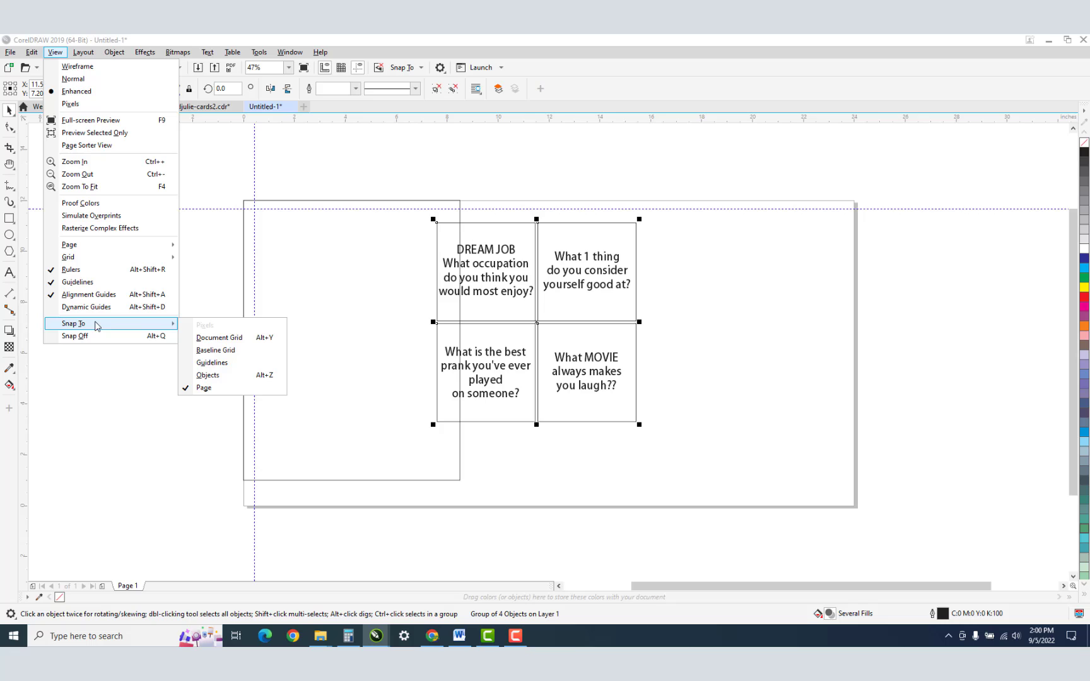
click(219, 365)
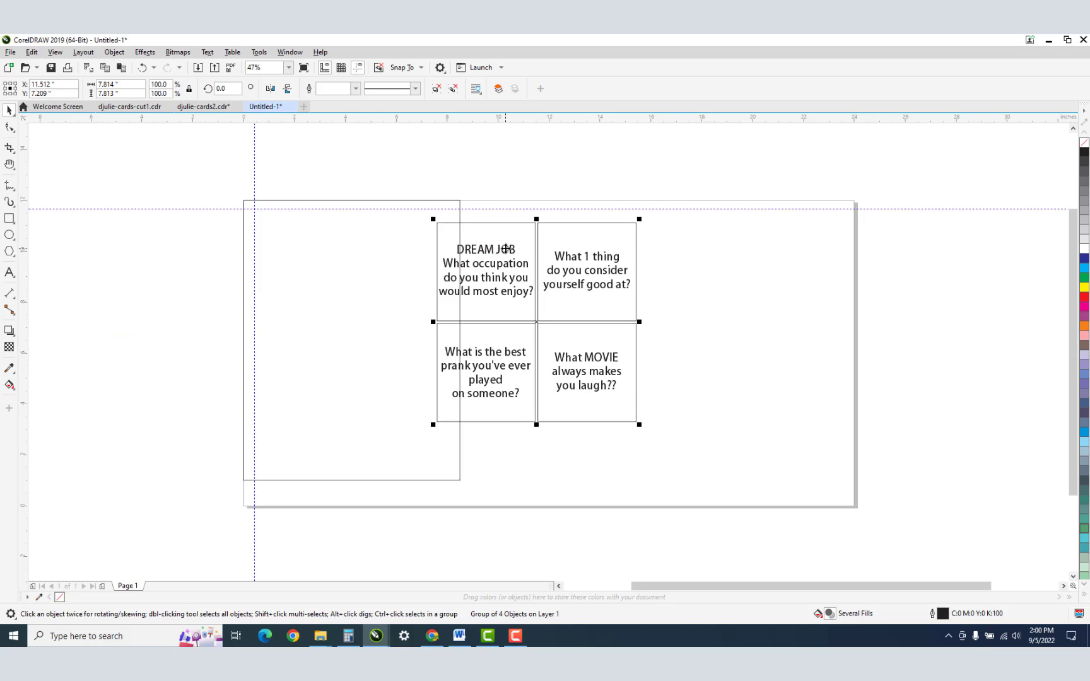
mouse_move(165, 212)
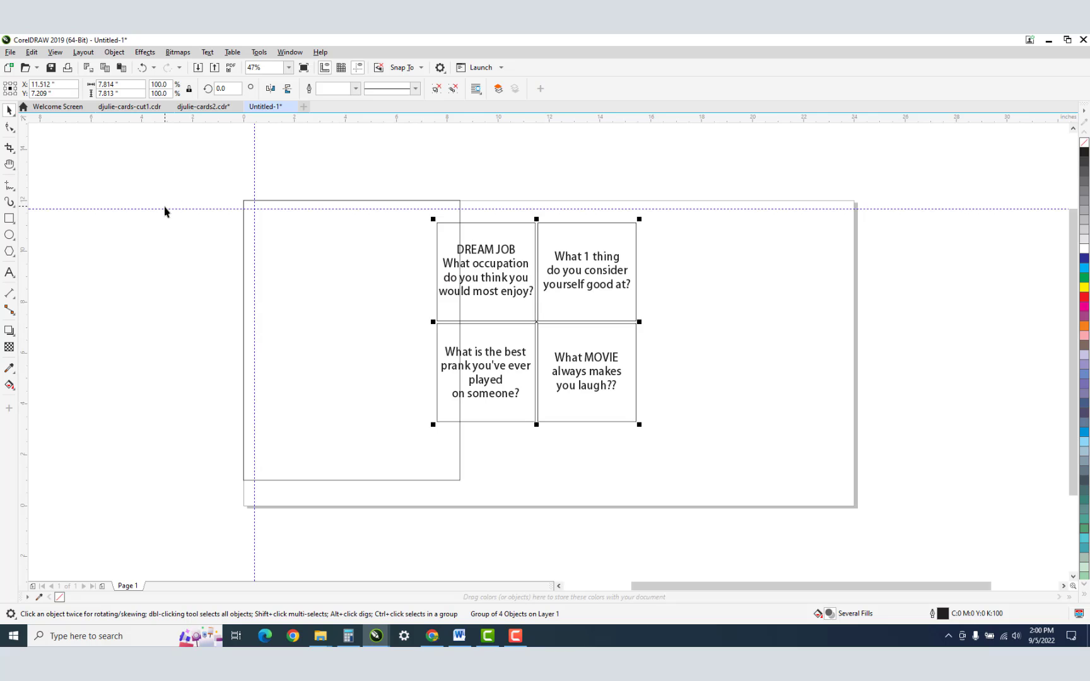
click(166, 208)
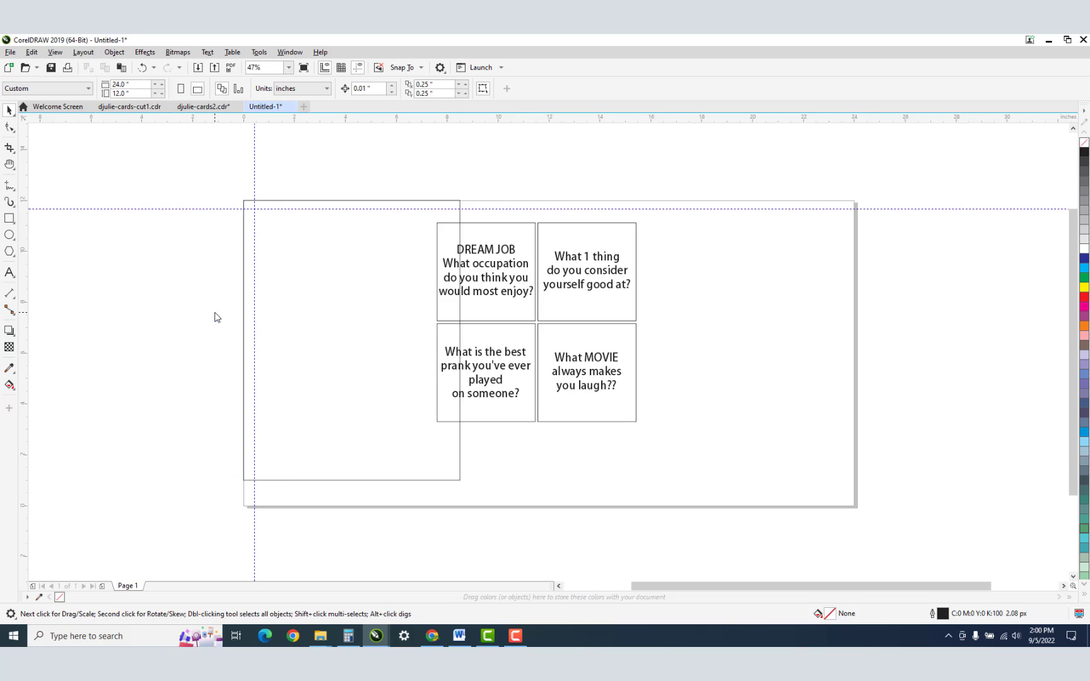
mouse_move(259, 174)
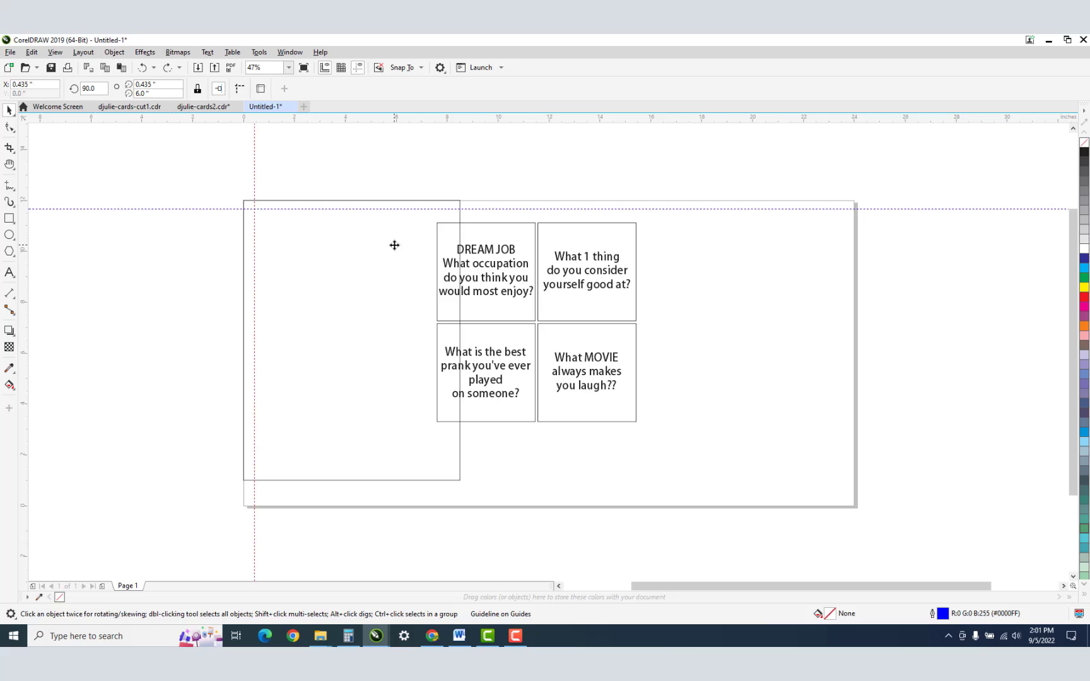
Step: Drag the four-card group left onto the rectangle toward the guideline crossing
click(153, 210)
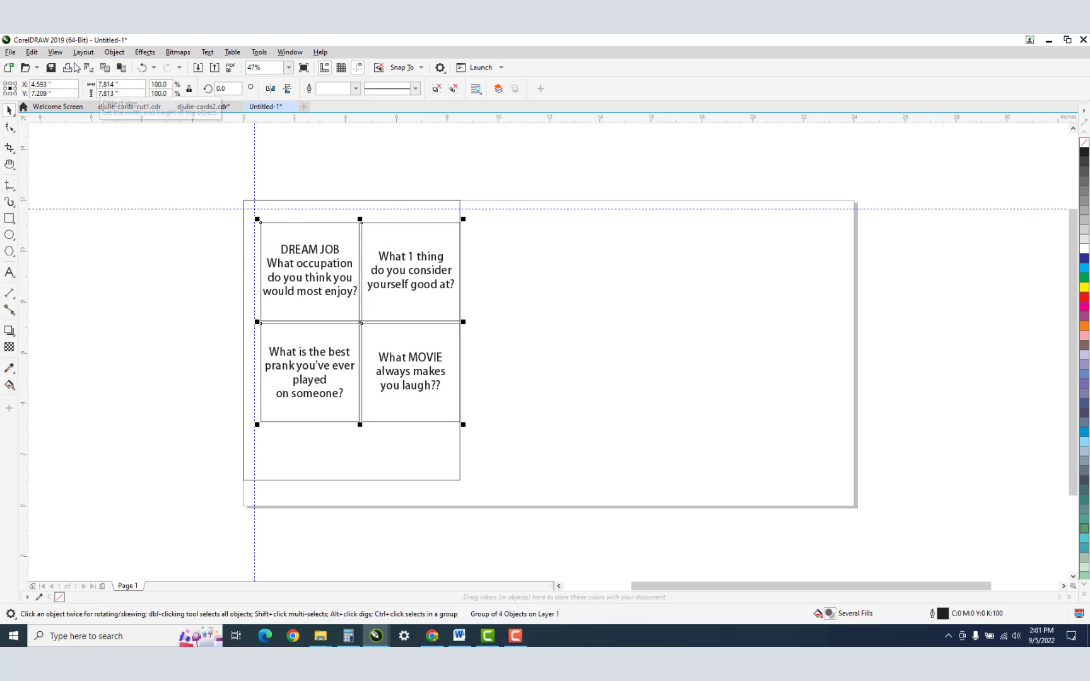
click(54, 52)
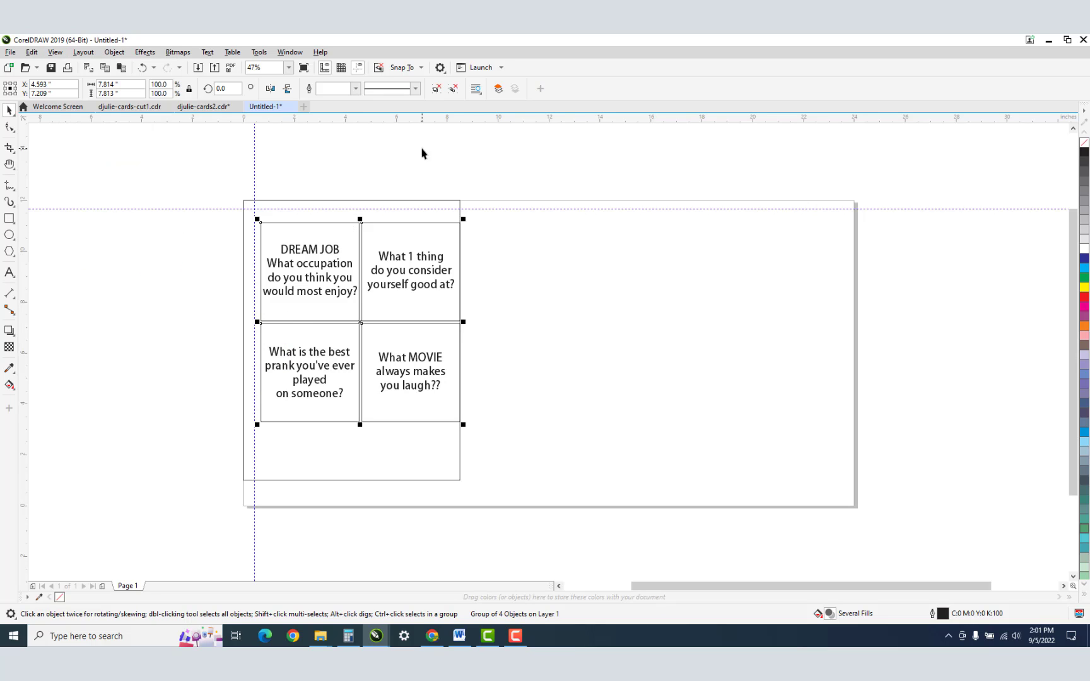
Step: Reselect the question-card group and draw a small square near the guideline crossing
click(331, 249)
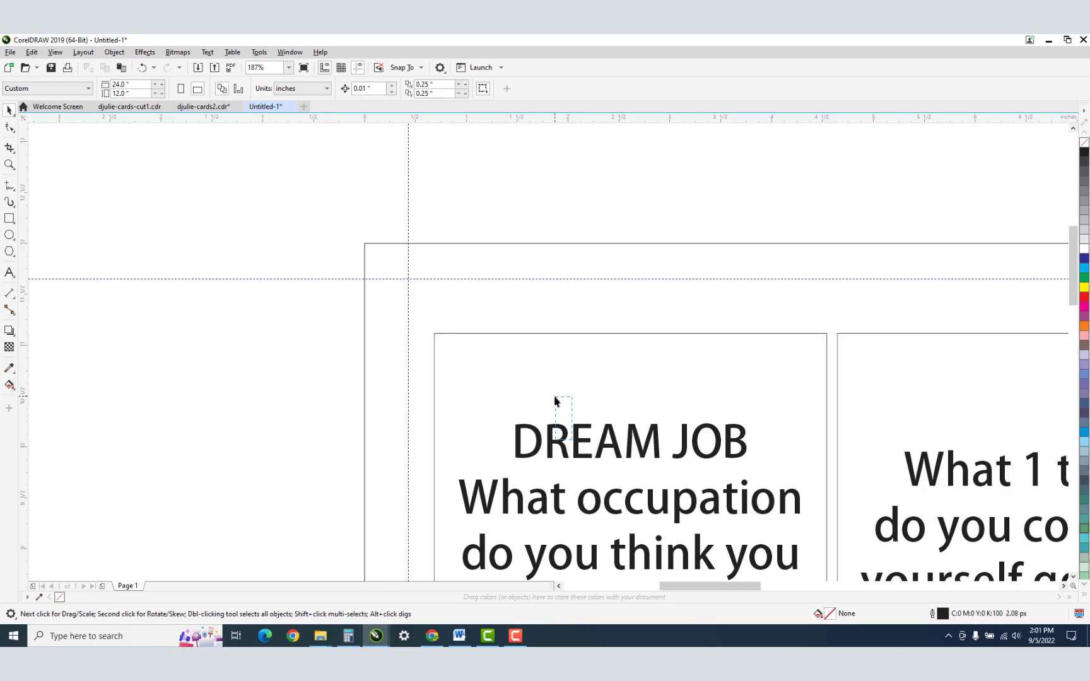
click(554, 390)
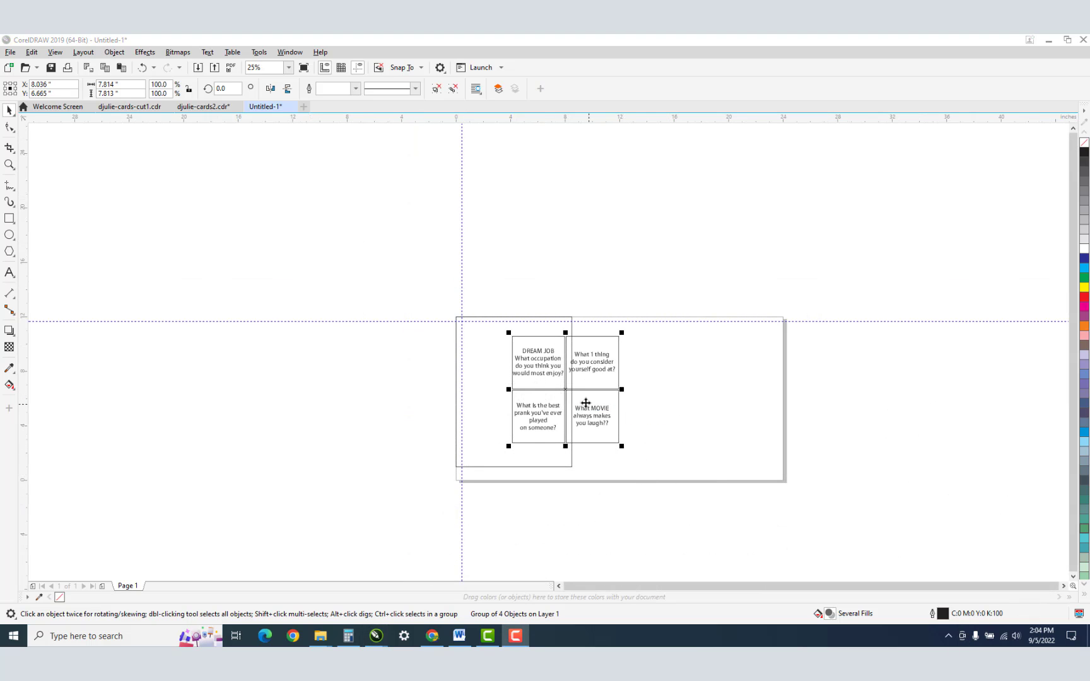
mouse_move(473, 335)
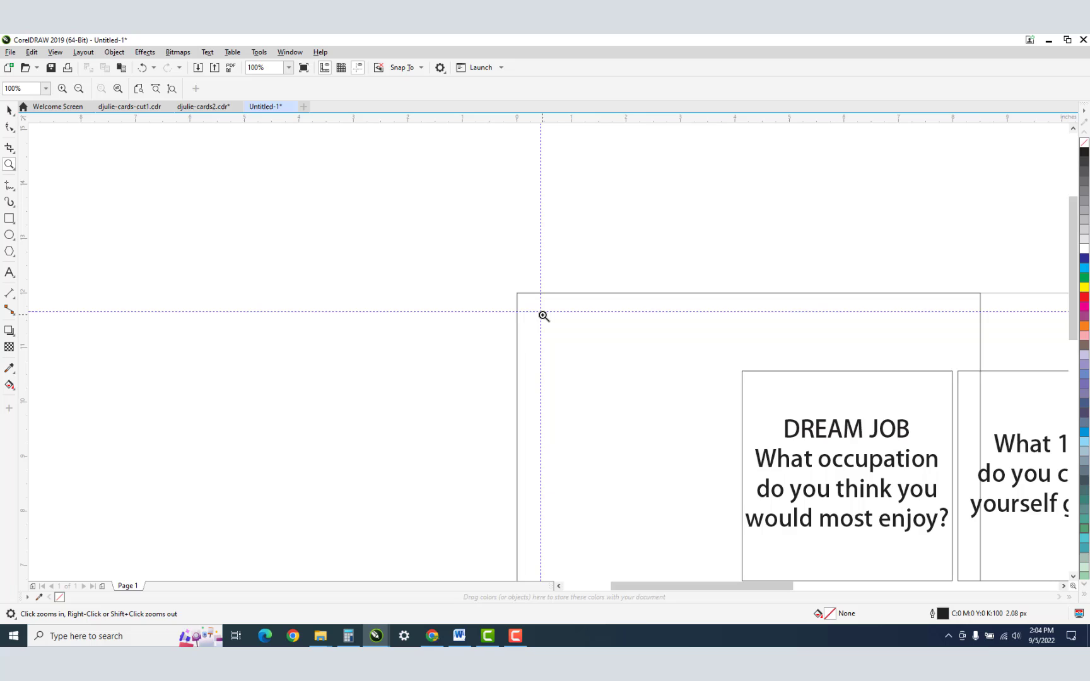
mouse_move(550, 326)
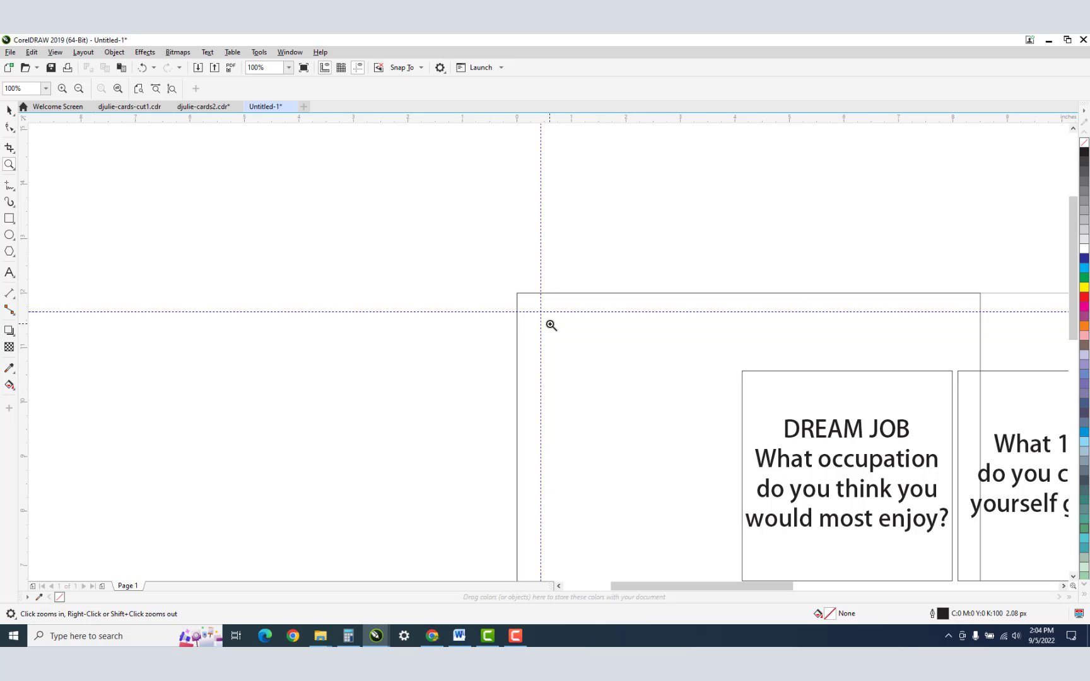
click(10, 111)
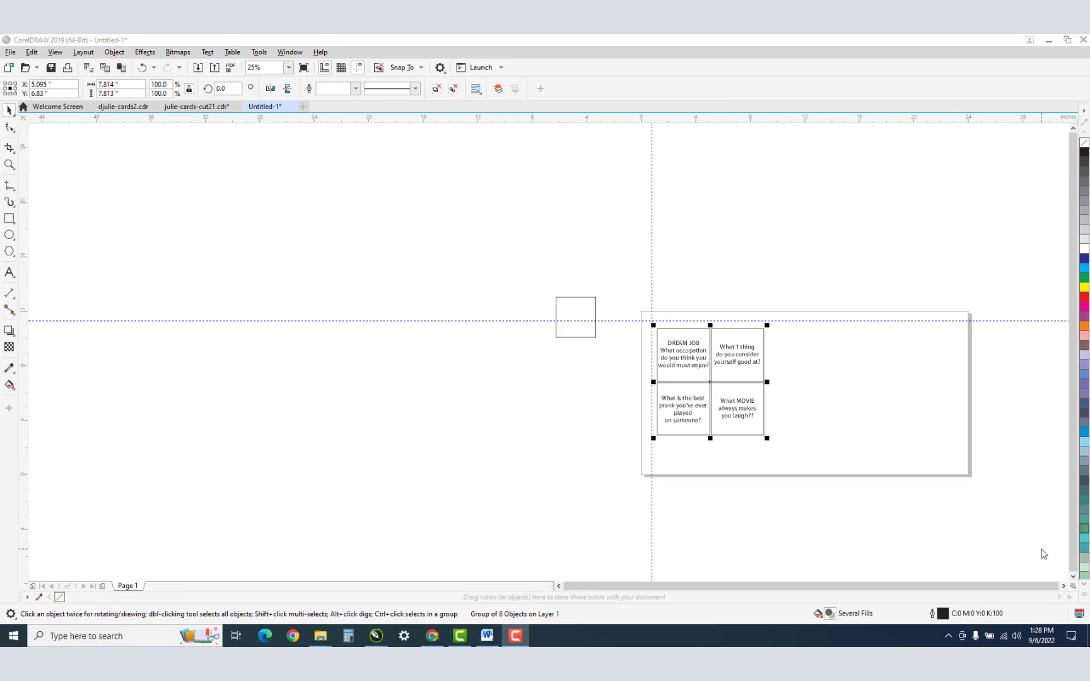
mouse_move(870, 410)
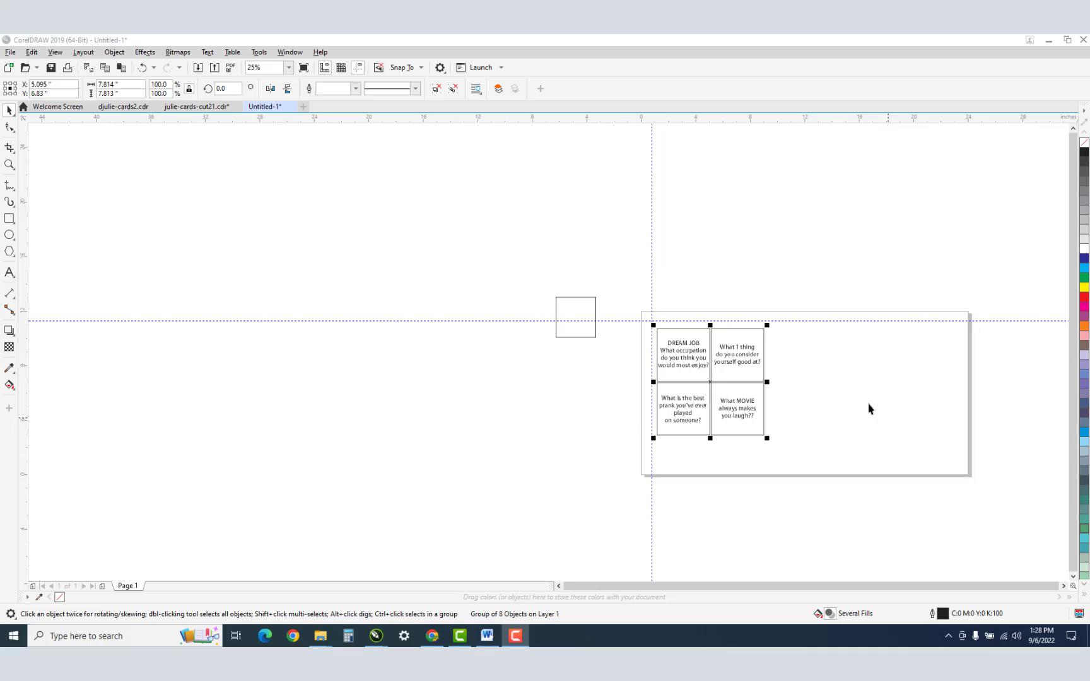
mouse_move(665, 342)
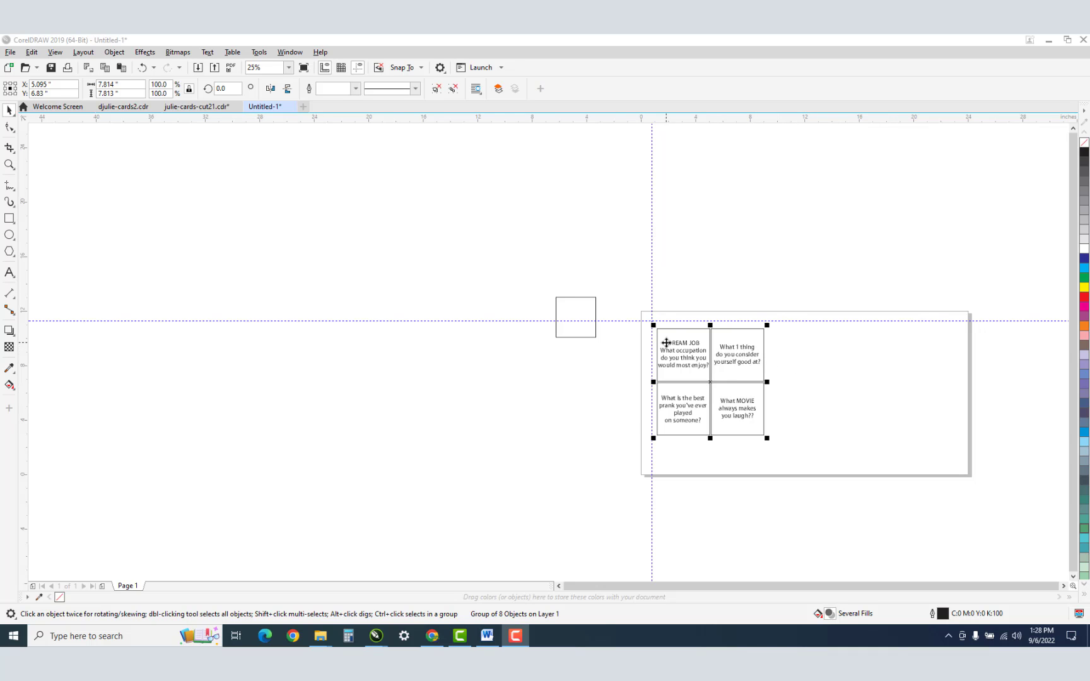
mouse_move(674, 331)
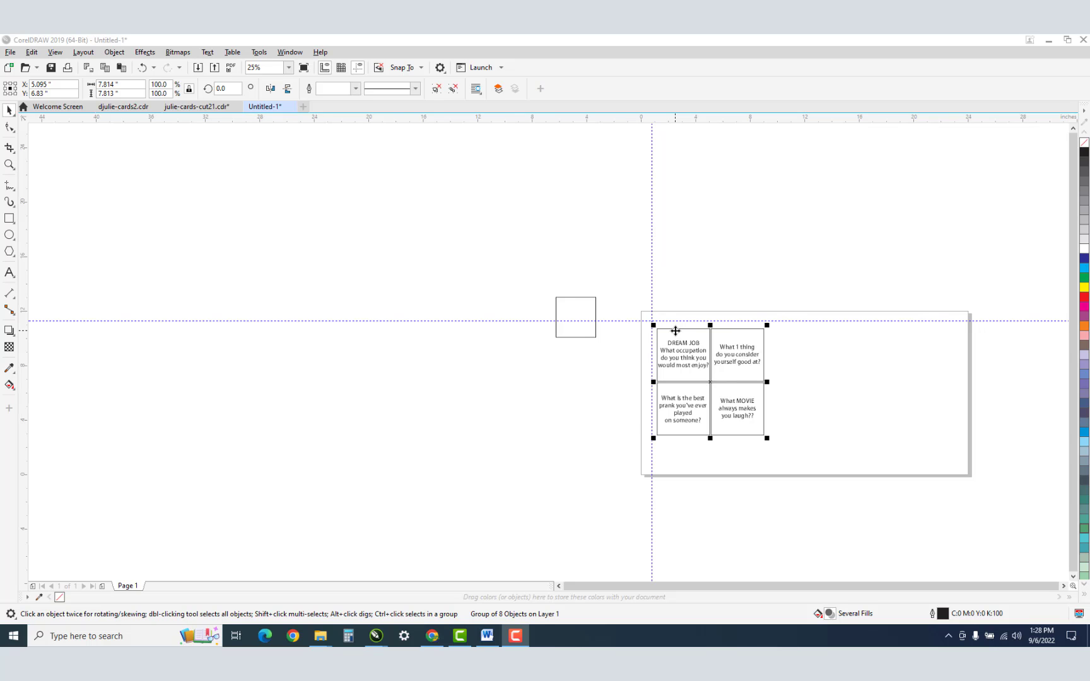
mouse_move(681, 344)
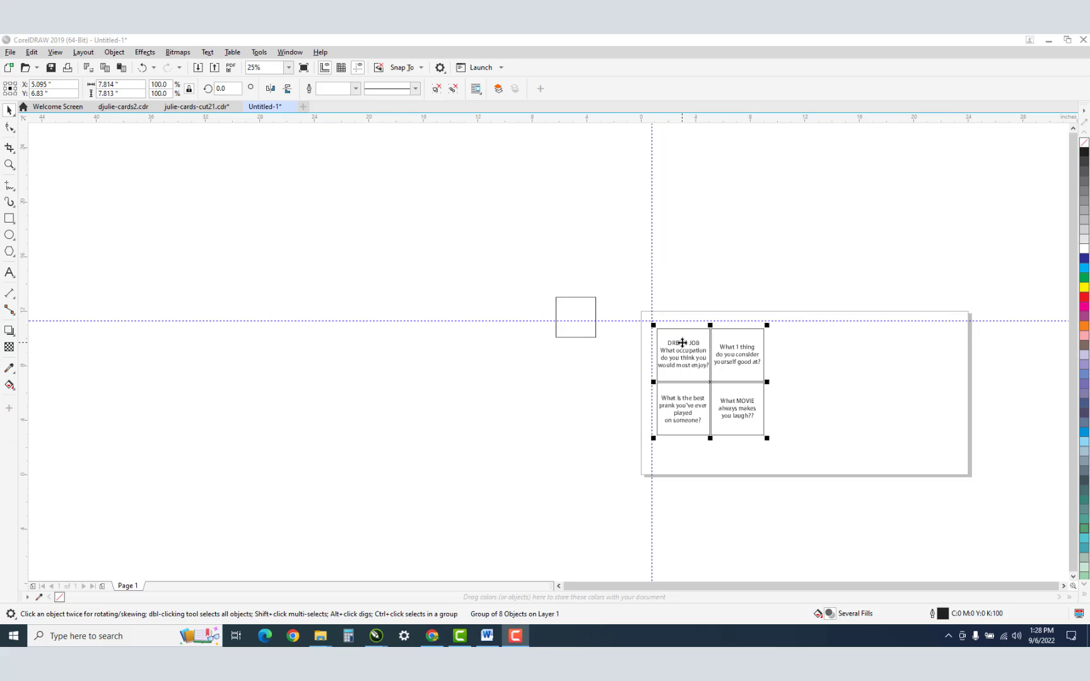
Step: Ungroup the card set and bring the DREAM JOB card outline to the front of the page
click(10, 165)
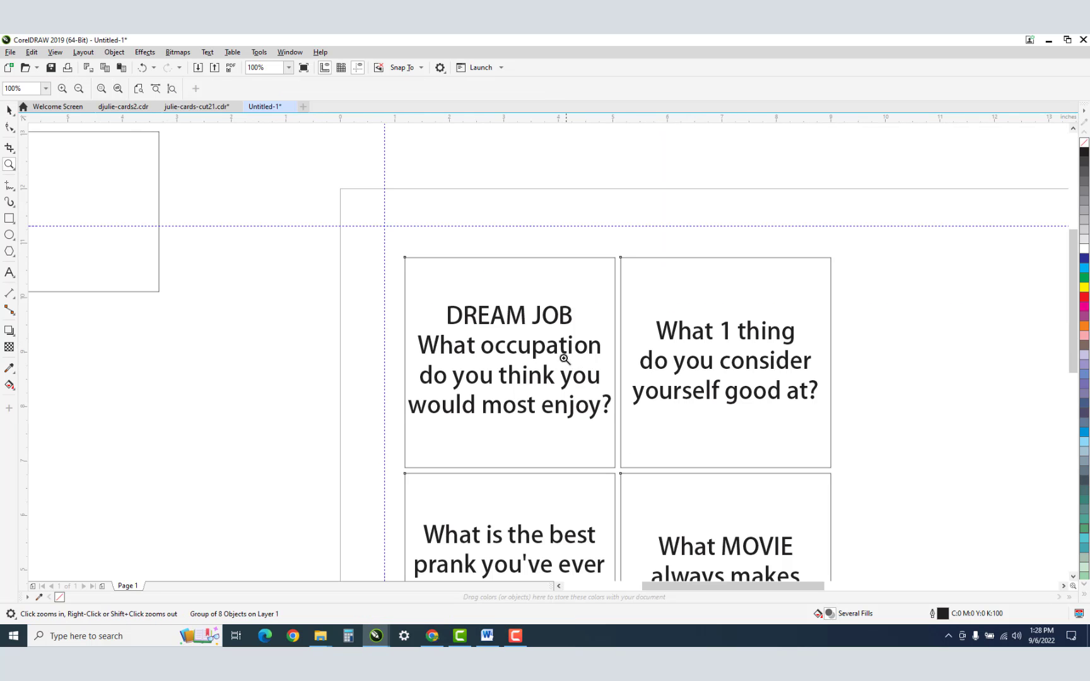
click(508, 363)
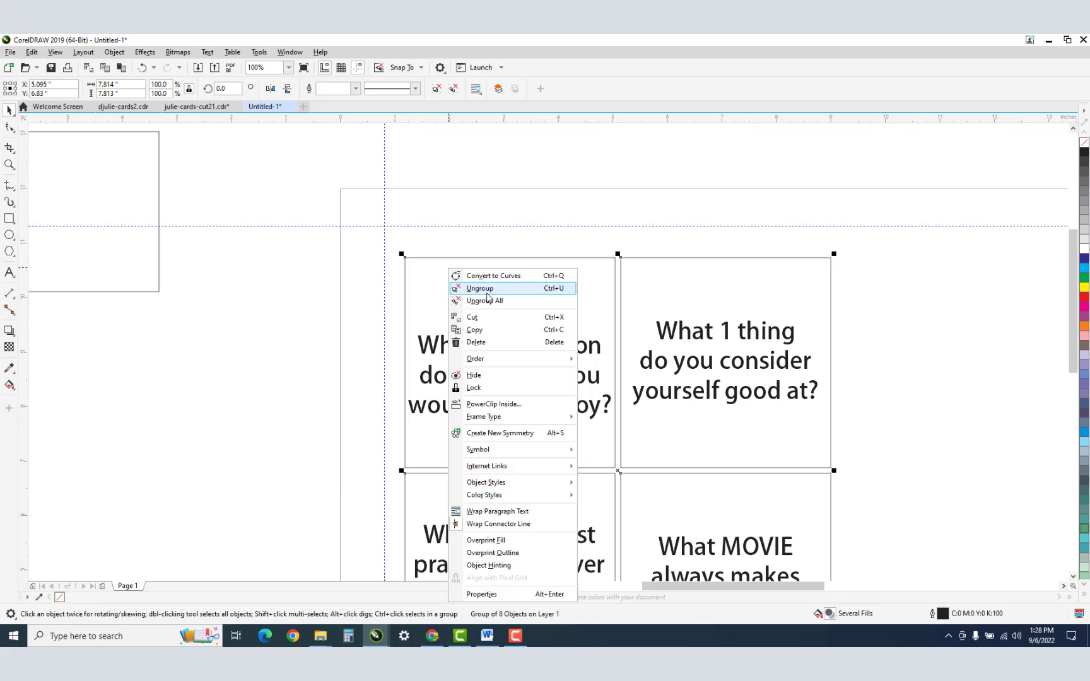
click(480, 289)
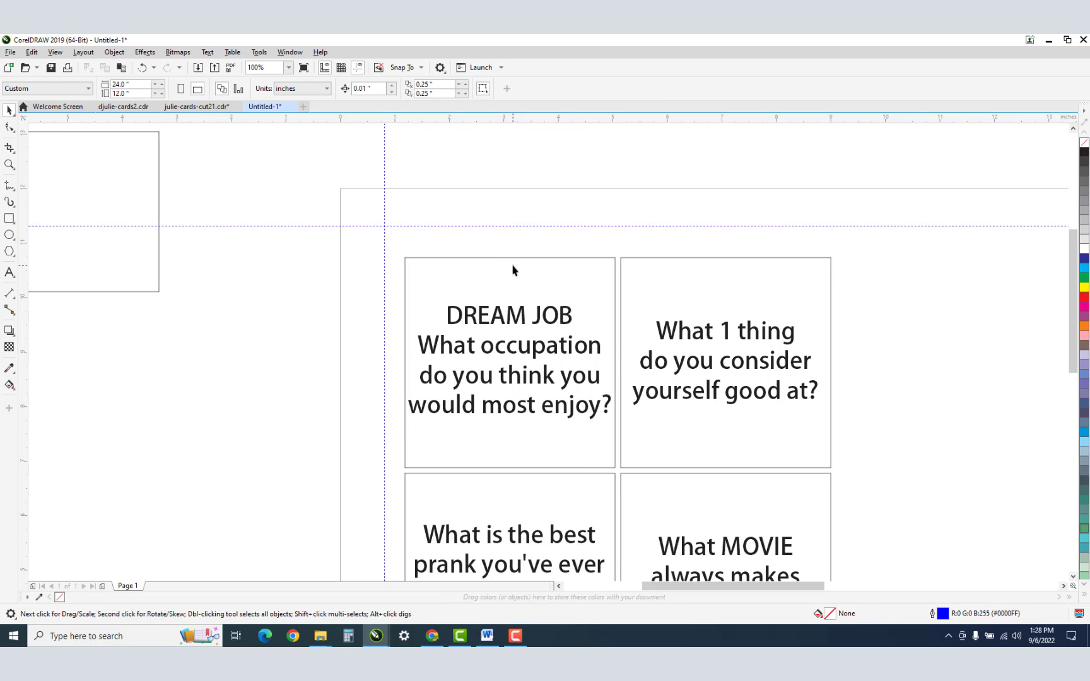
click(508, 362)
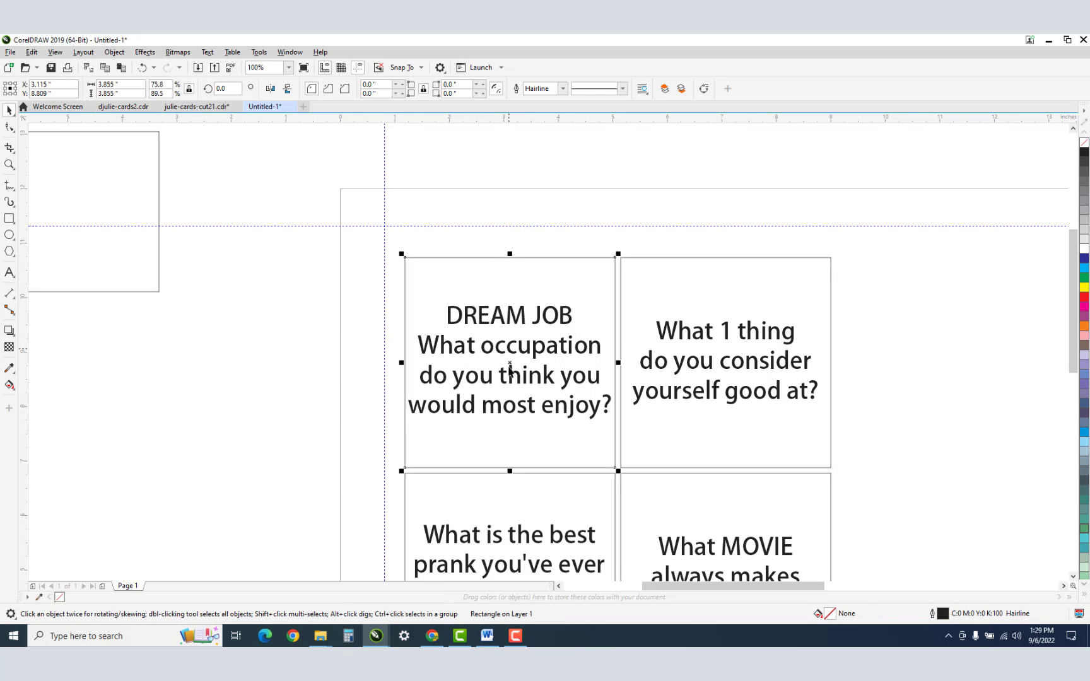
mouse_move(114, 51)
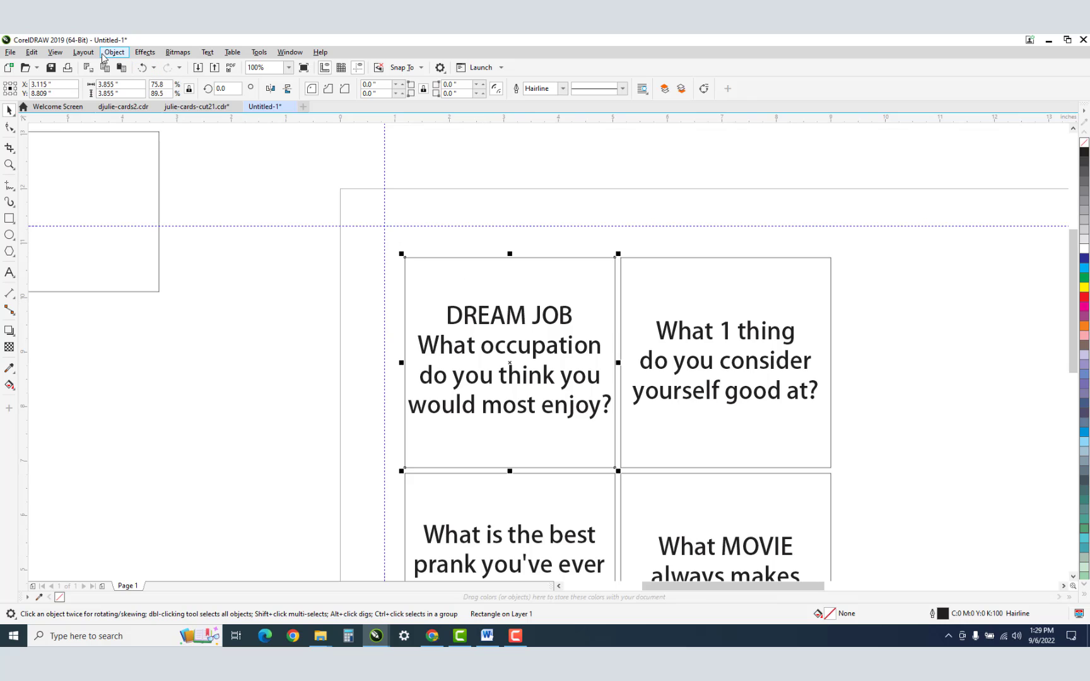
click(114, 52)
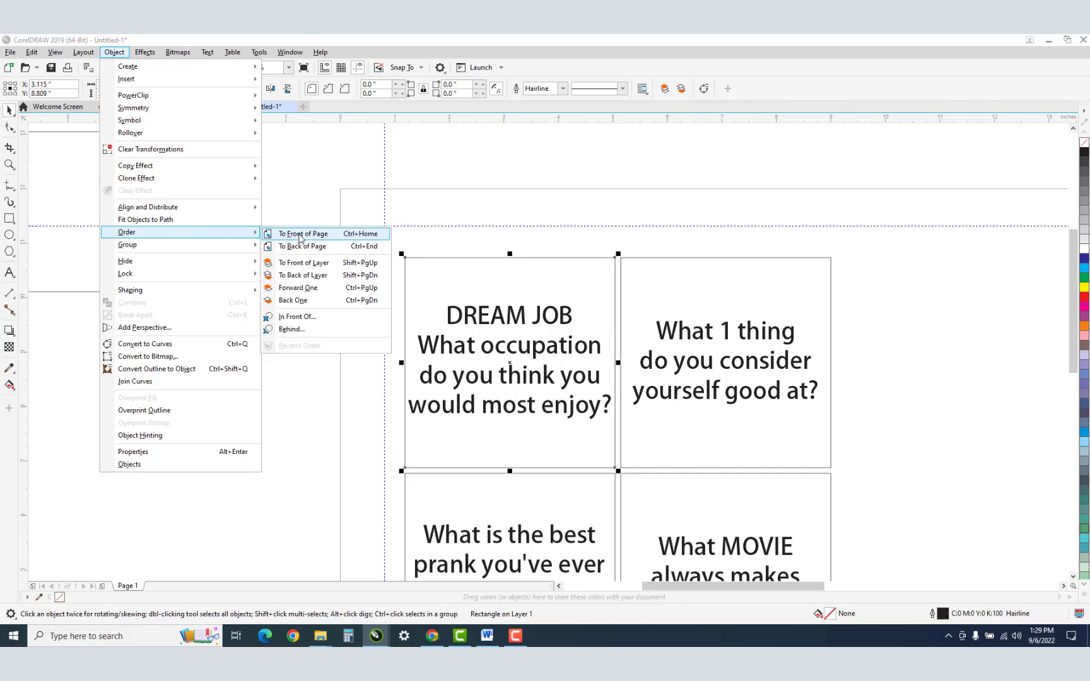
click(302, 233)
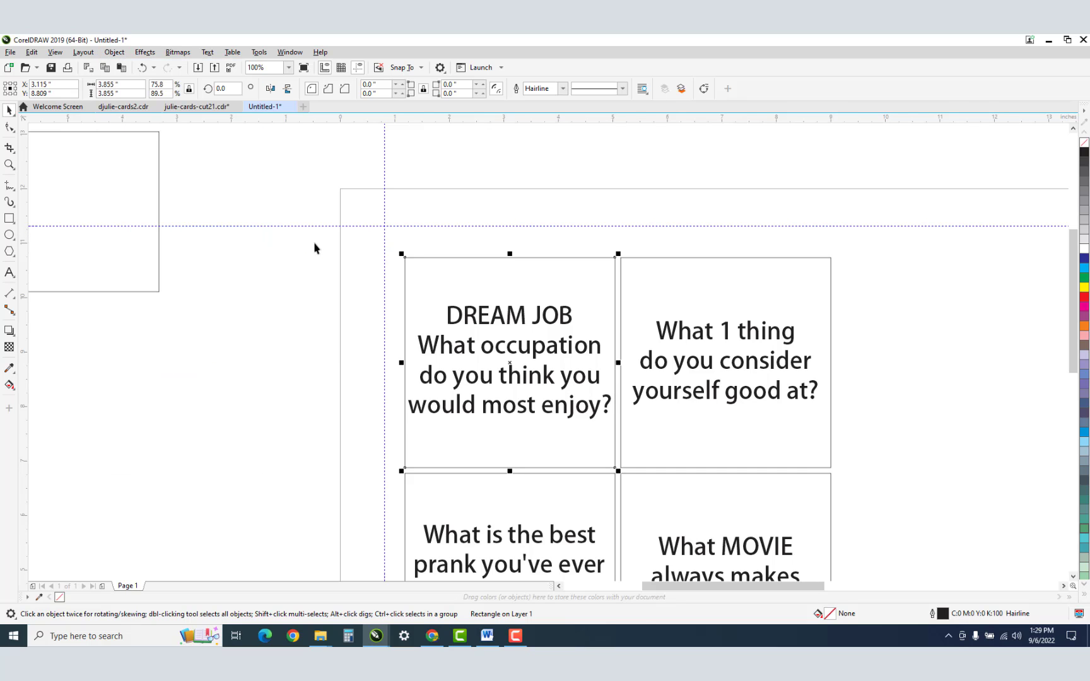
Step: Select the DREAM JOB outline with its text and regroup the cards as one 7-object set
click(641, 480)
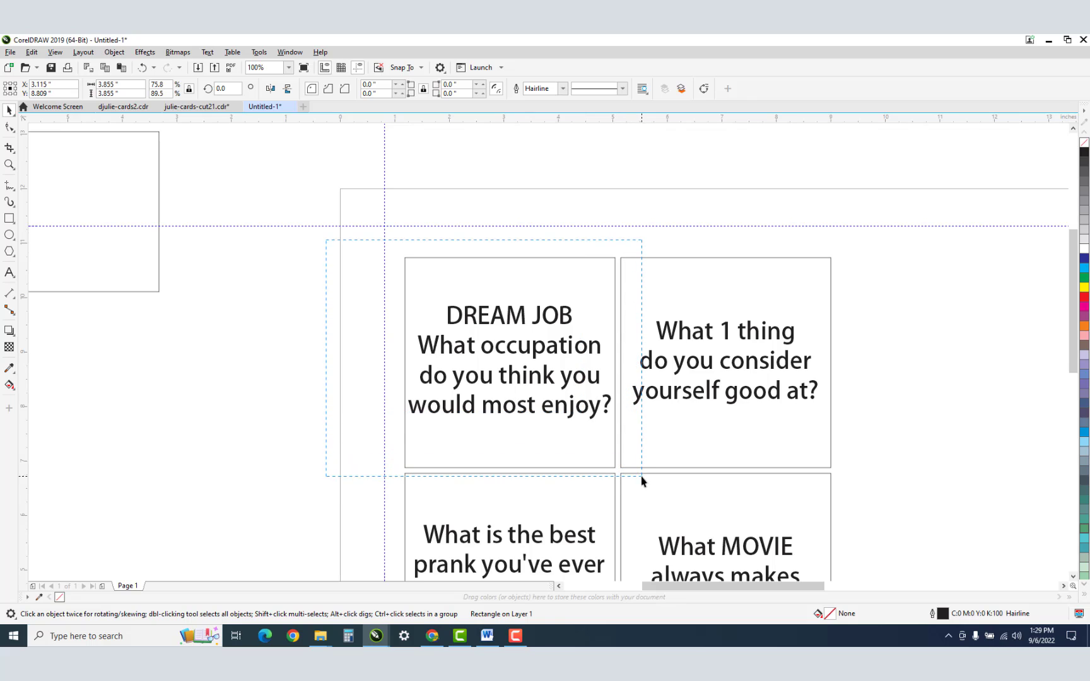
click(641, 479)
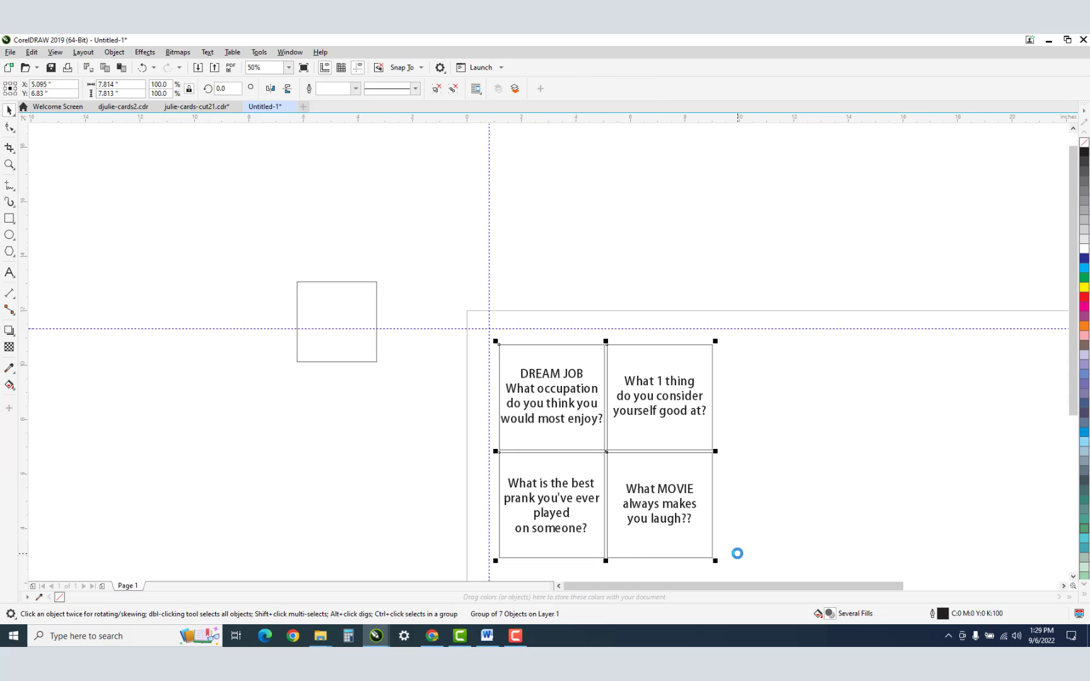
Step: Zoom in and snap the DREAM JOB card's corner exactly onto the guideline intersection
click(10, 166)
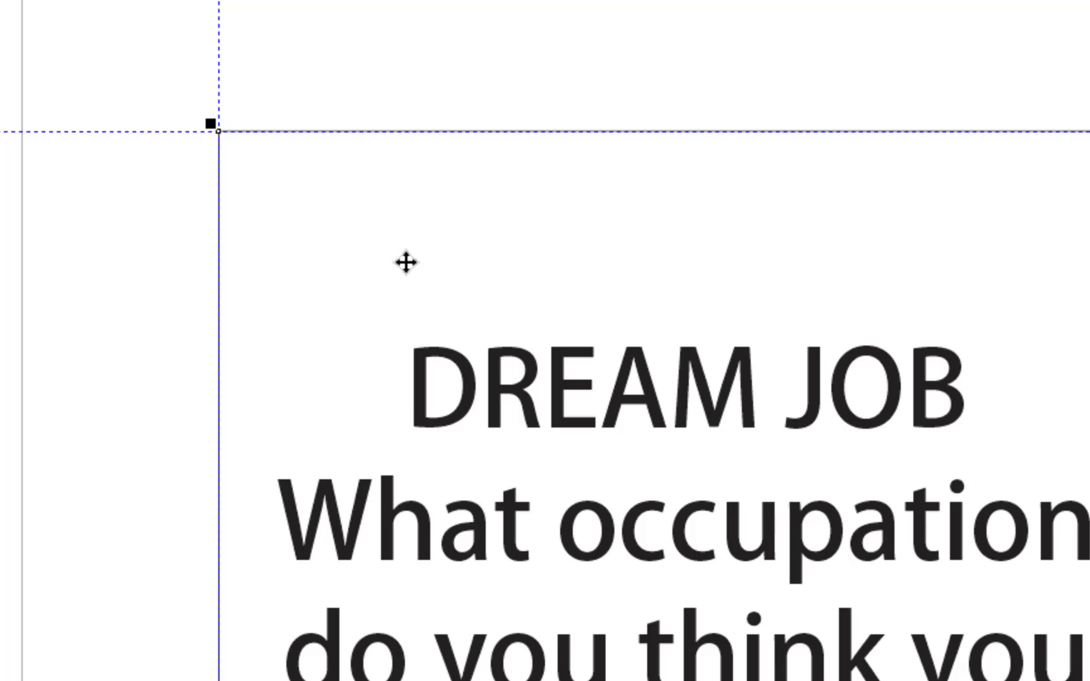
click(404, 264)
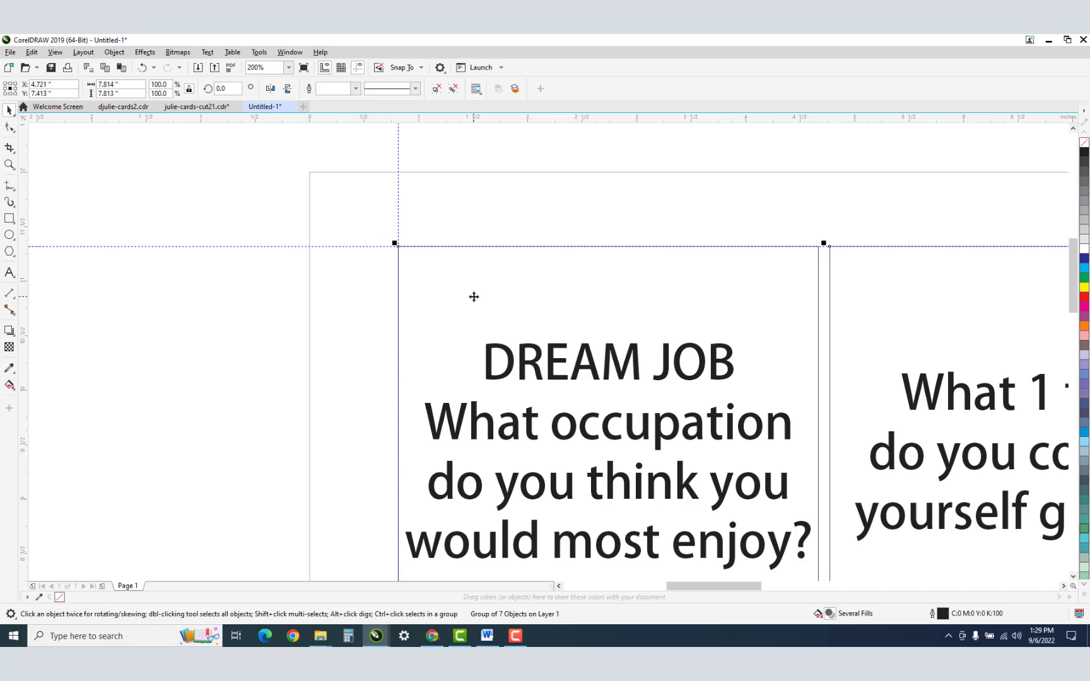
mouse_move(513, 285)
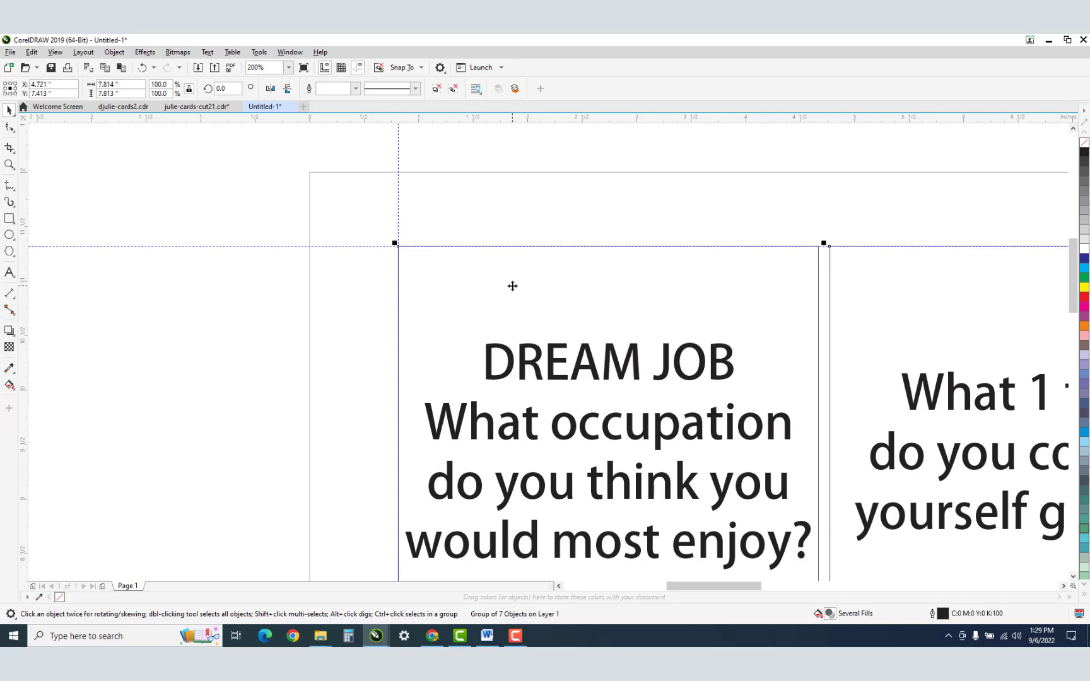
mouse_move(460, 249)
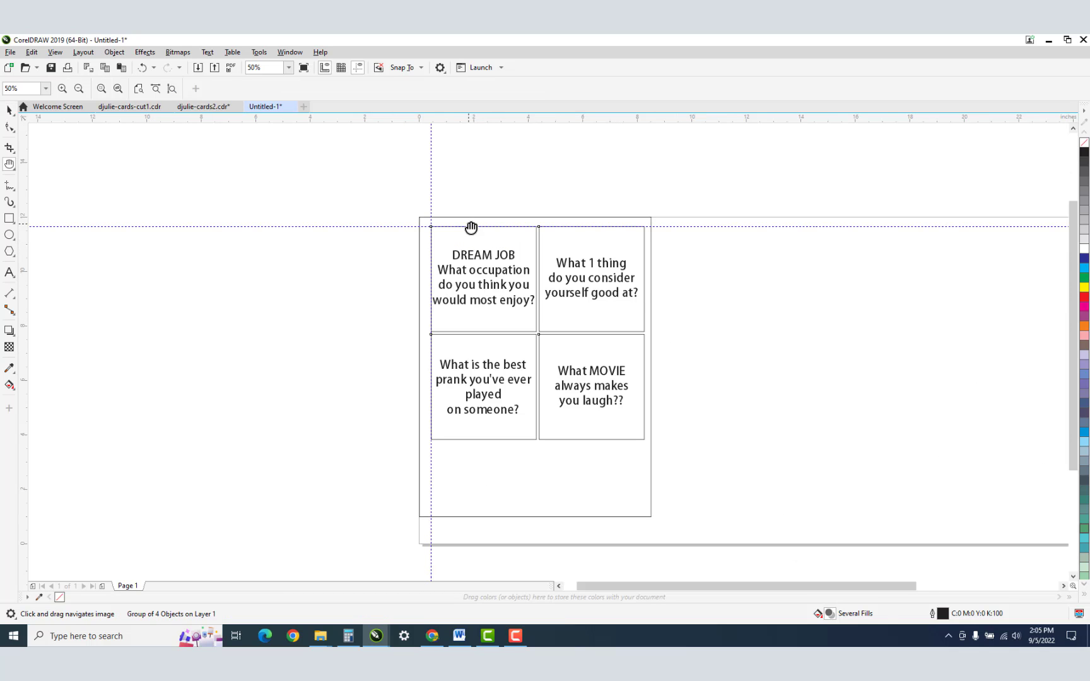
mouse_move(420, 216)
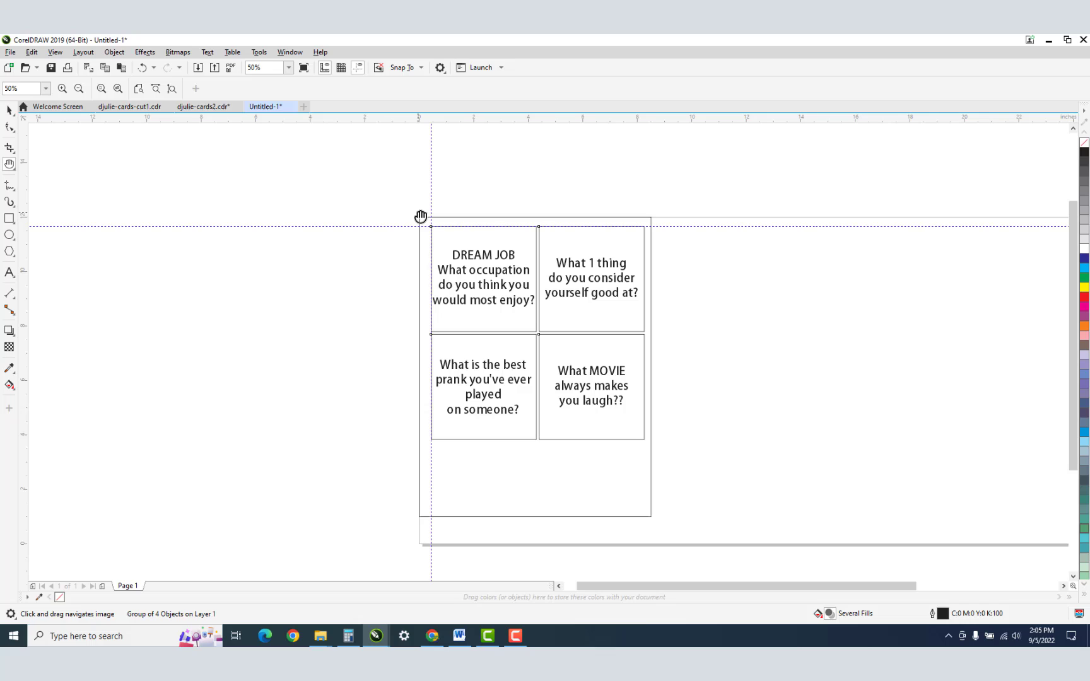
mouse_move(467, 203)
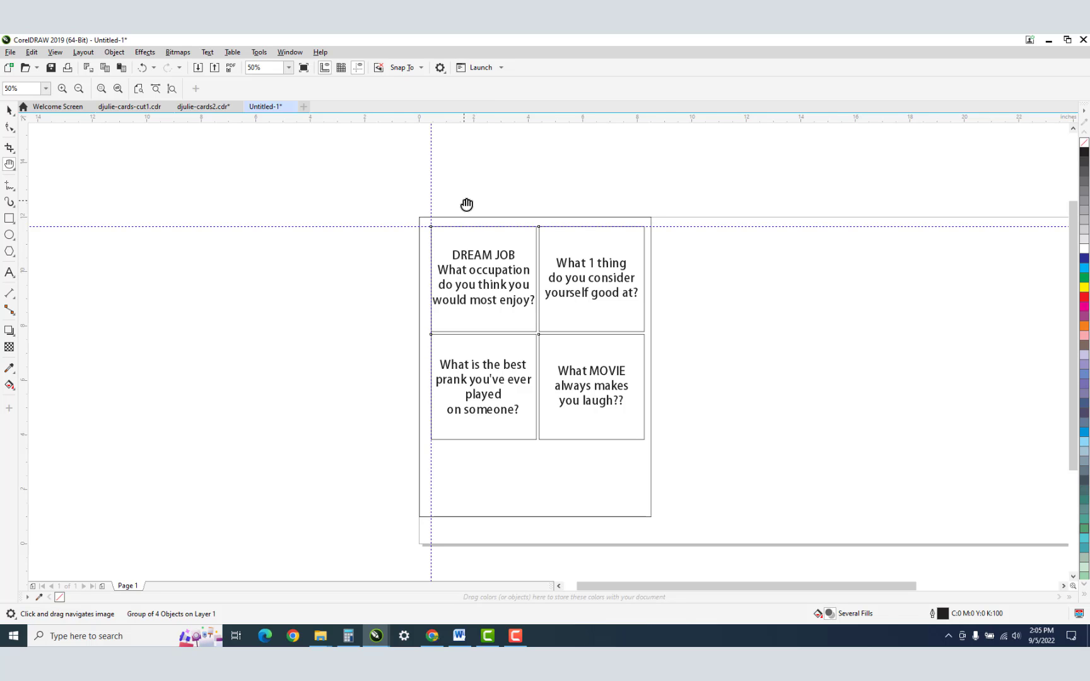
mouse_move(424, 151)
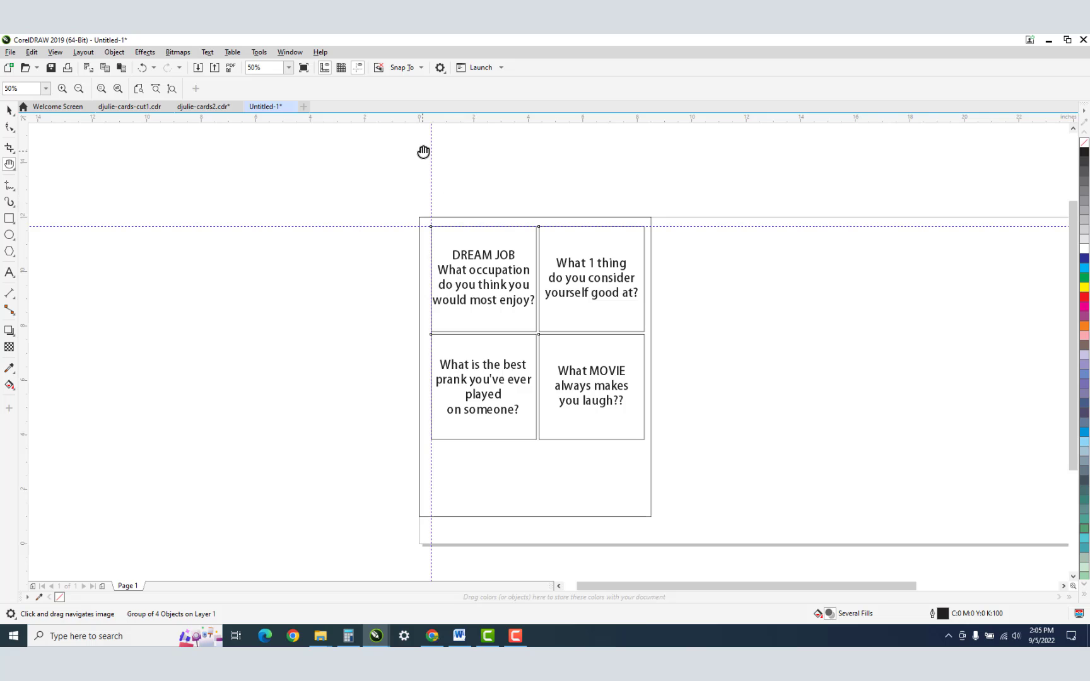
mouse_move(308, 135)
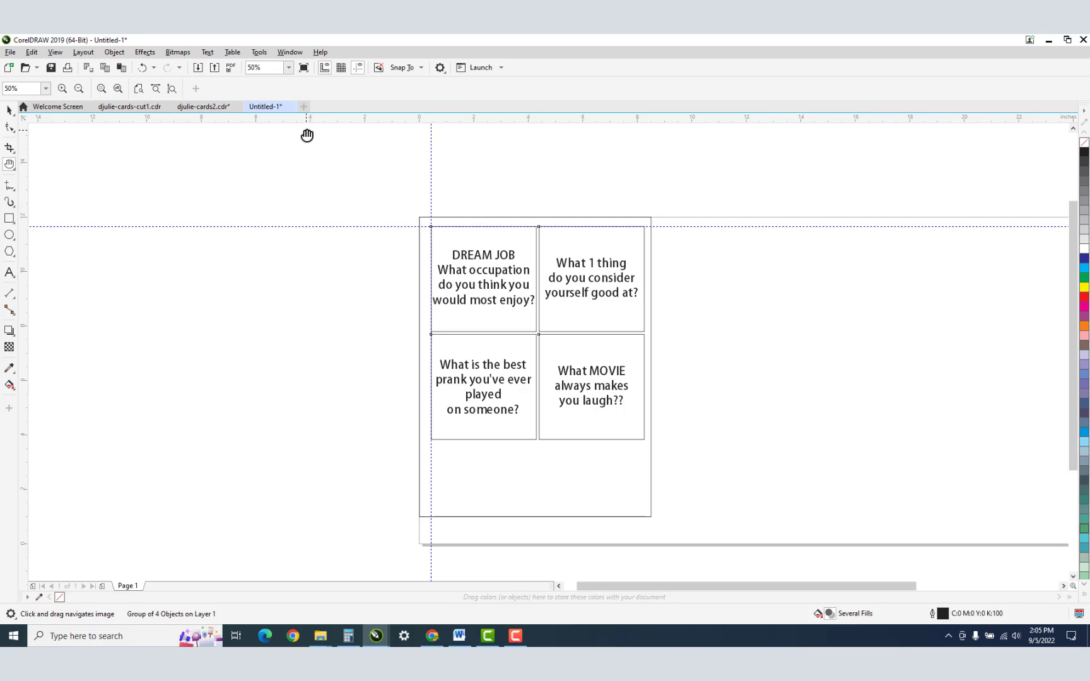
mouse_move(308, 158)
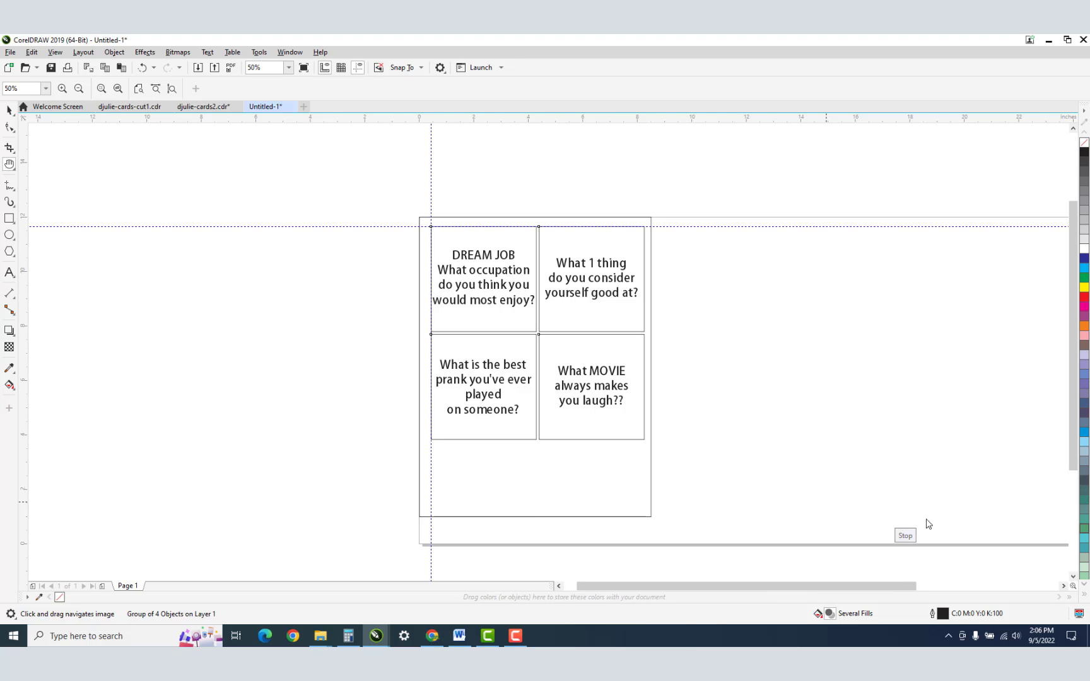
mouse_move(928, 528)
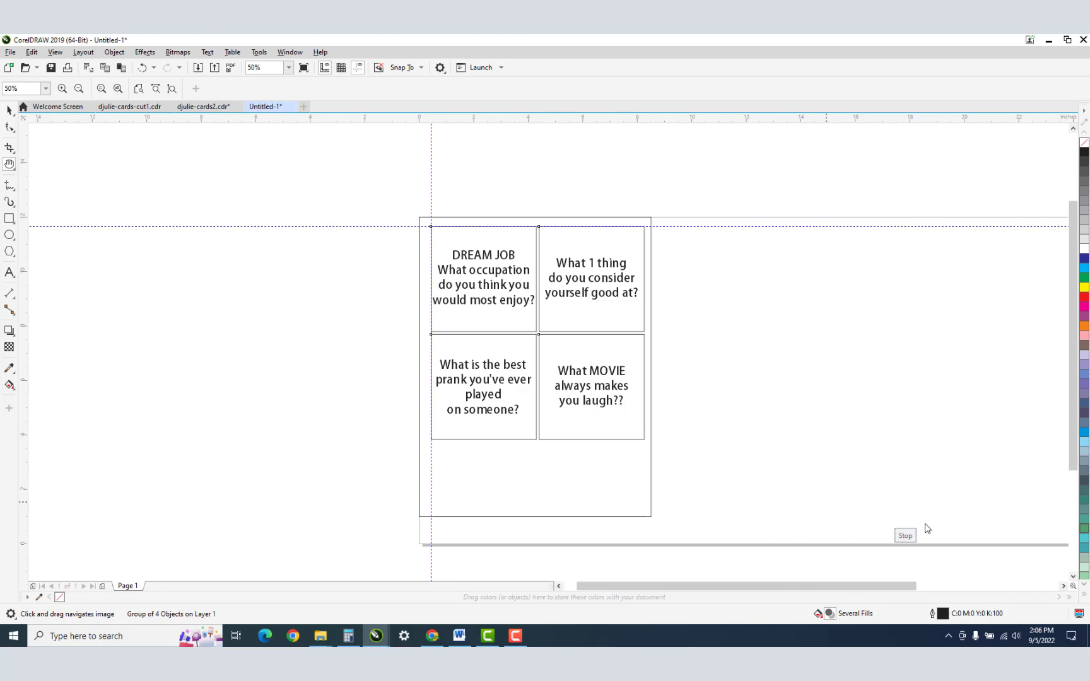